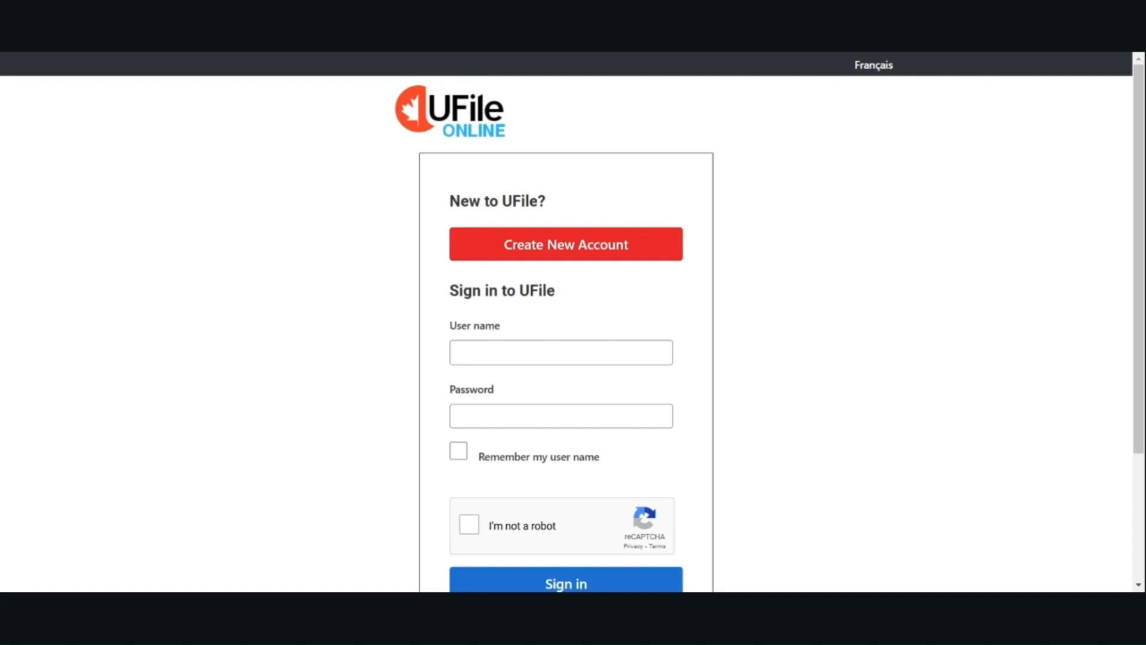
Sign in and launch the existing 2024 tax year file from My Files.
click(565, 583)
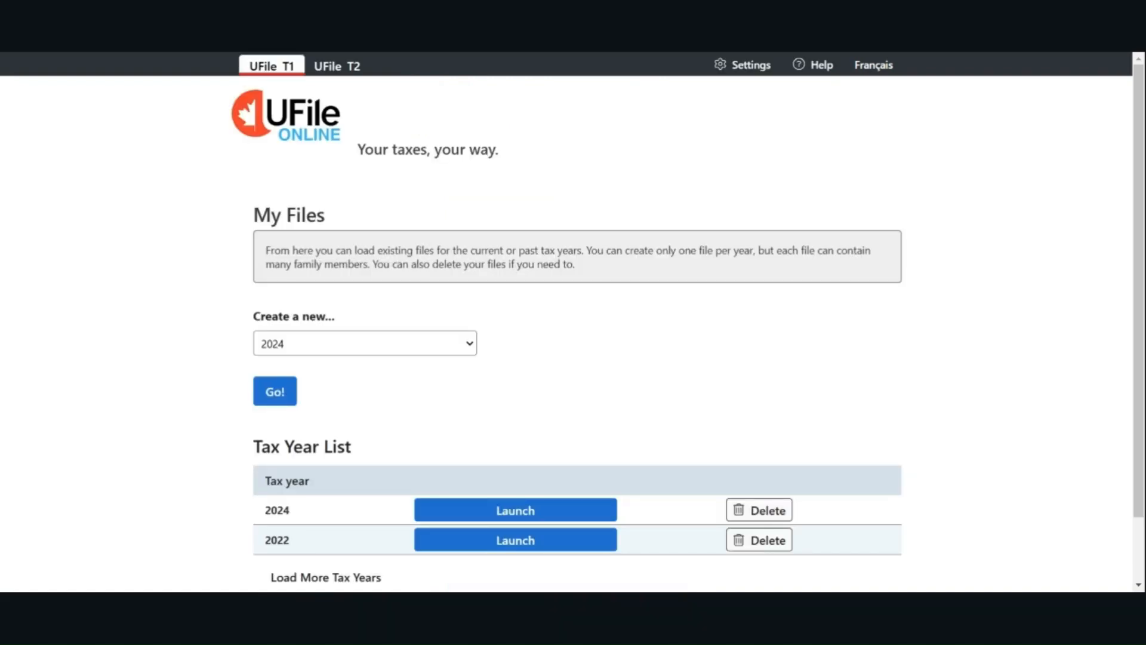
mouse_move(737, 365)
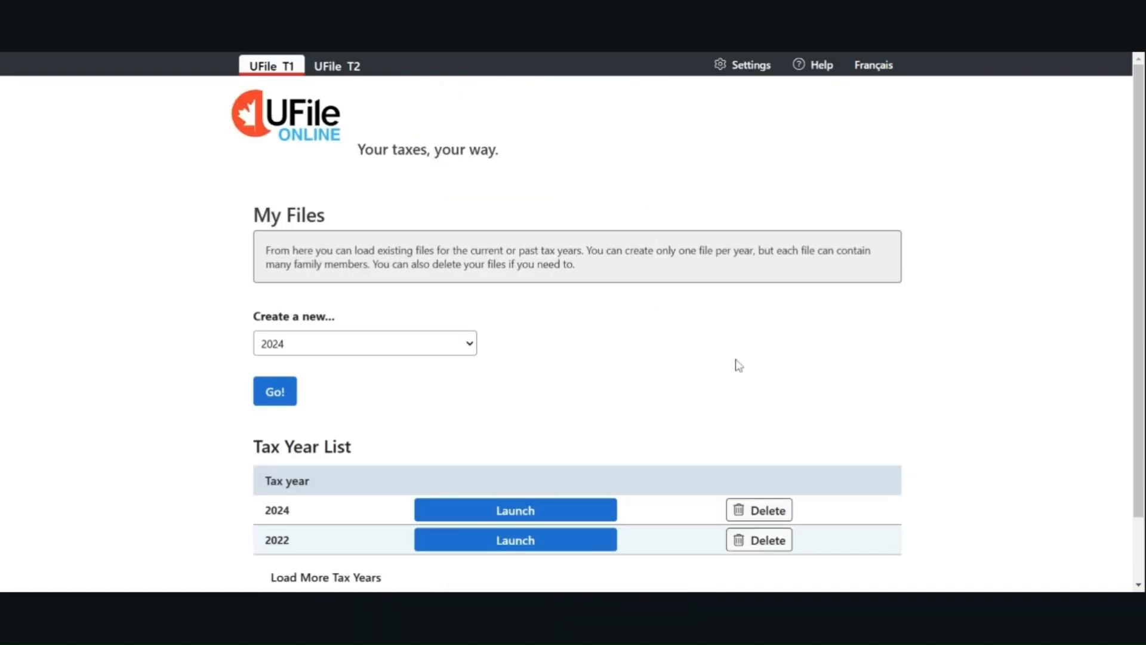
click(275, 392)
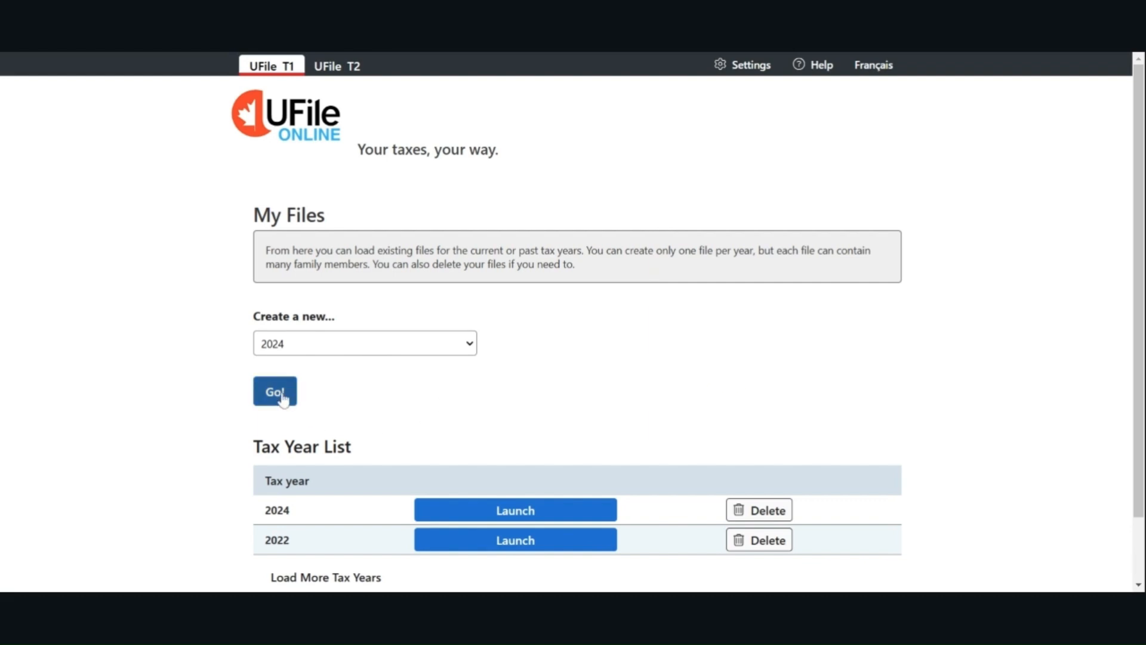
mouse_move(592, 517)
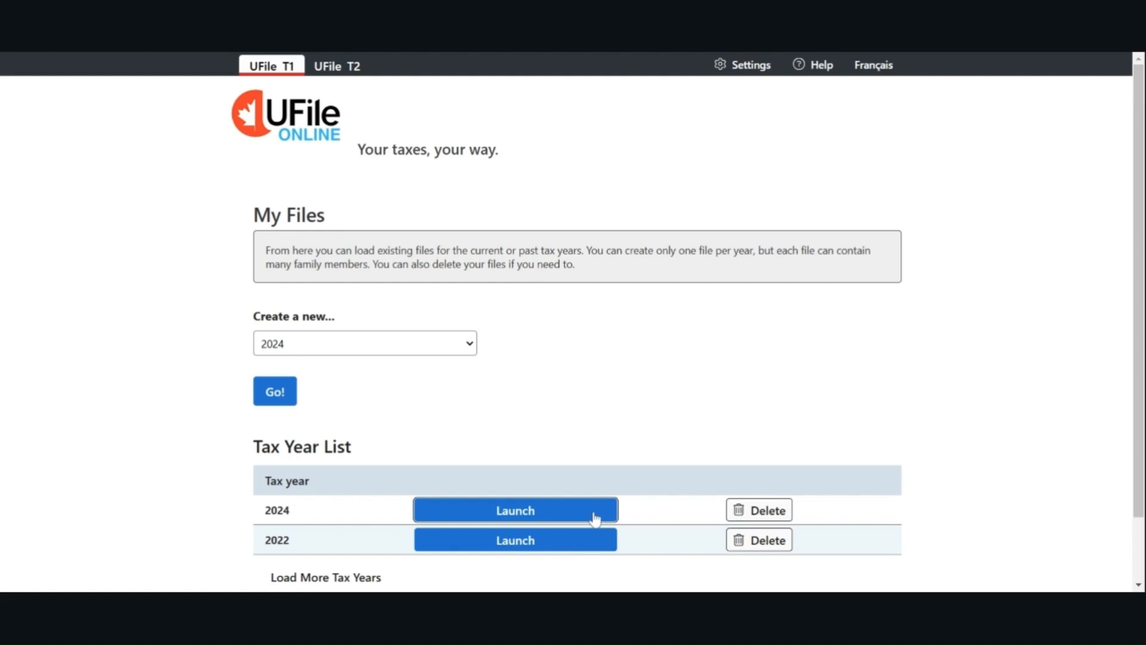
click(515, 510)
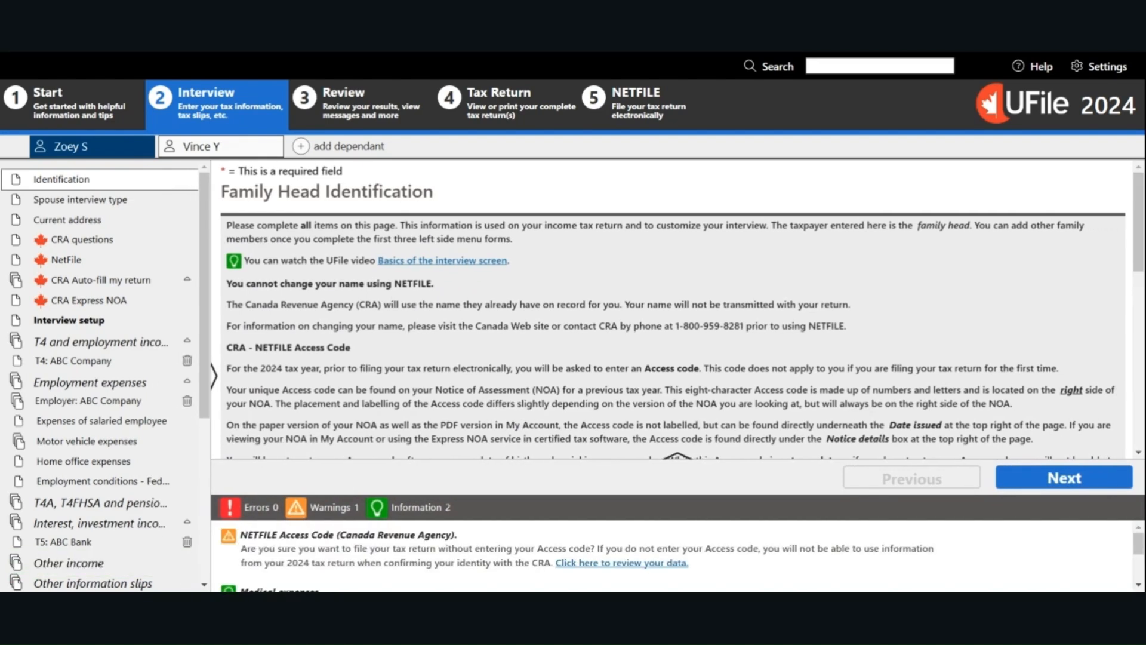
mouse_move(183, 275)
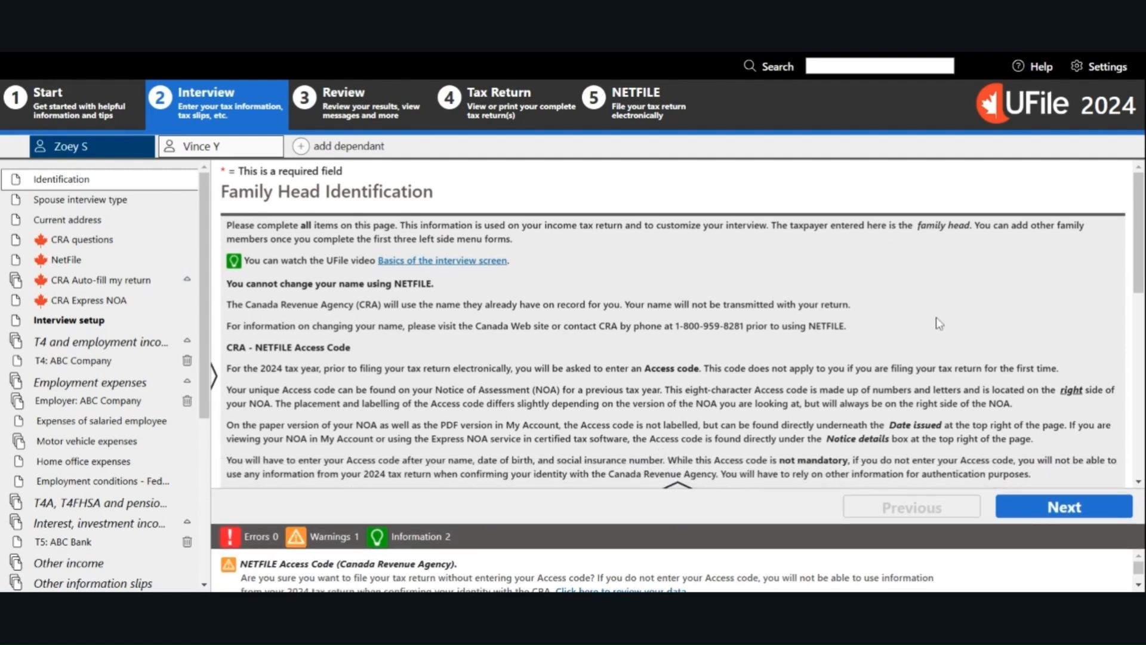
mouse_move(933, 323)
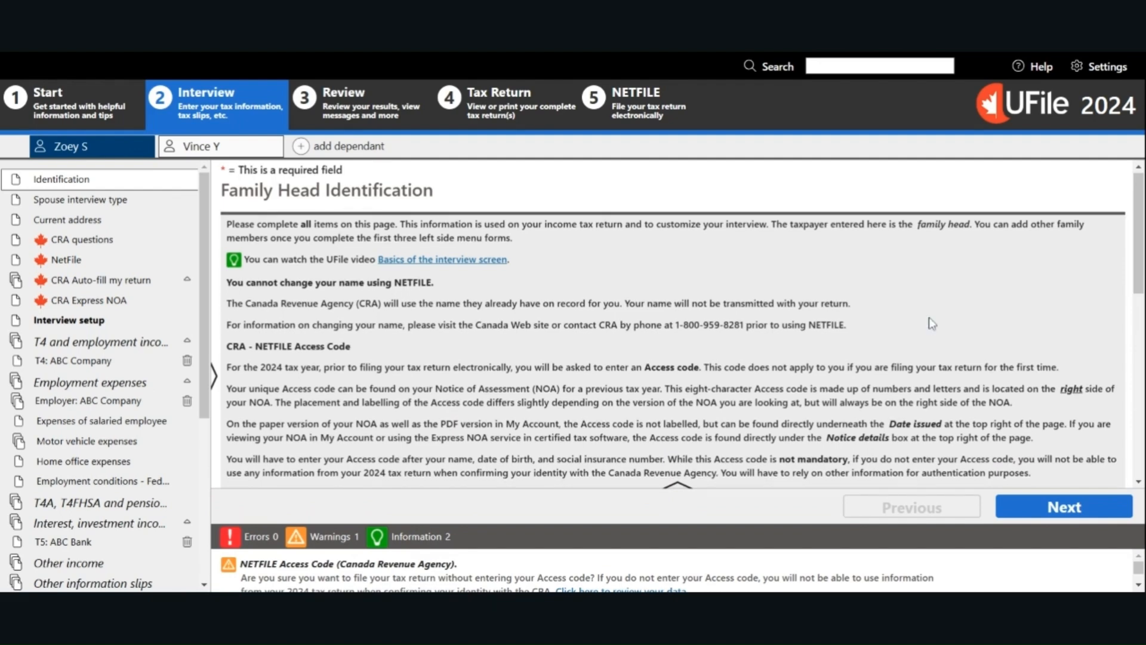
Check the family head's name, SIN, birth date and marital status, then proceed to the spouse interview type.
scroll(down, 3)
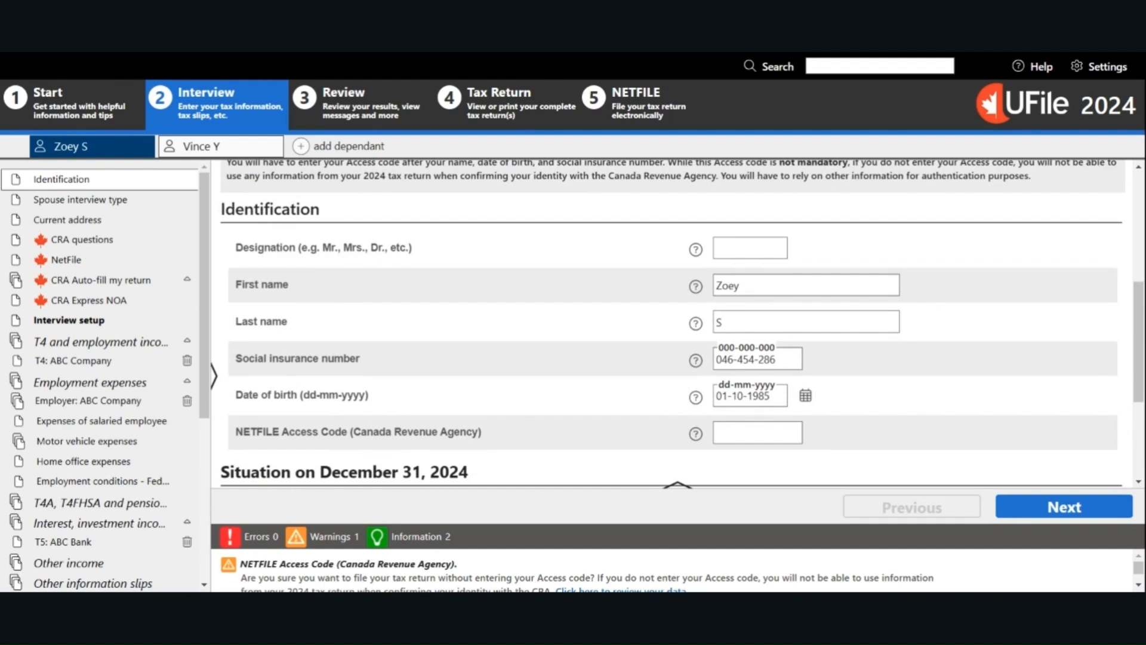
scroll(down, 3)
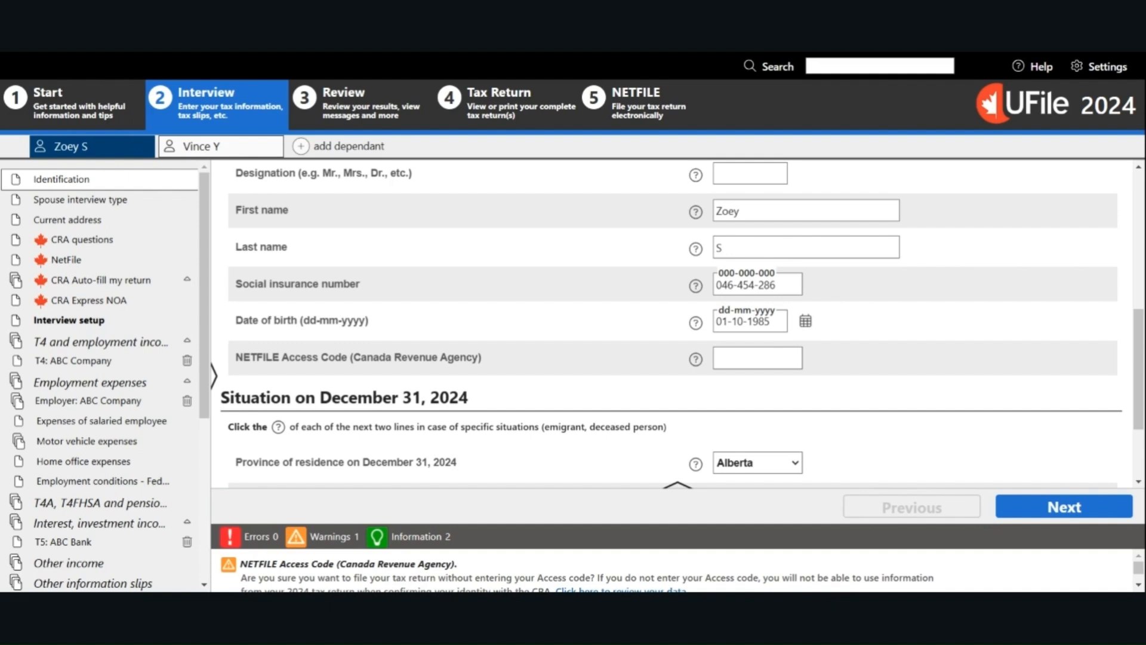
mouse_move(830, 370)
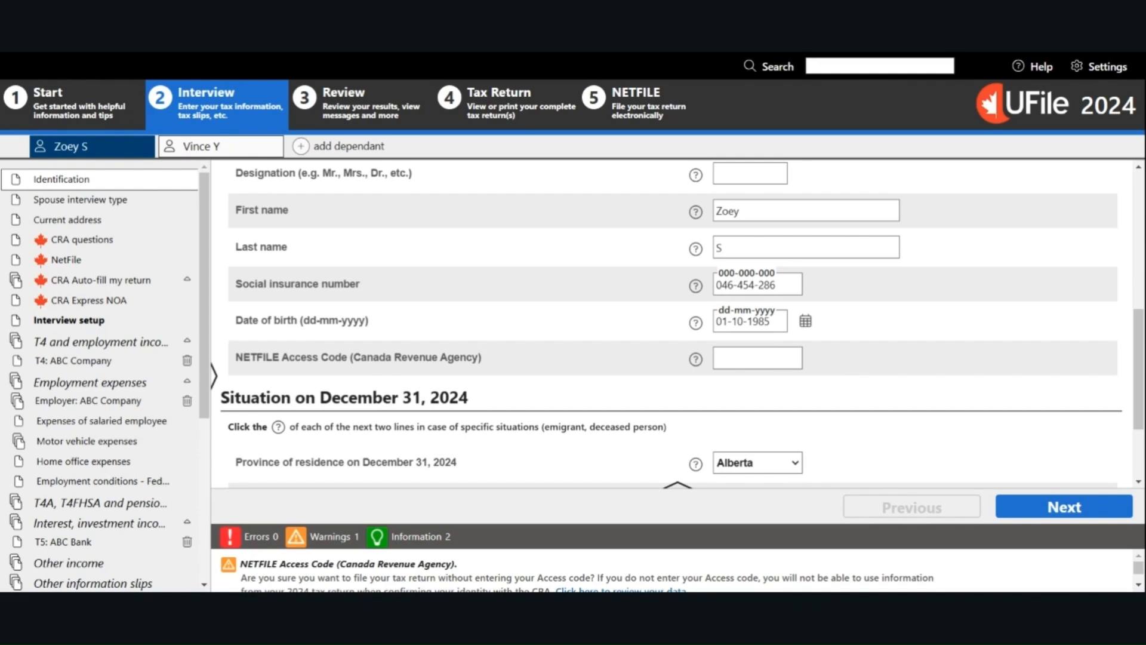
mouse_move(870, 347)
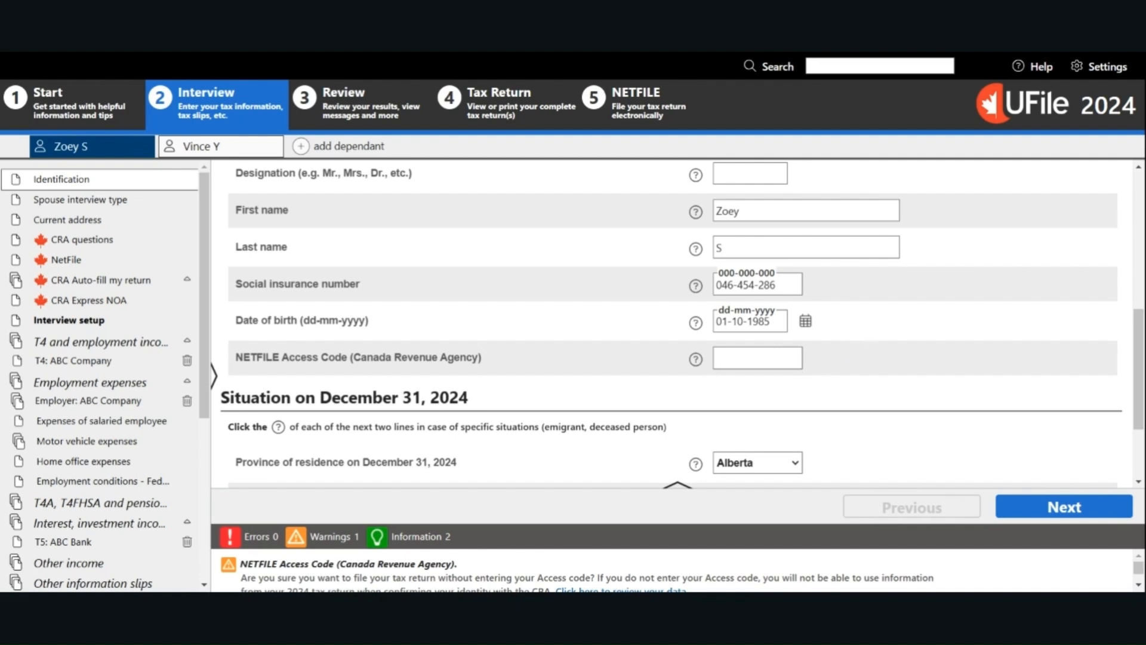
scroll(down, 3)
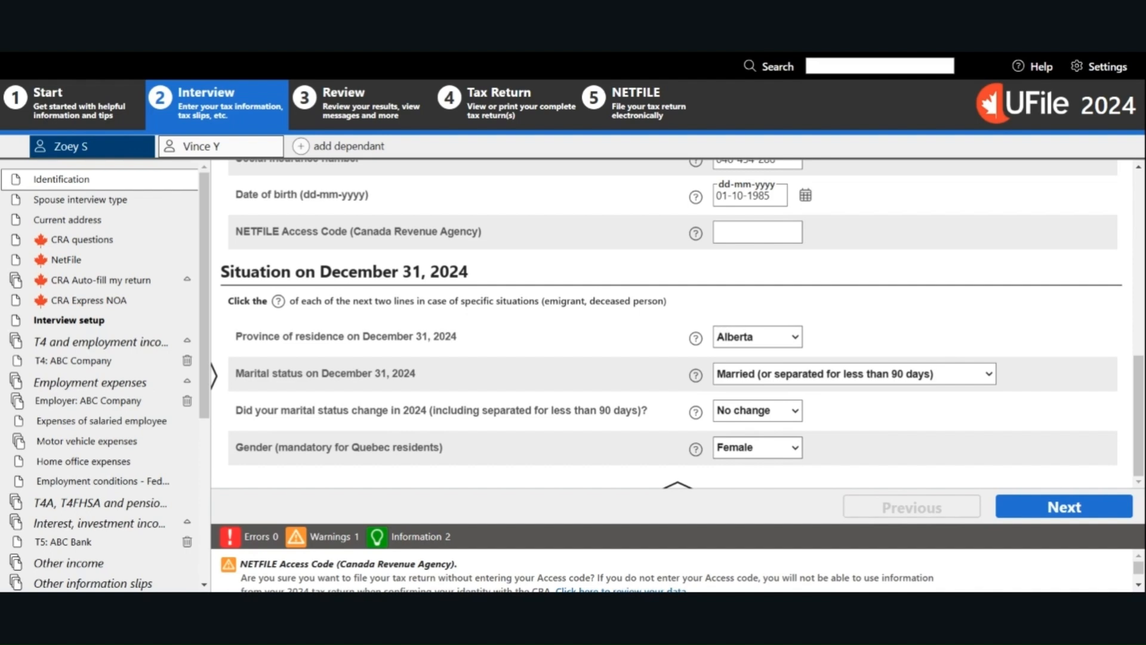
mouse_move(921, 402)
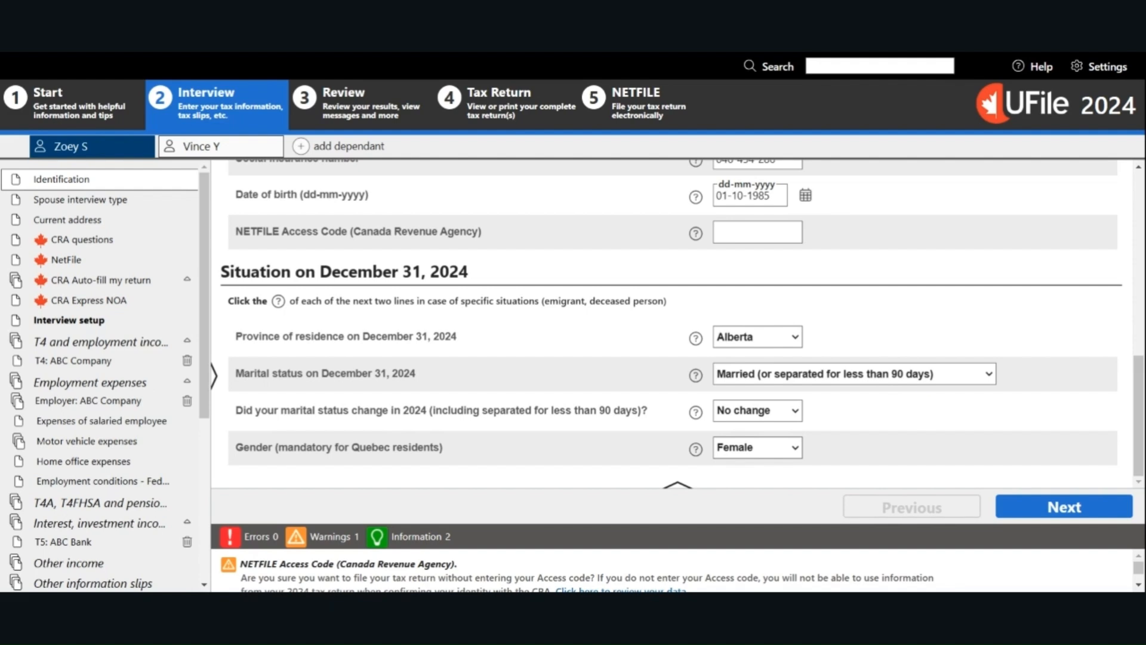
mouse_move(767, 485)
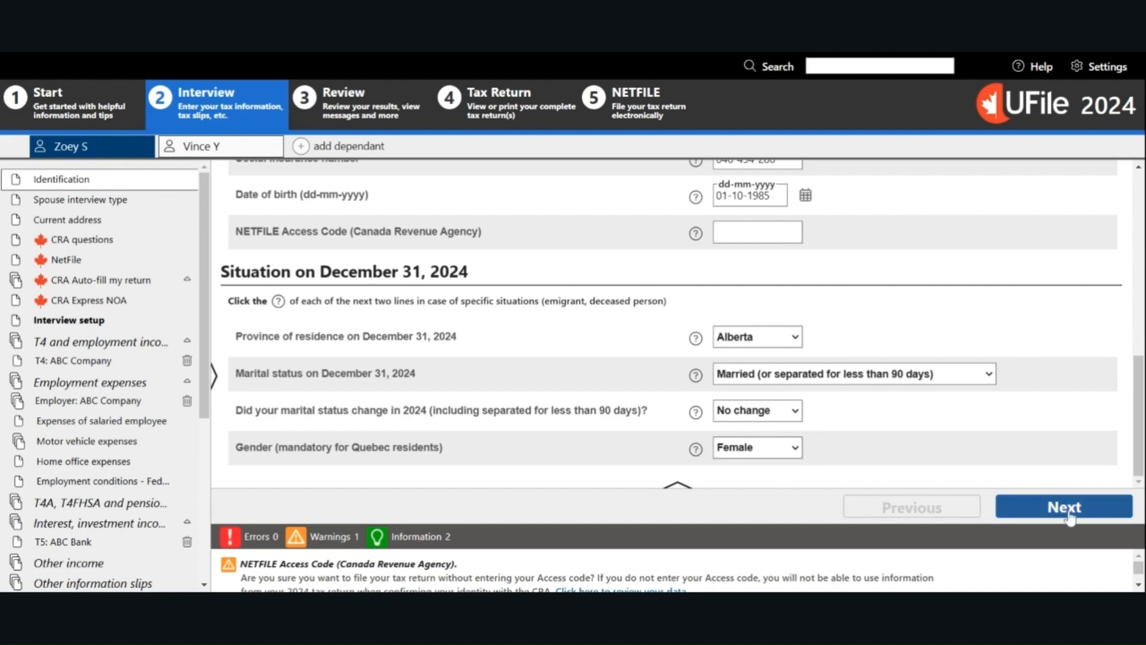
click(1063, 506)
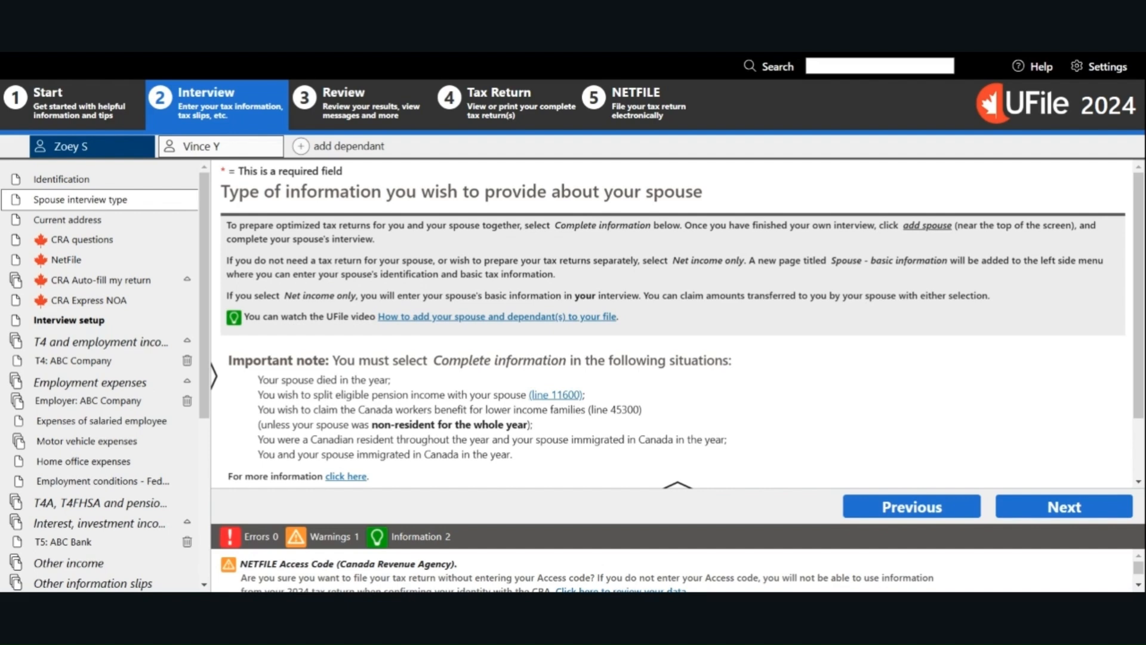
Keep 'Complete information' as the spouse information type and continue to the current address.
scroll(down, 3)
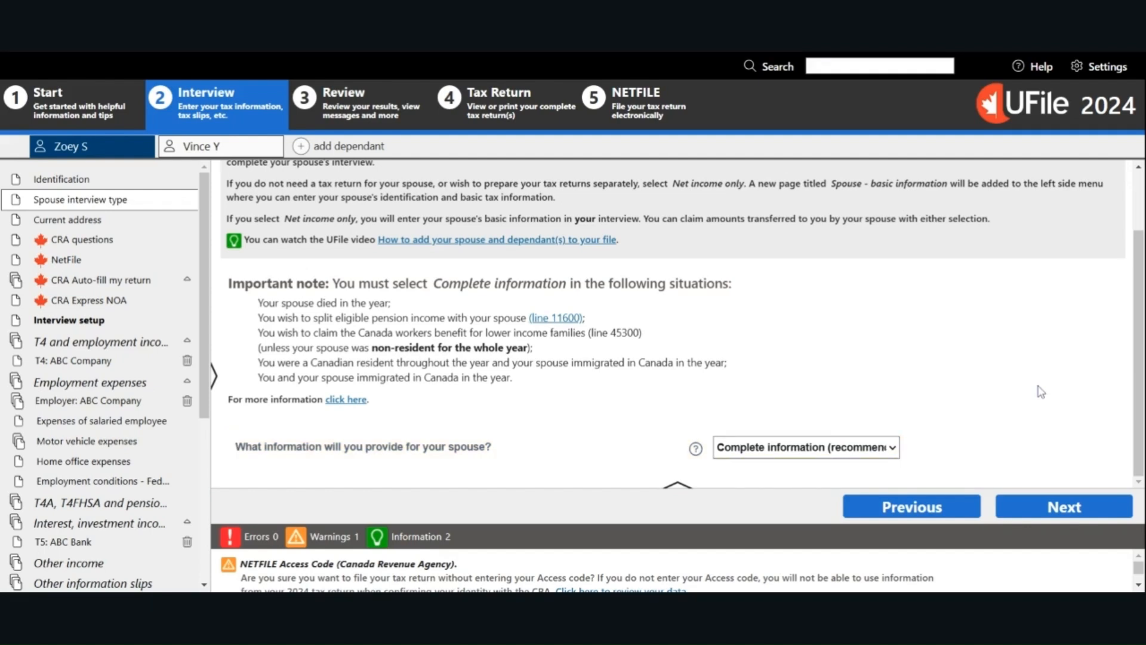
mouse_move(1048, 392)
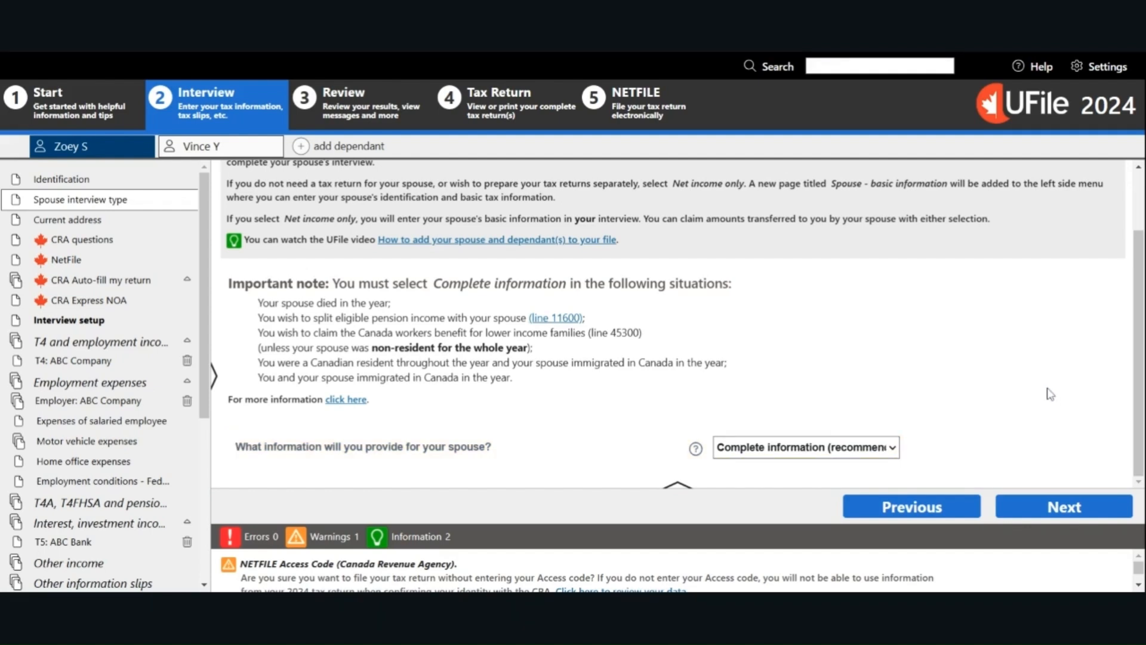
mouse_move(1043, 400)
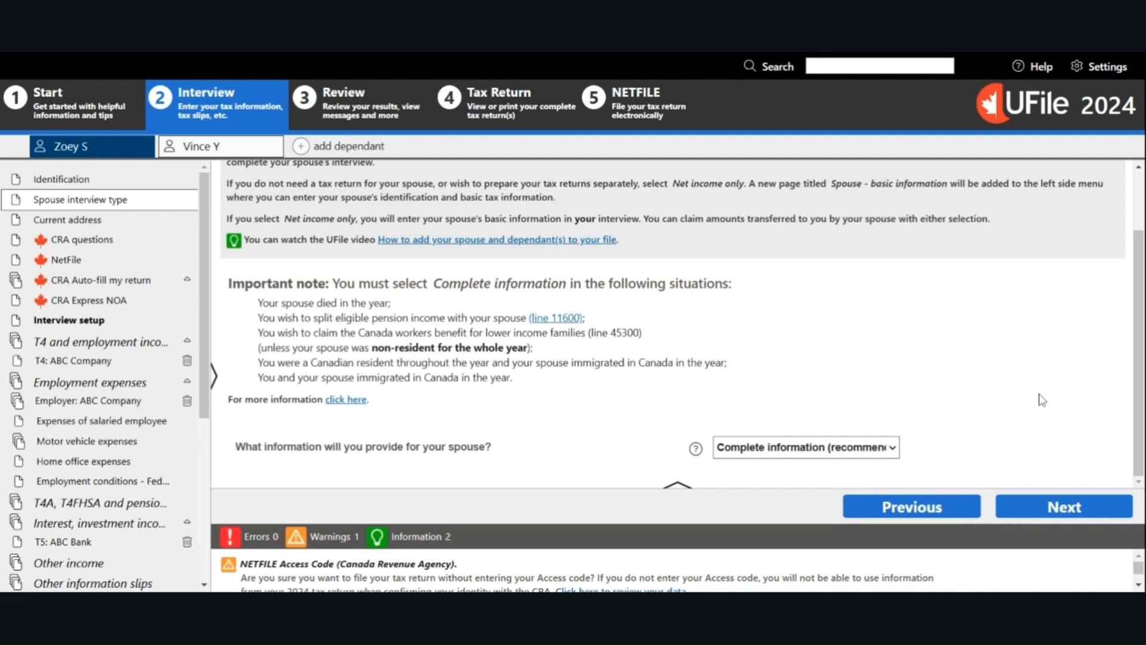
click(1063, 507)
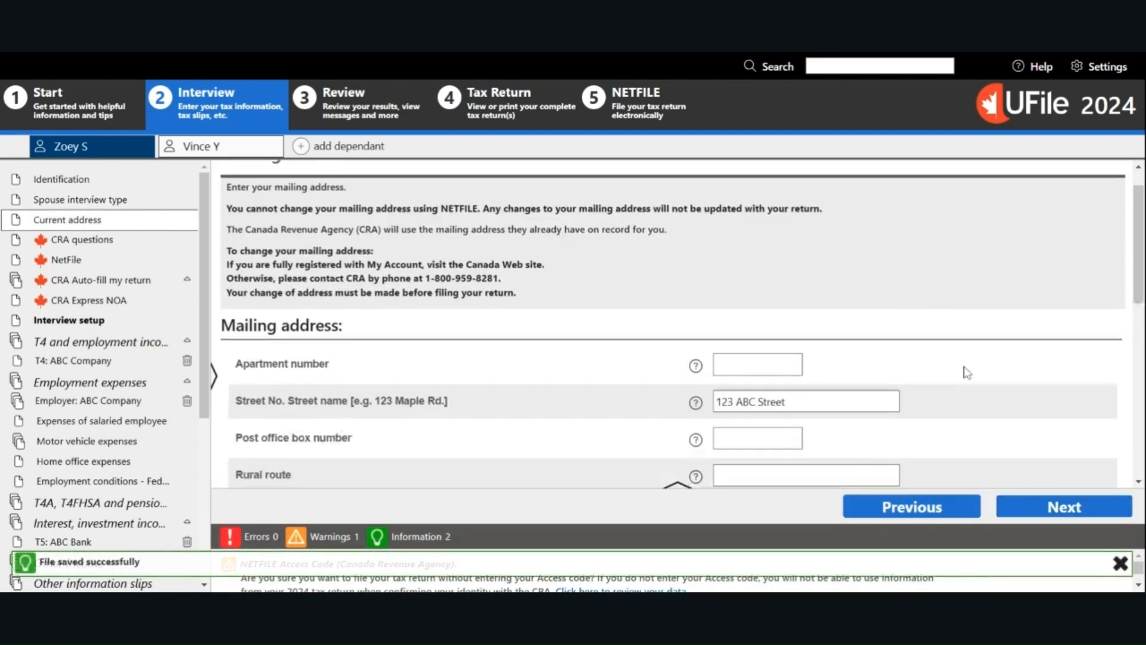
Review the Edmonton mailing address, residence and home phone, then continue to the CRA questions.
scroll(down, 3)
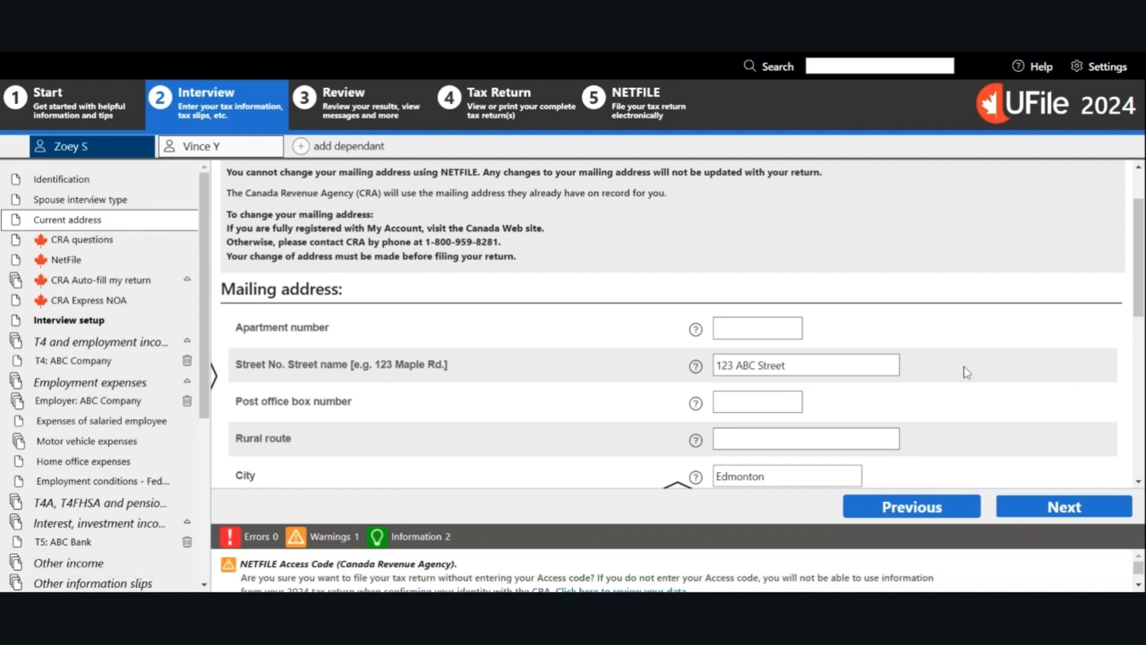
scroll(down, 3)
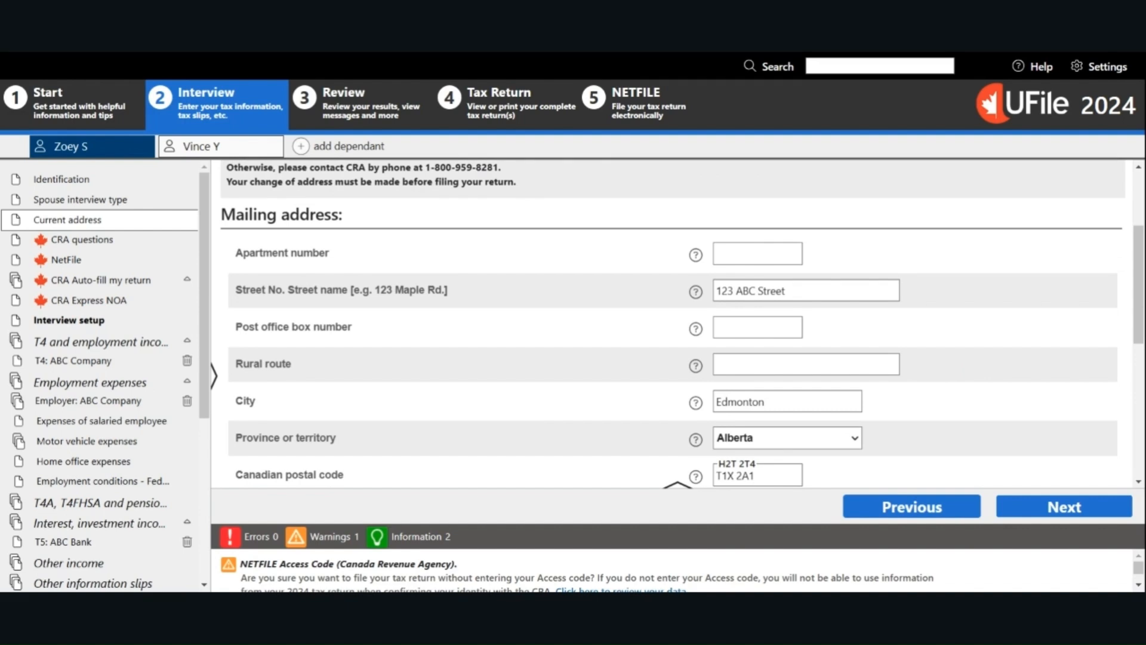
mouse_move(966, 371)
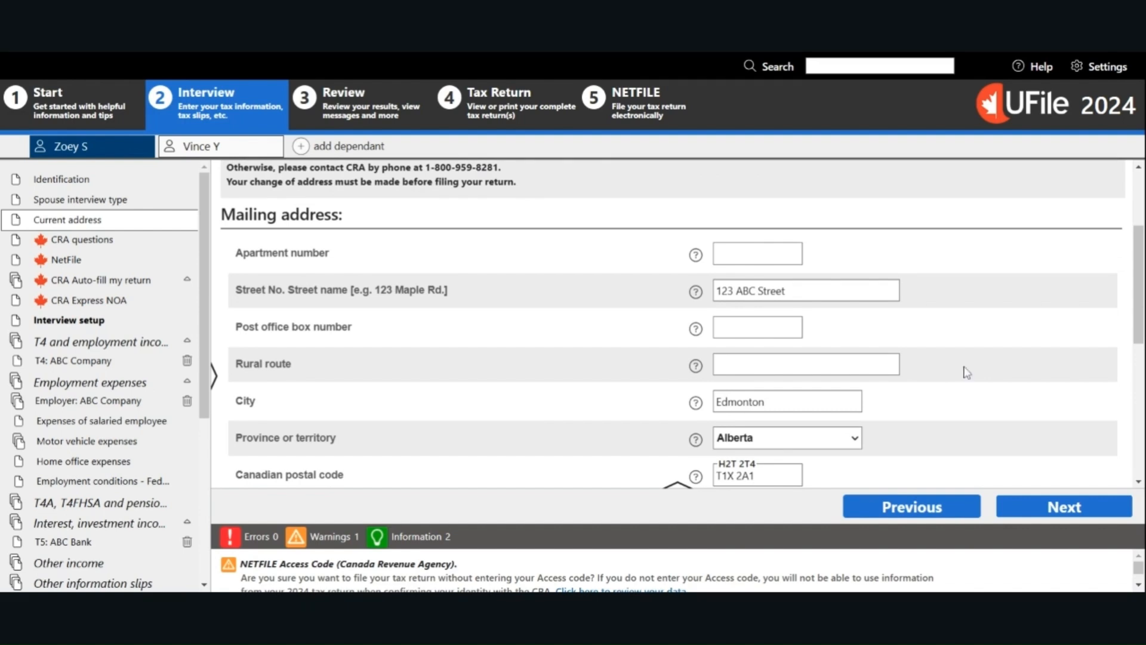
scroll(down, 3)
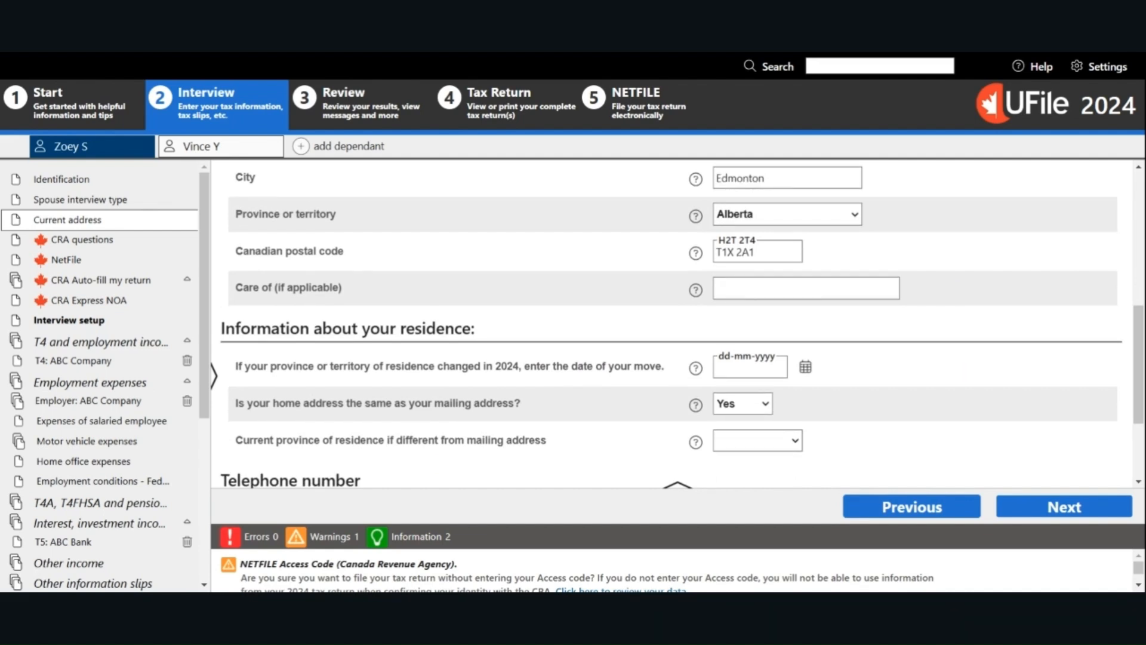
scroll(down, 3)
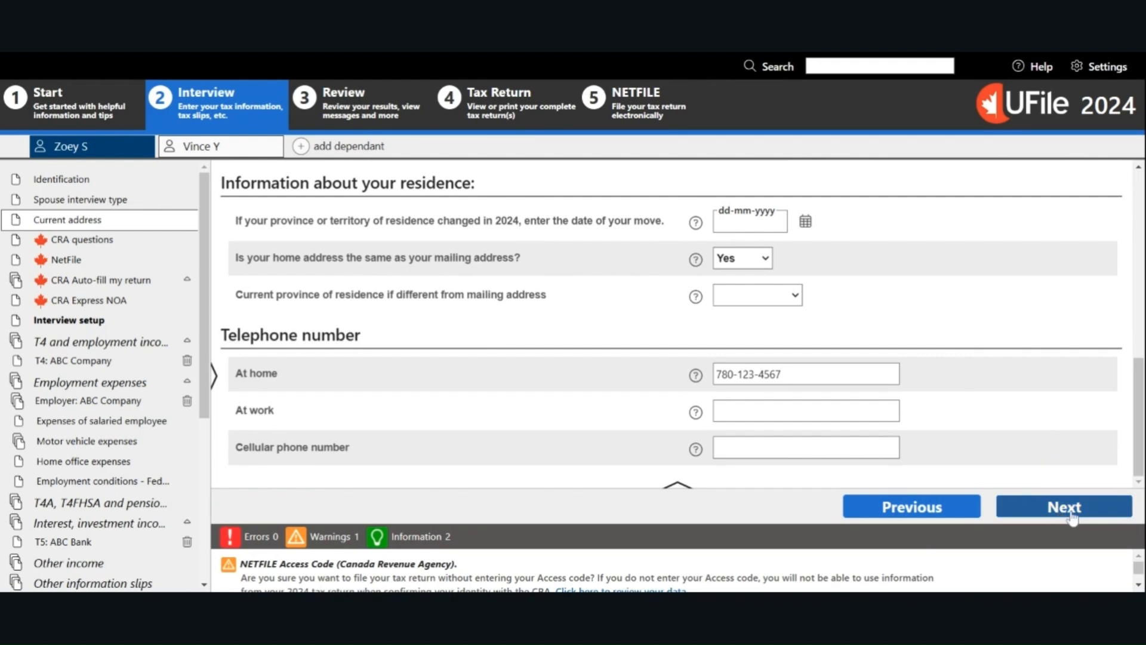
click(1064, 506)
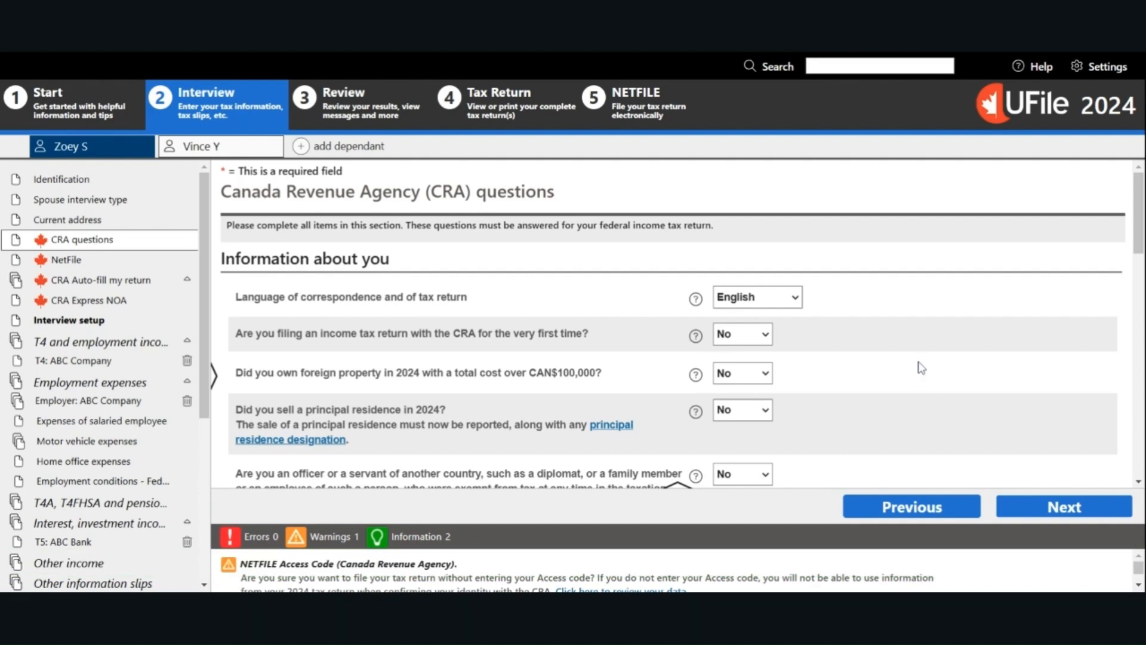
mouse_move(787, 332)
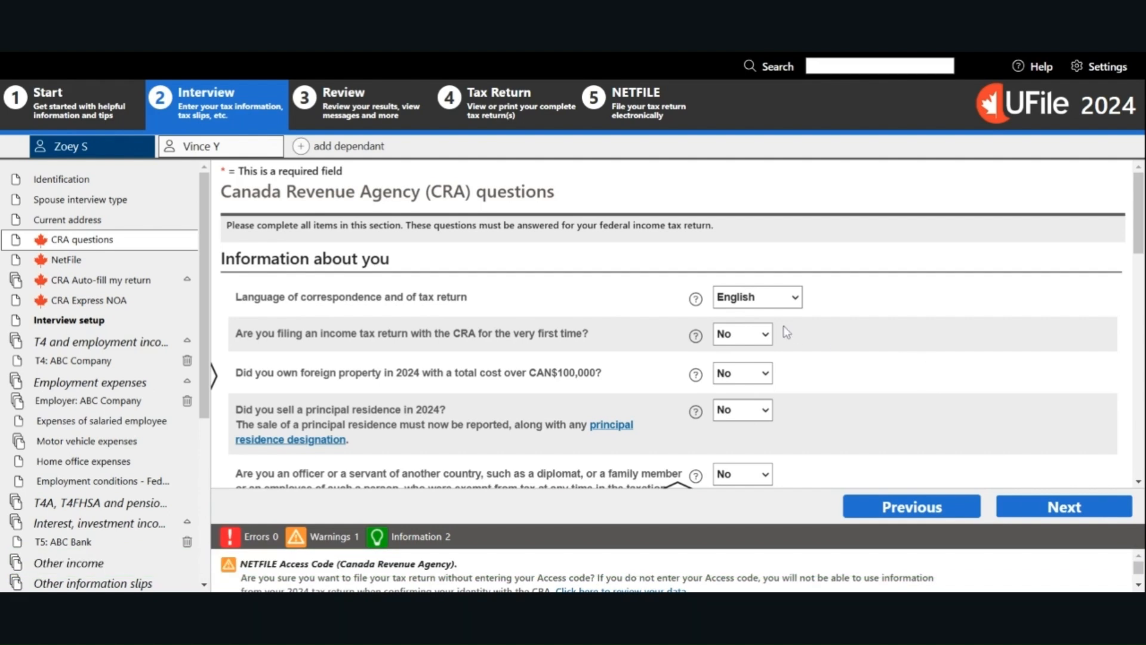
mouse_move(836, 325)
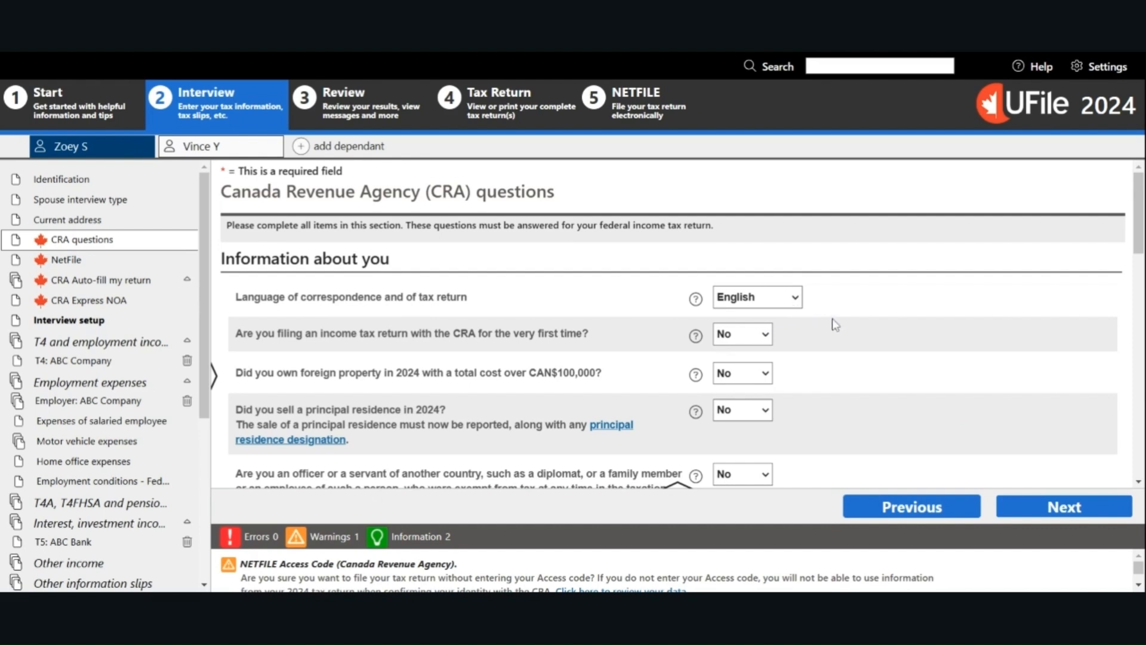
mouse_move(943, 363)
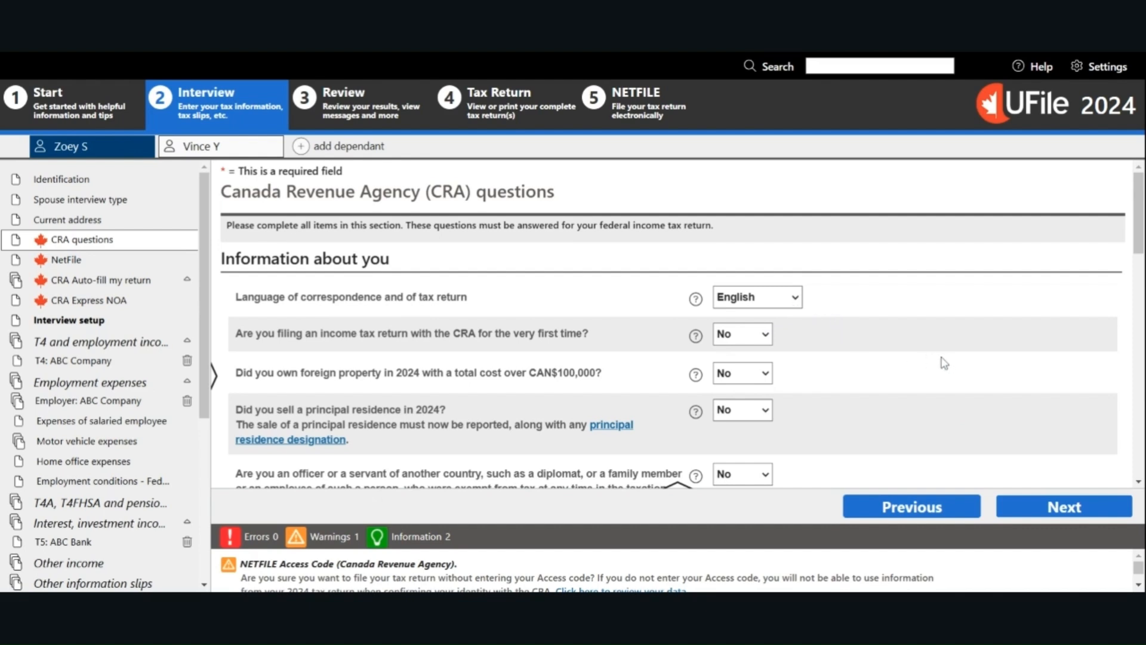
mouse_move(942, 363)
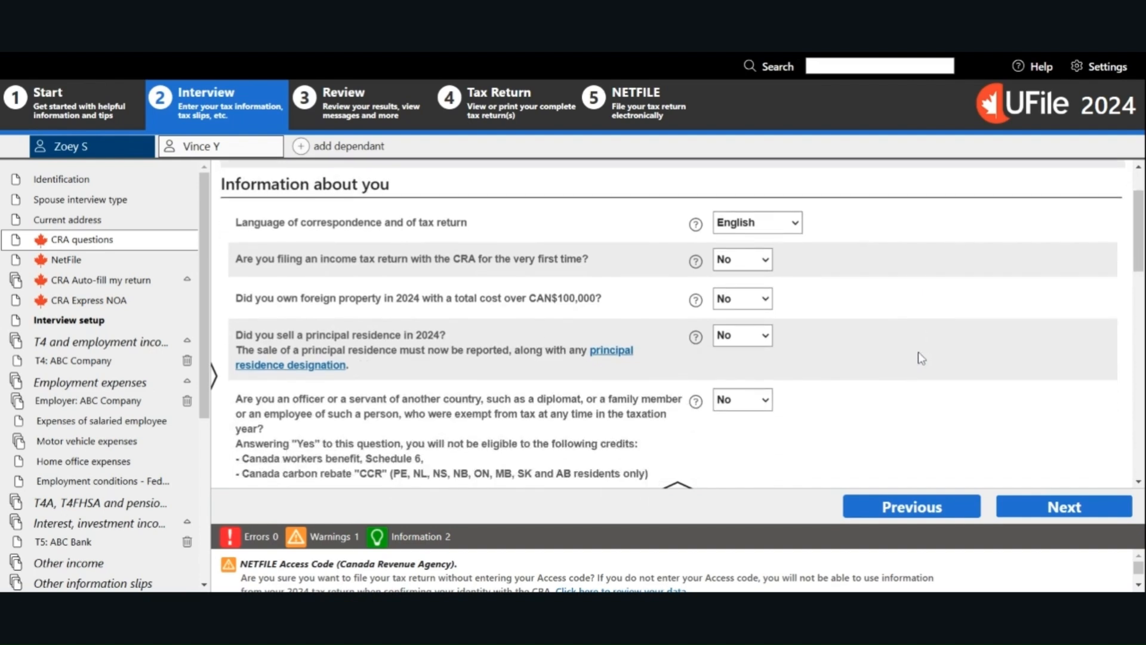
mouse_move(918, 358)
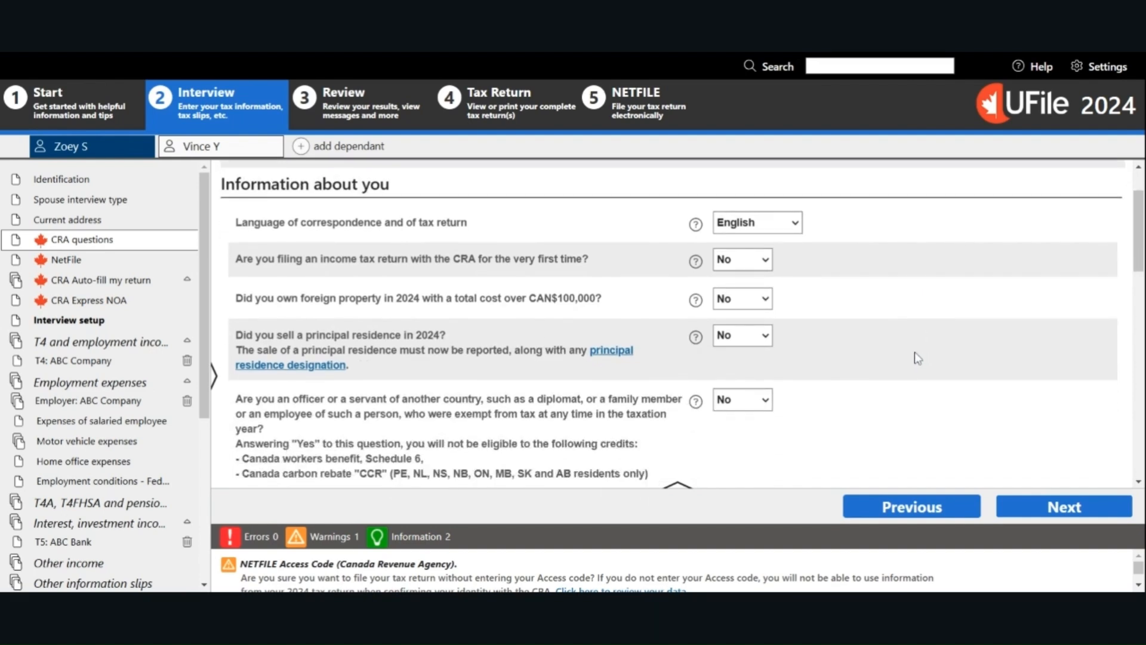
mouse_move(913, 359)
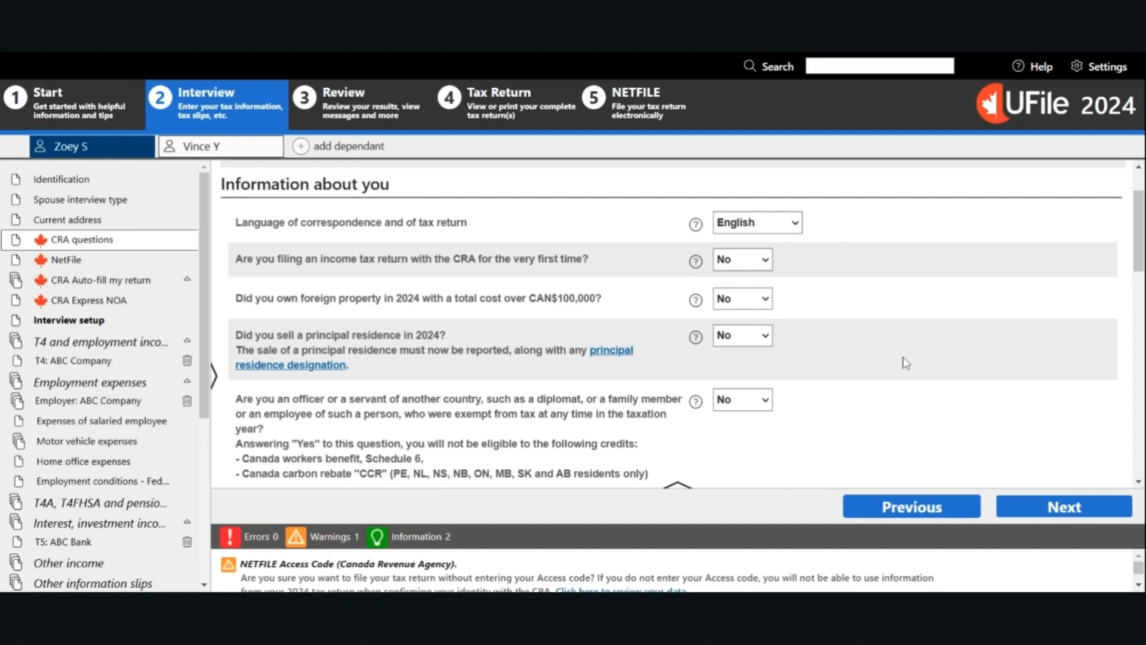
mouse_move(905, 365)
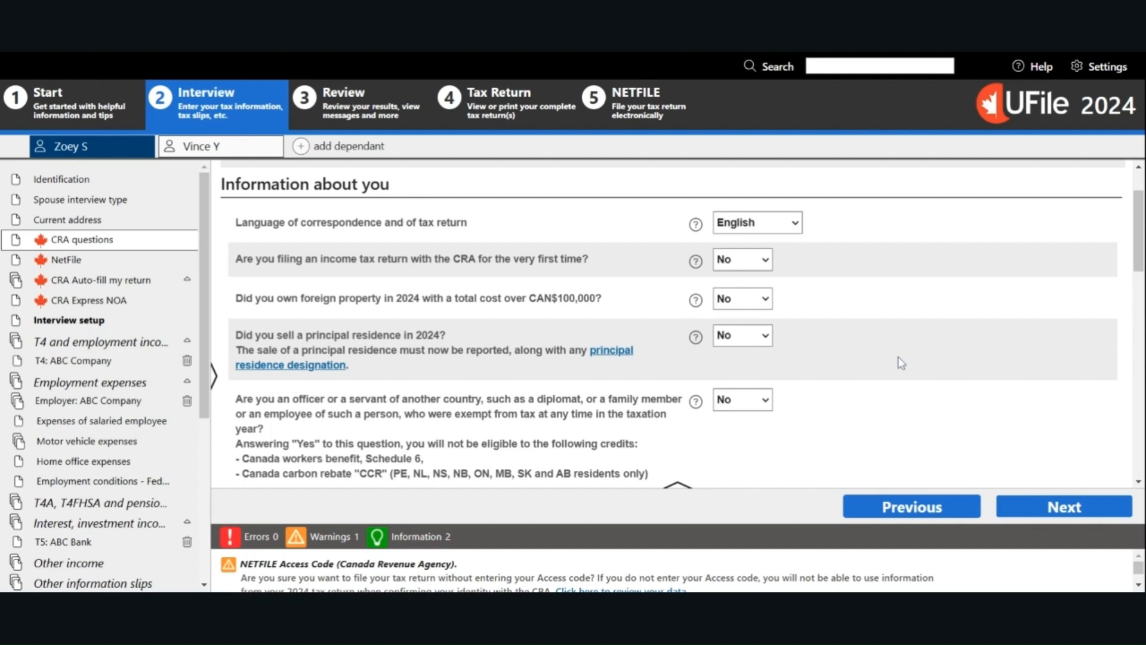
mouse_move(901, 379)
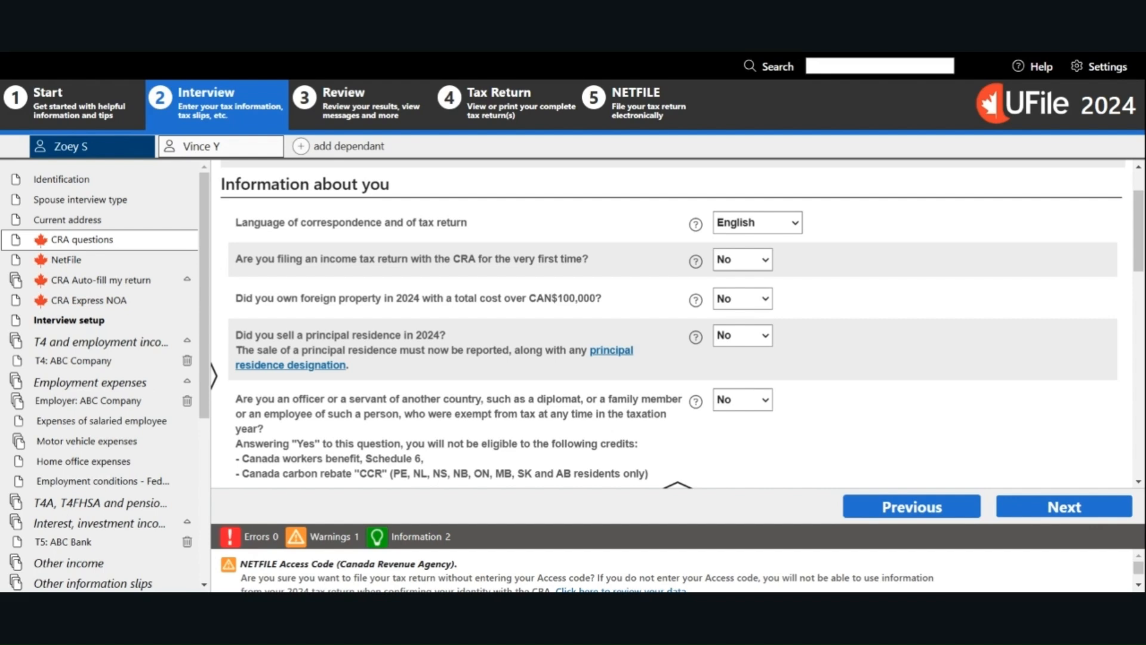
mouse_move(867, 373)
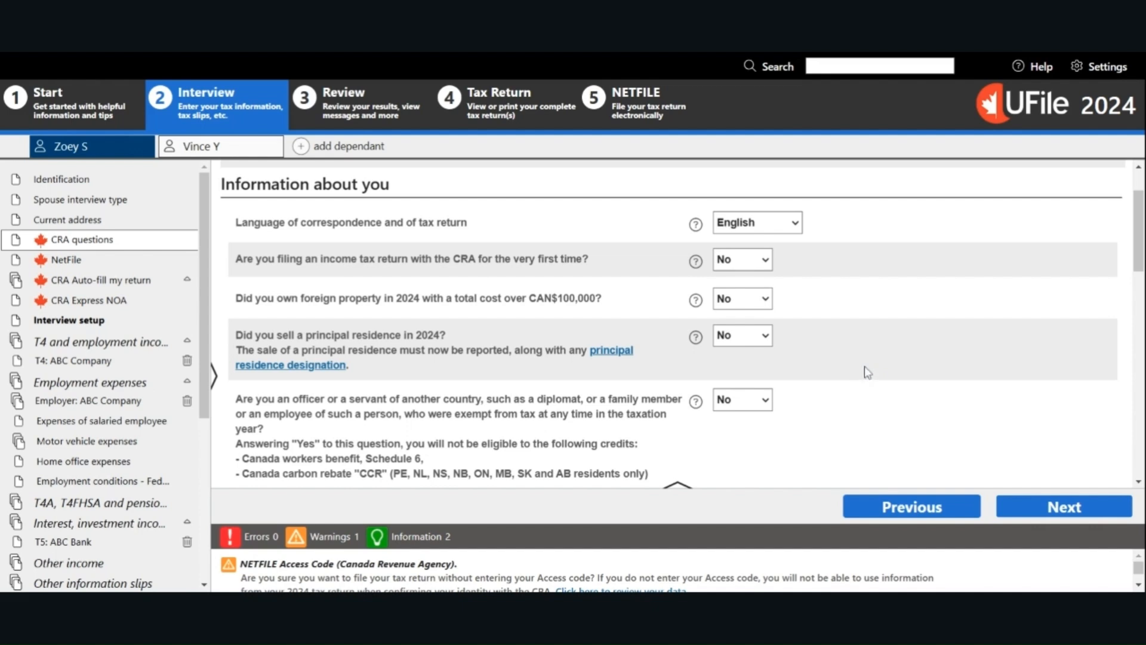
mouse_move(877, 374)
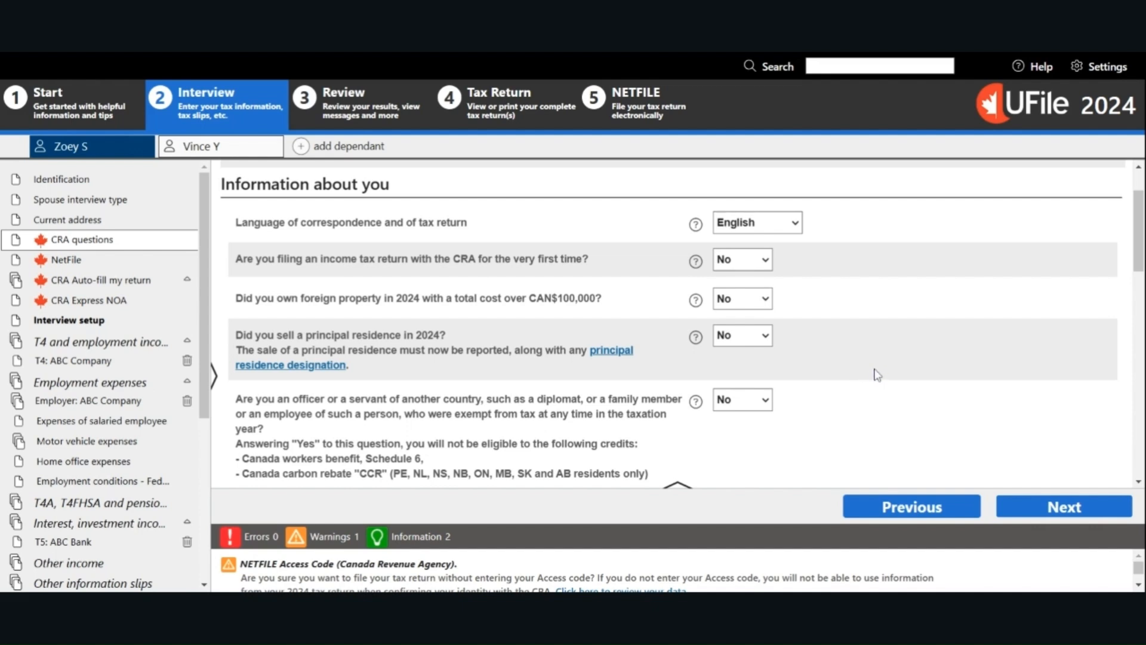
mouse_move(950, 347)
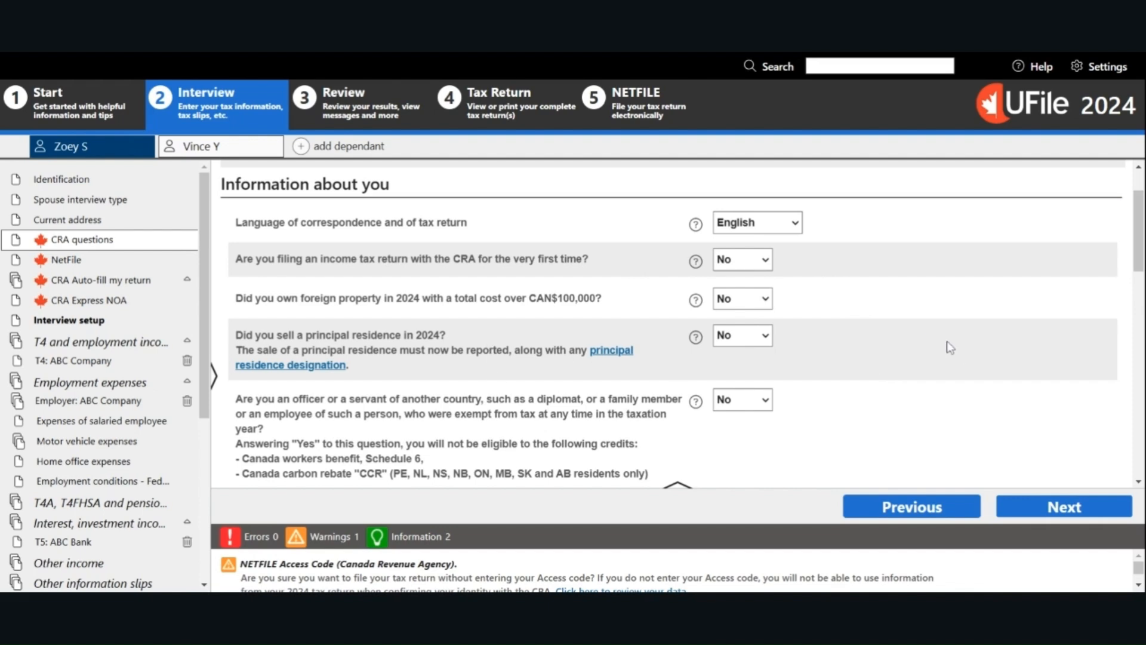
Review the CRA questions, leaving email notifications and foreign mailing address at No, and continue to NETFILE.
scroll(down, 3)
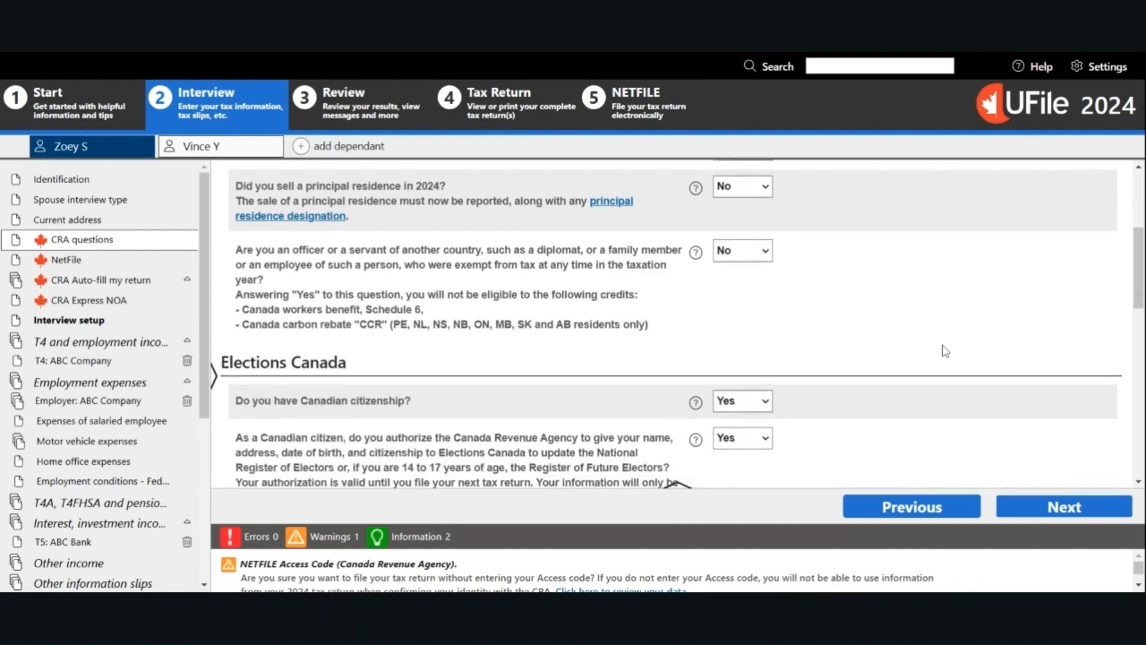
scroll(down, 3)
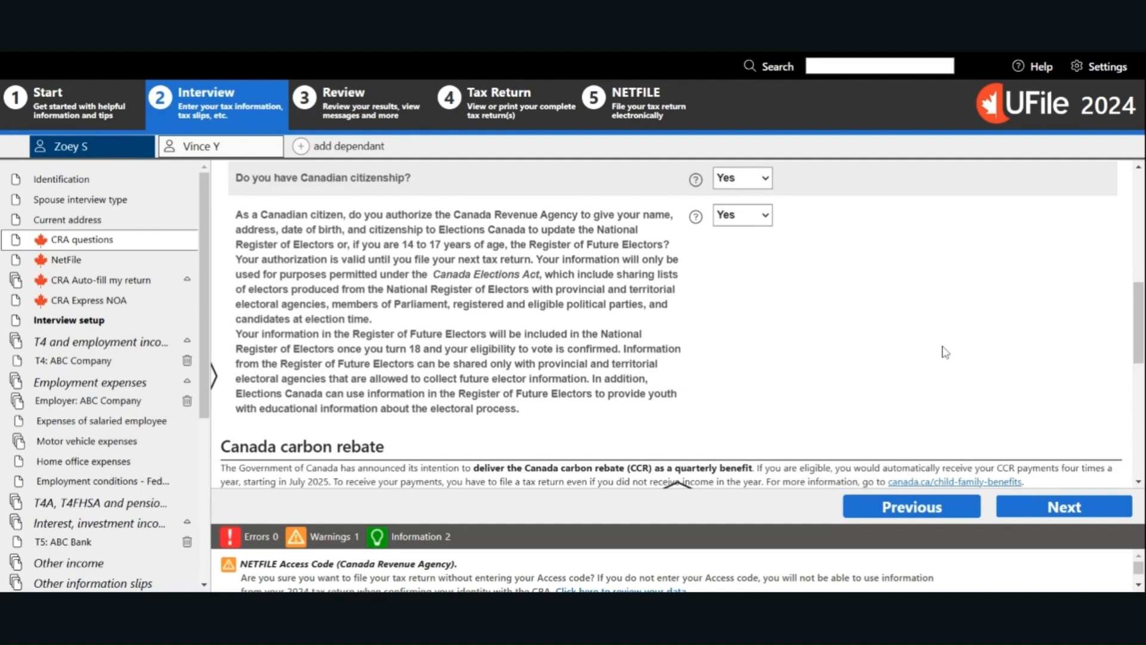
scroll(down, 3)
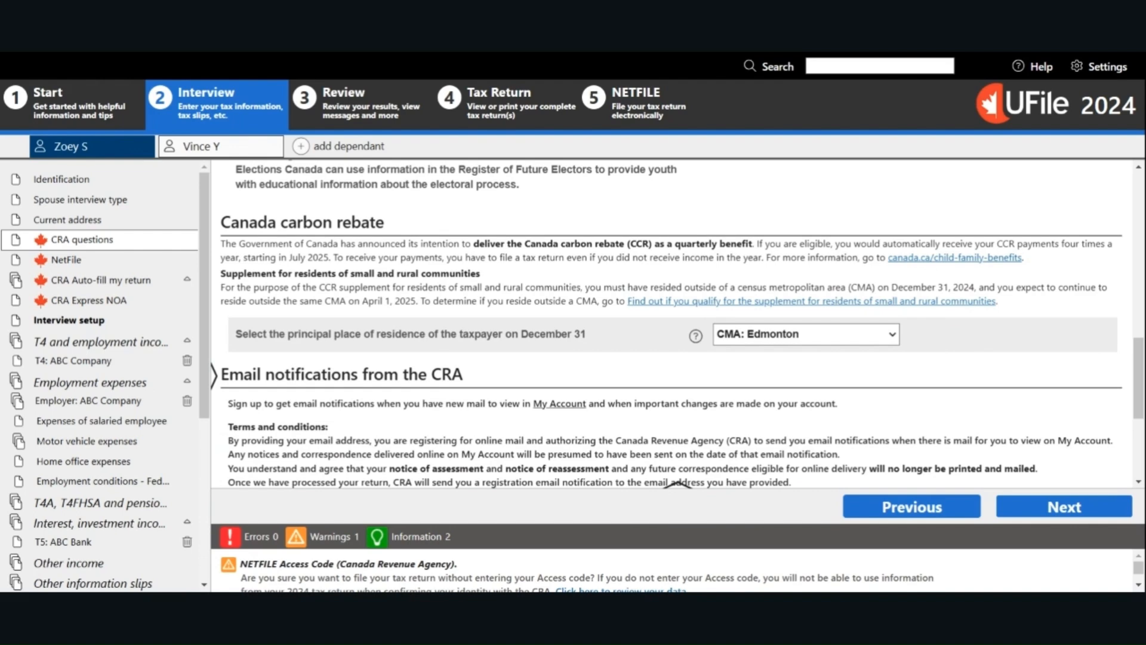
scroll(down, 3)
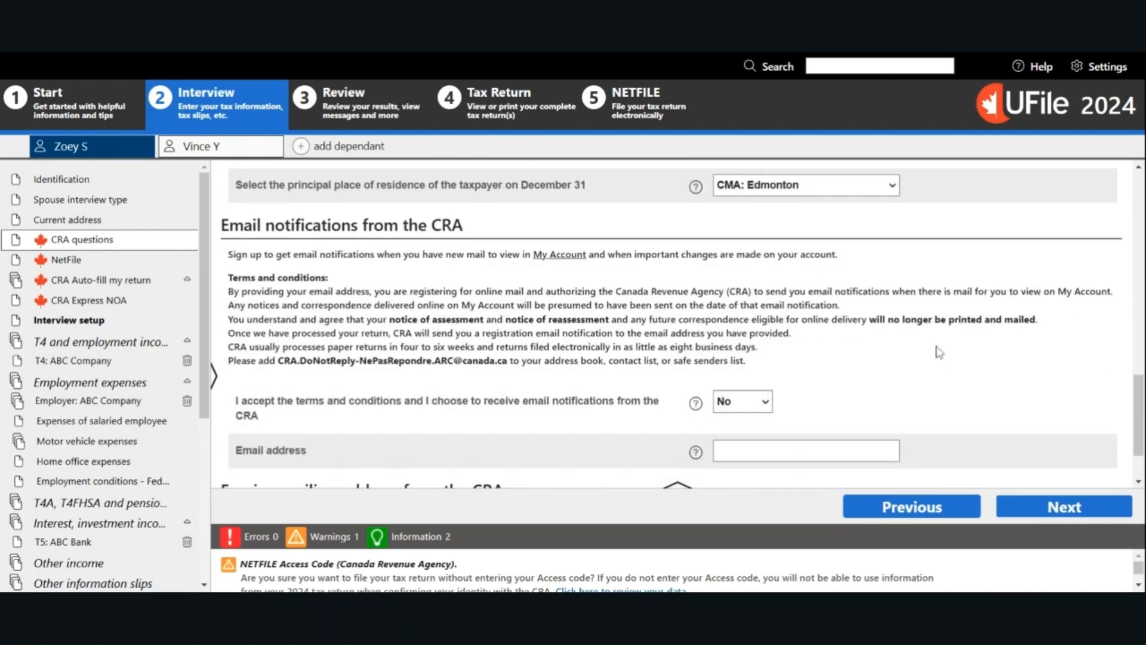
mouse_move(319, 246)
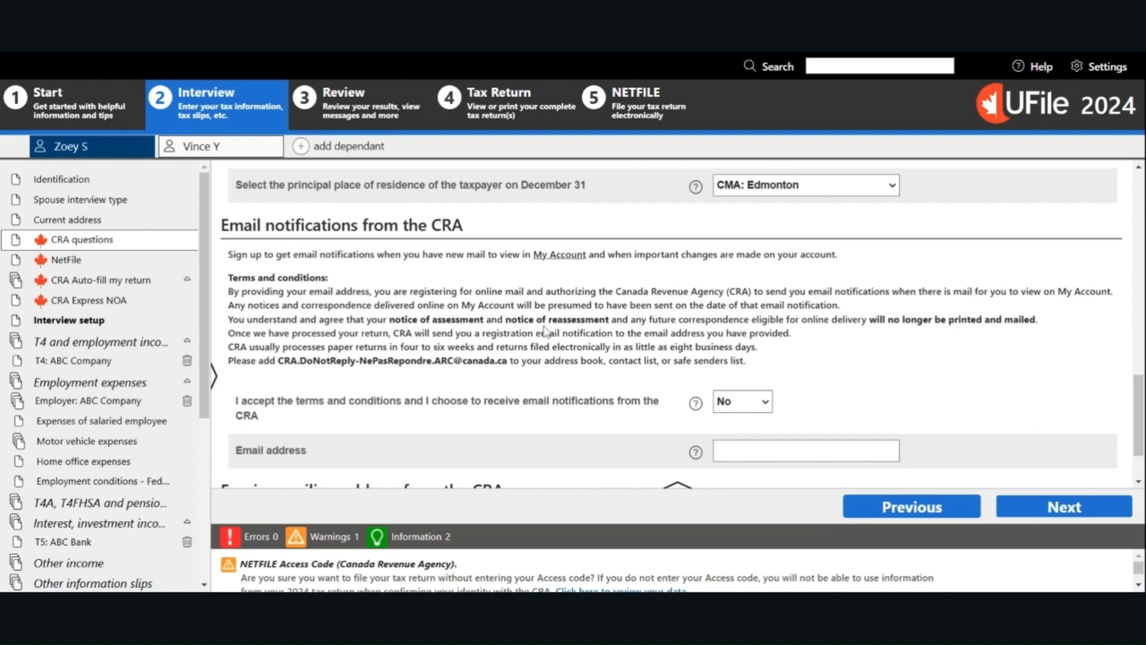
scroll(down, 3)
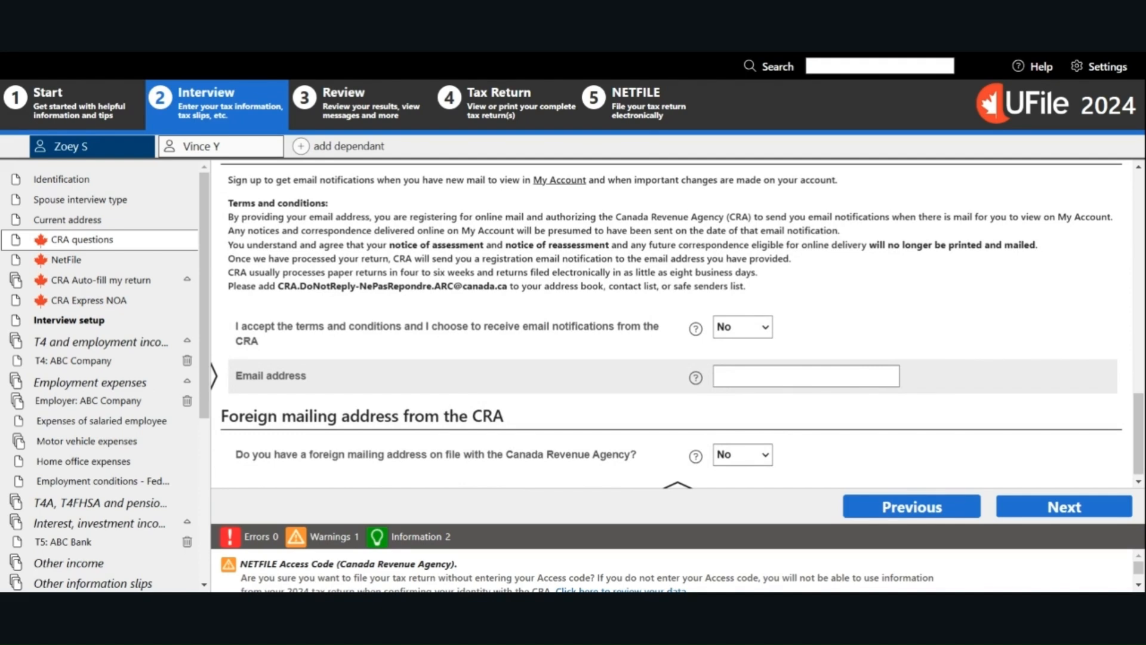
mouse_move(754, 404)
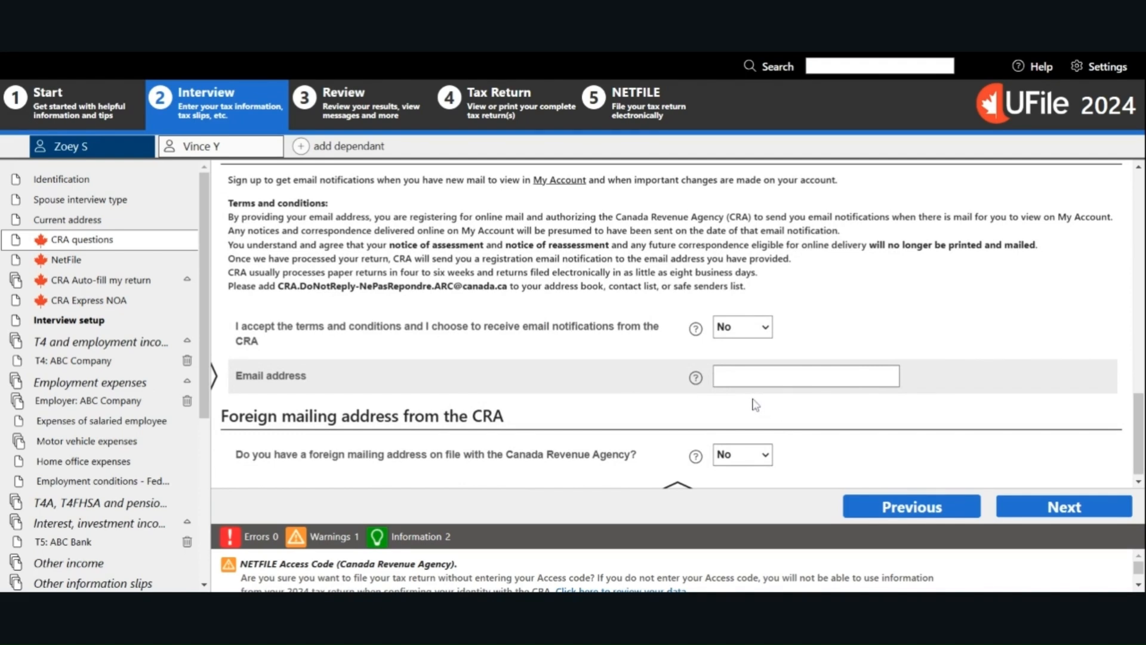
mouse_move(676, 421)
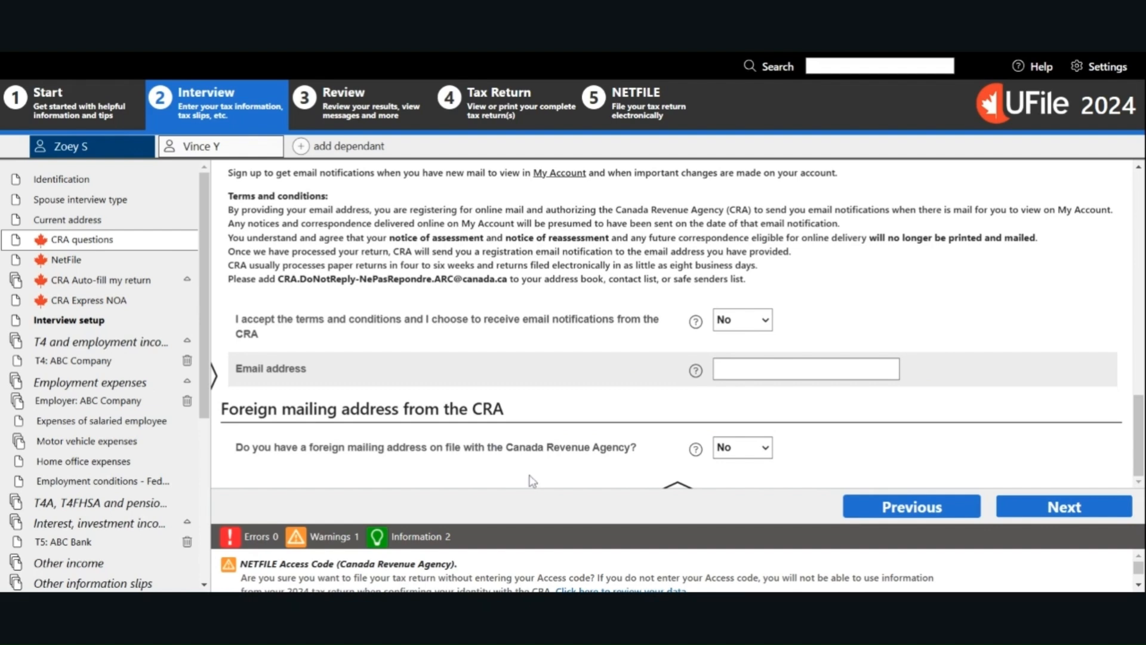
mouse_move(545, 481)
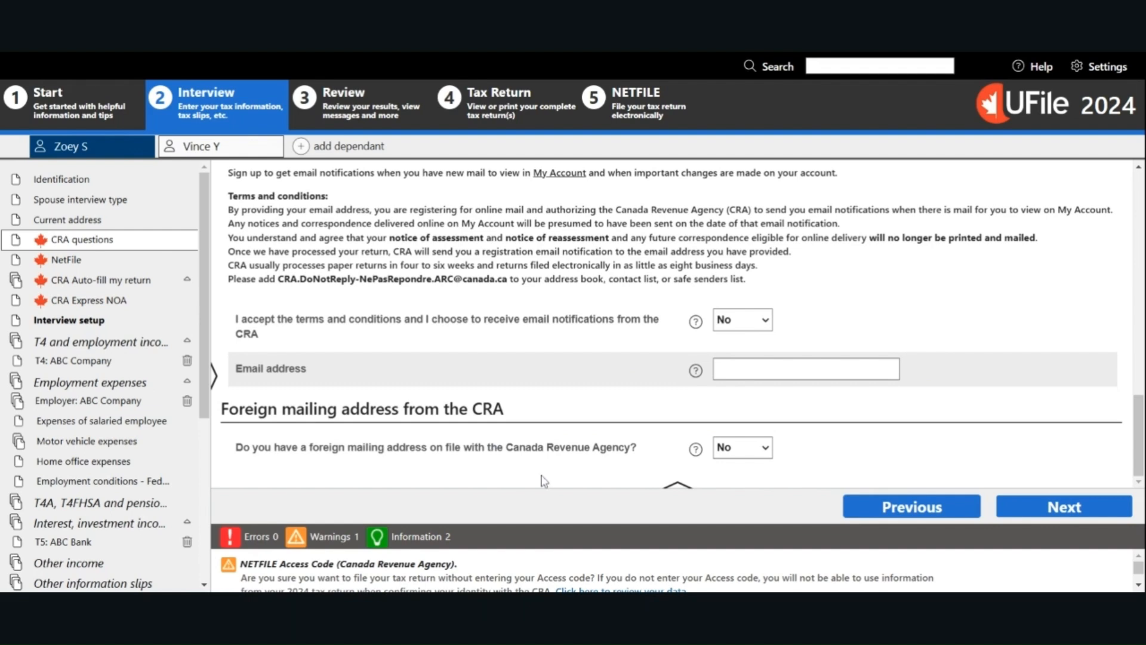
mouse_move(1047, 401)
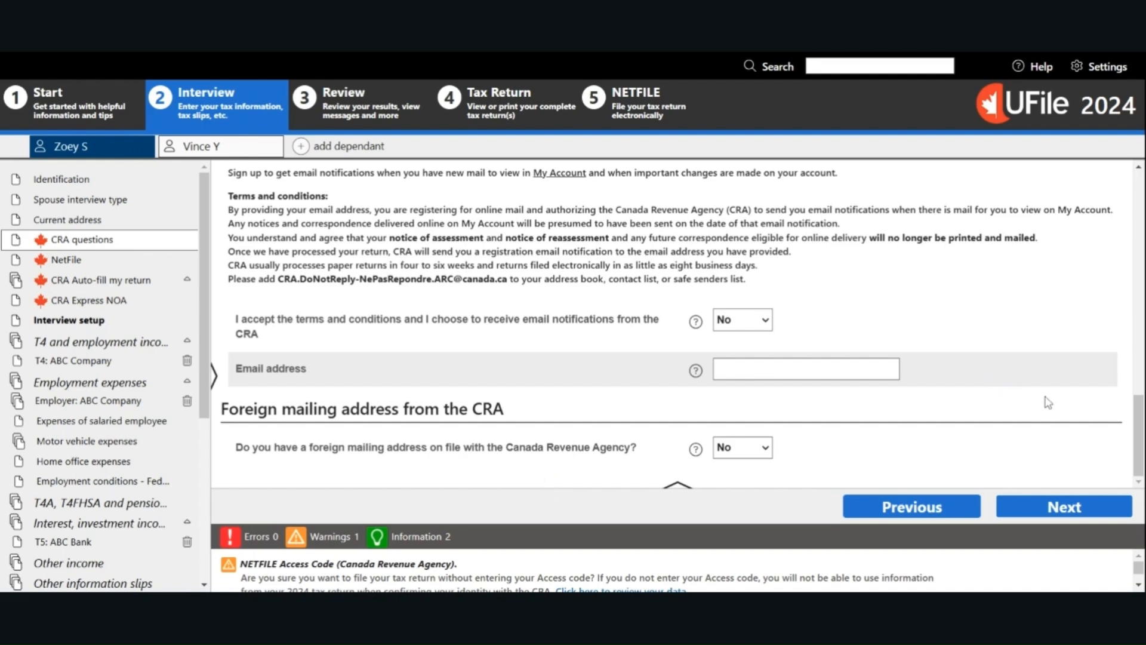
mouse_move(1095, 490)
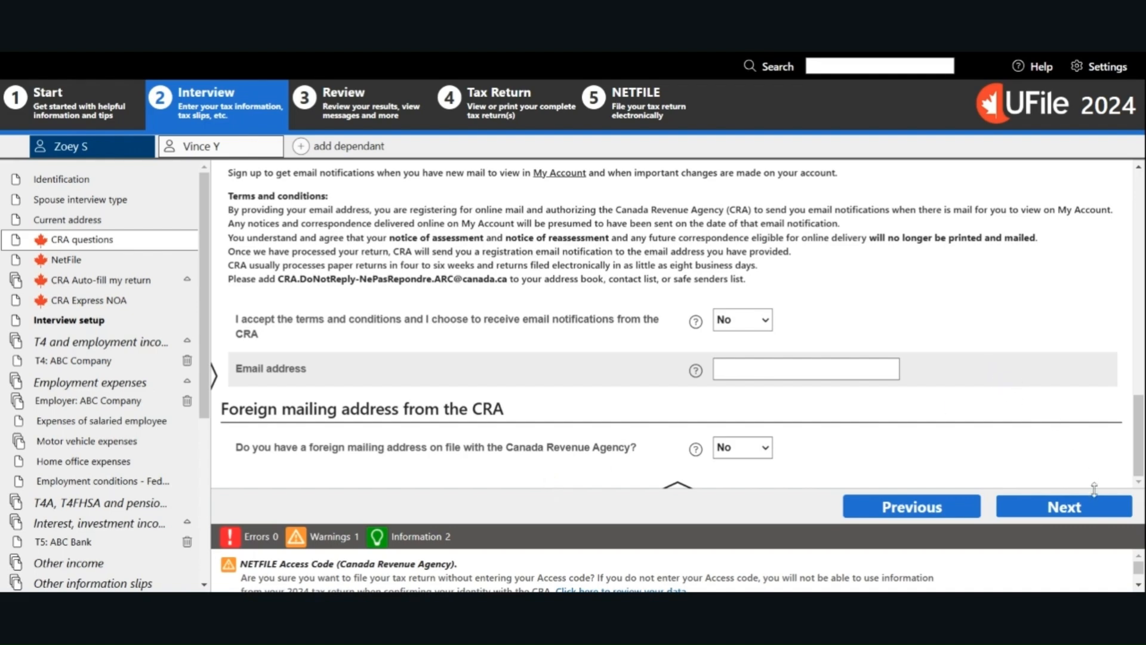
click(64, 259)
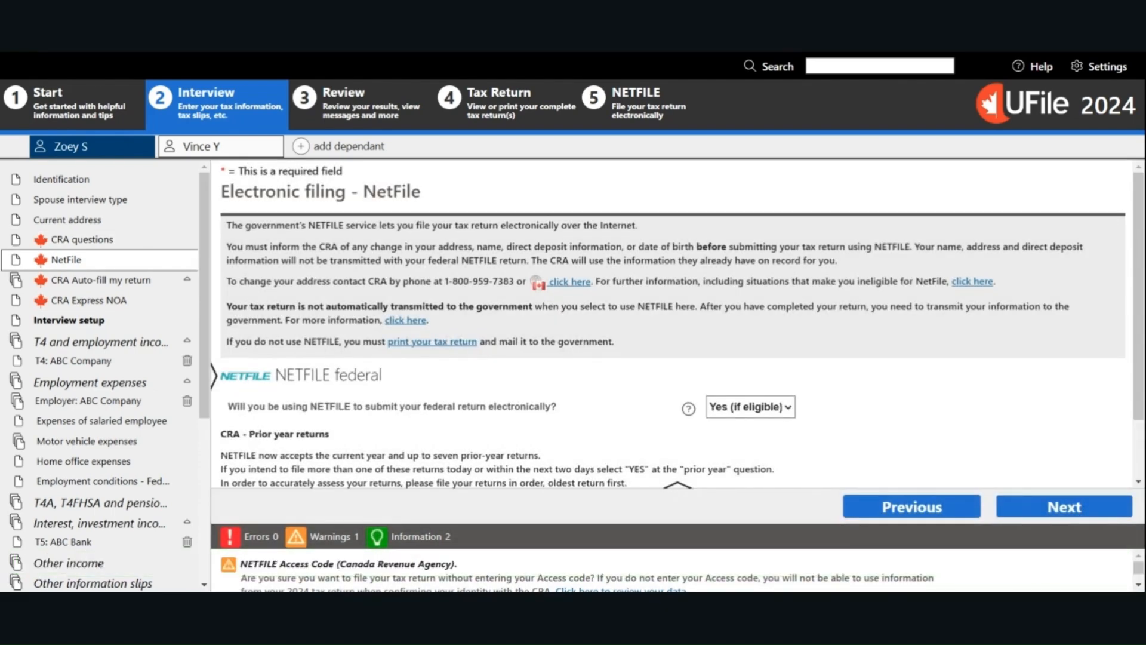
mouse_move(1116, 359)
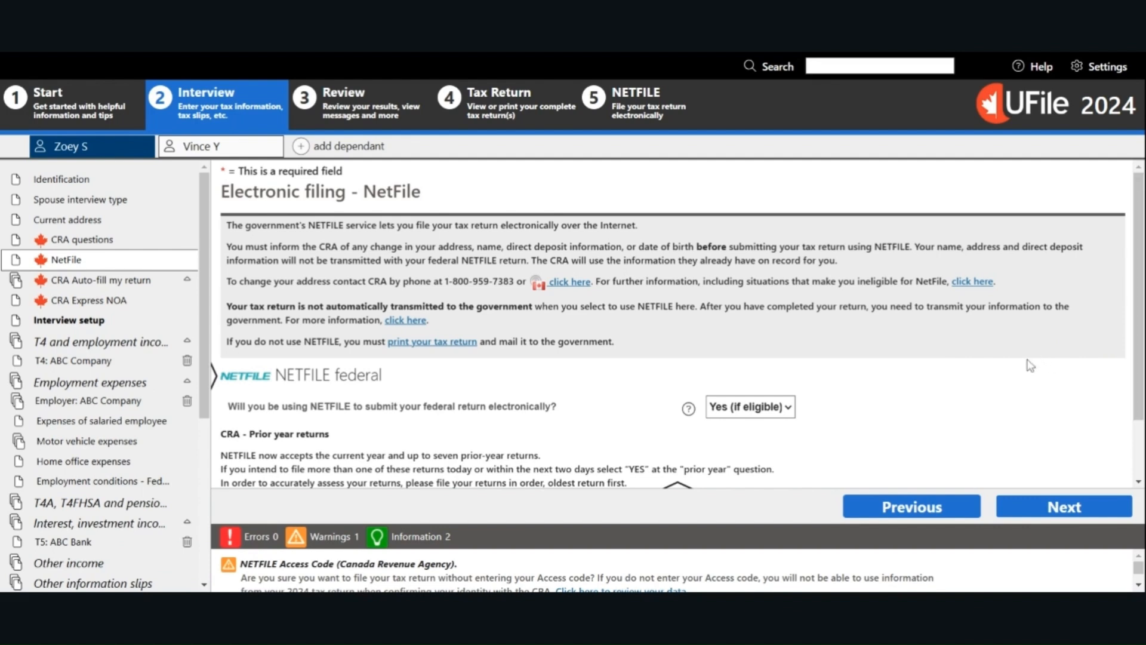
mouse_move(1031, 379)
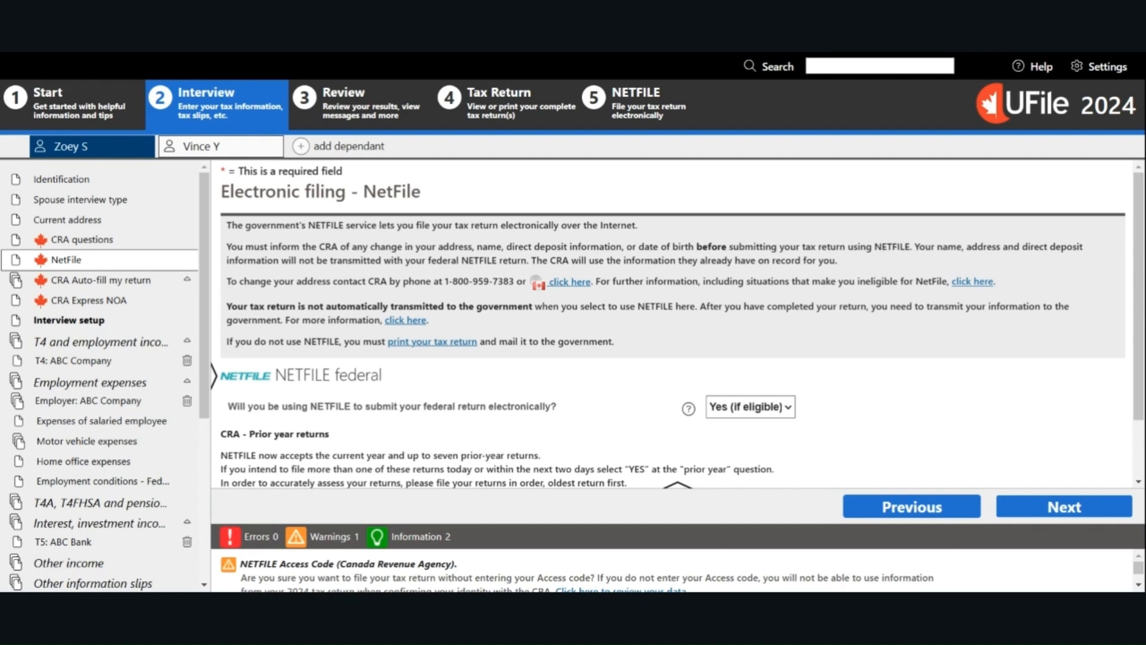
Confirm federal NETFILE filing Yes and prior-year filing No, then continue to CRA Auto-fill my return.
scroll(down, 3)
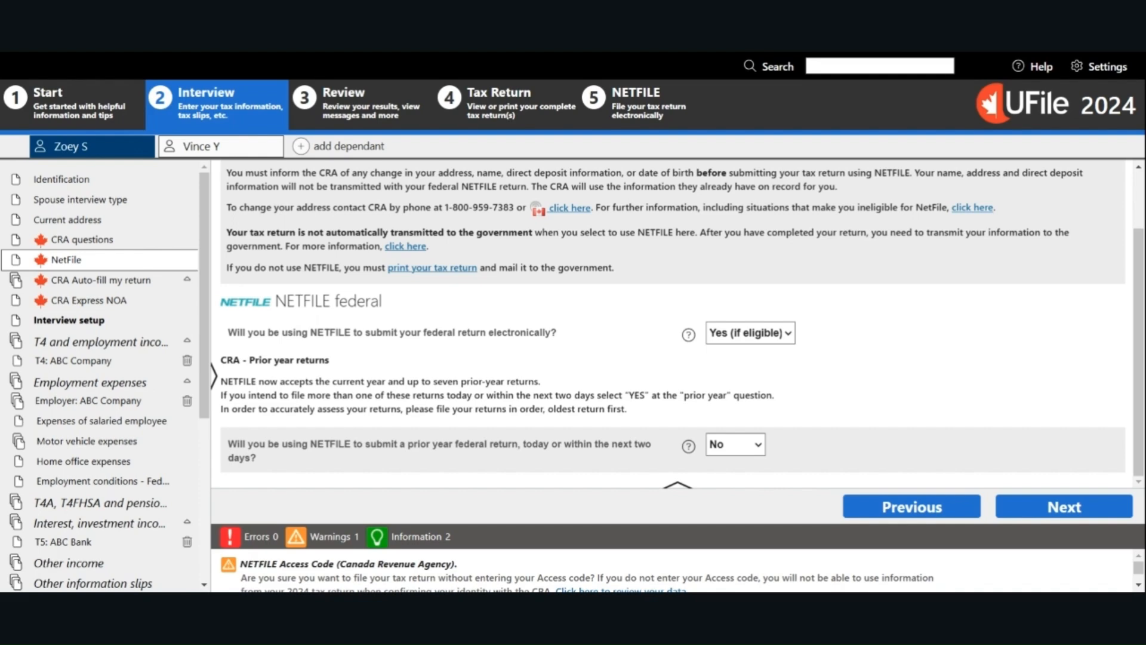
mouse_move(949, 385)
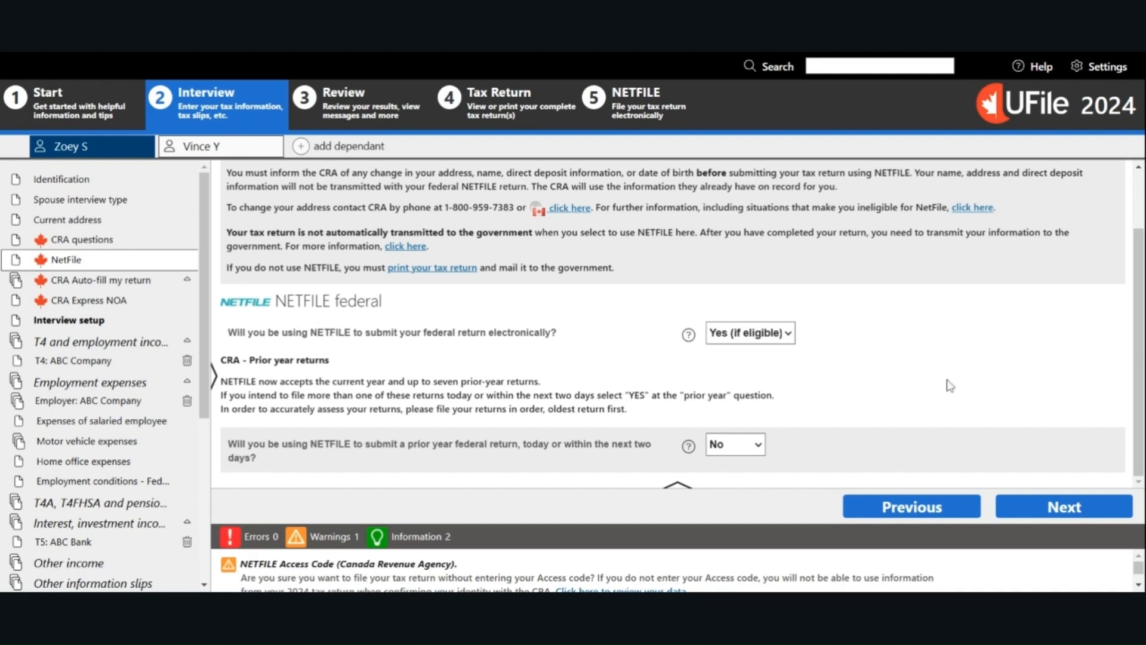
click(1064, 506)
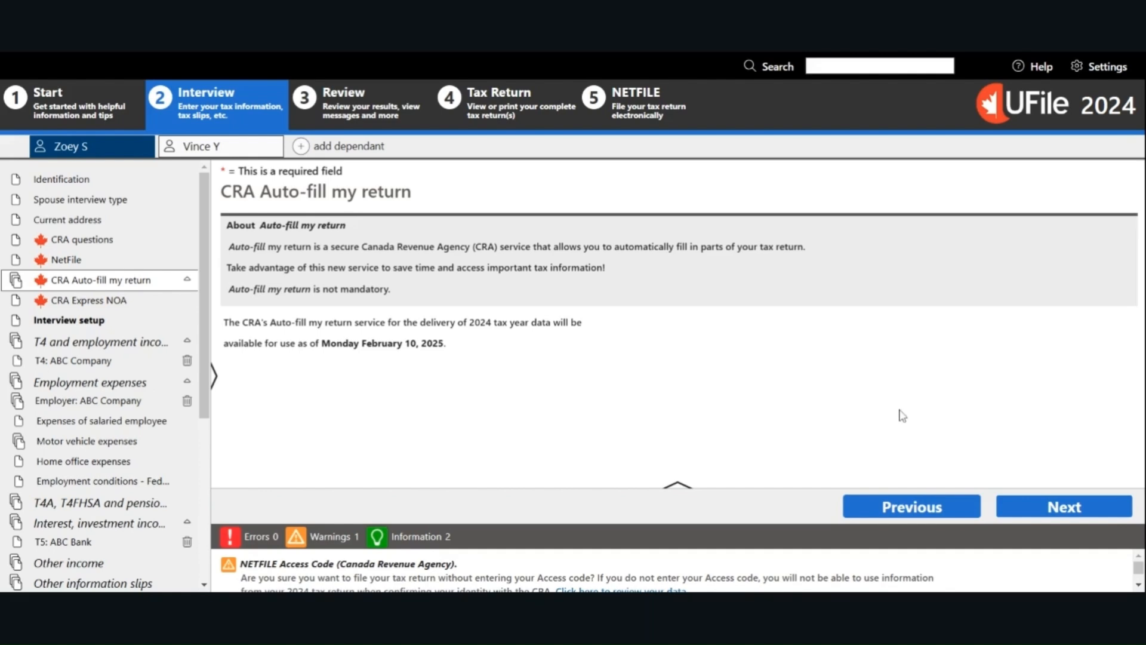
mouse_move(891, 399)
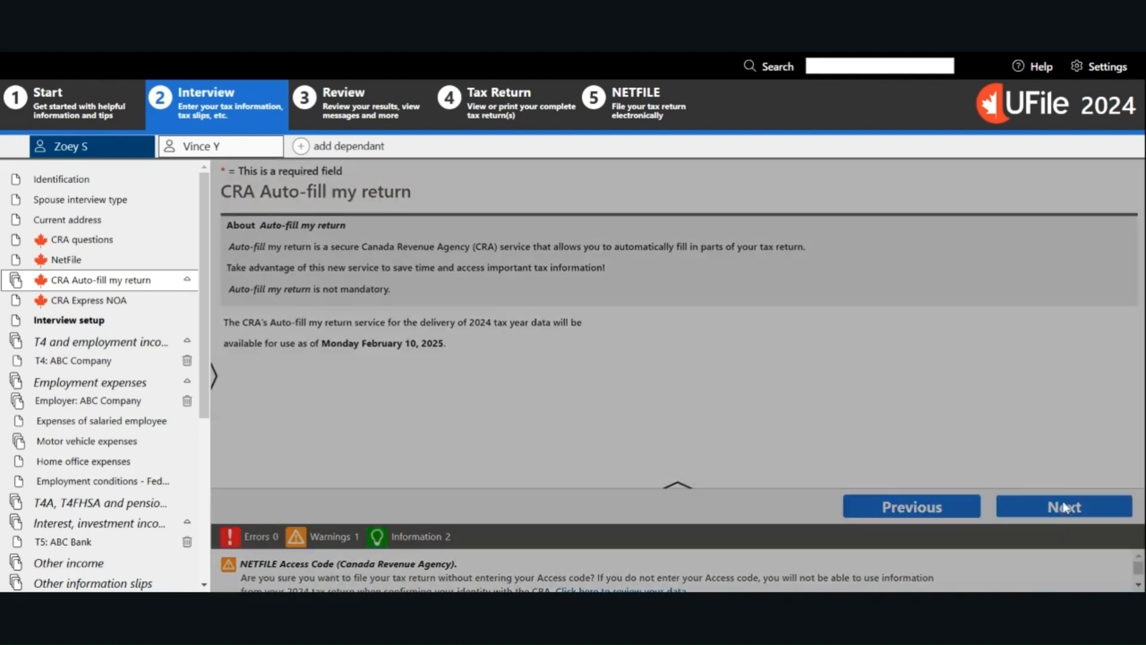
Pass the CRA Auto-fill and Express NOA pages to reach the Interview setup checklist.
click(1064, 506)
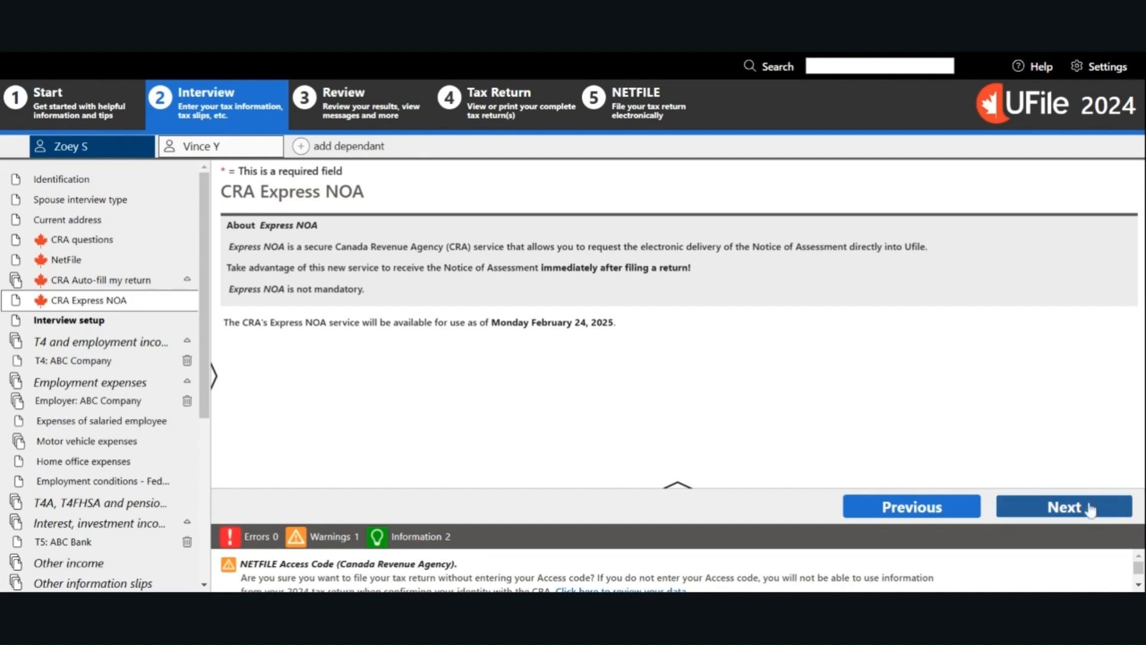
click(1063, 506)
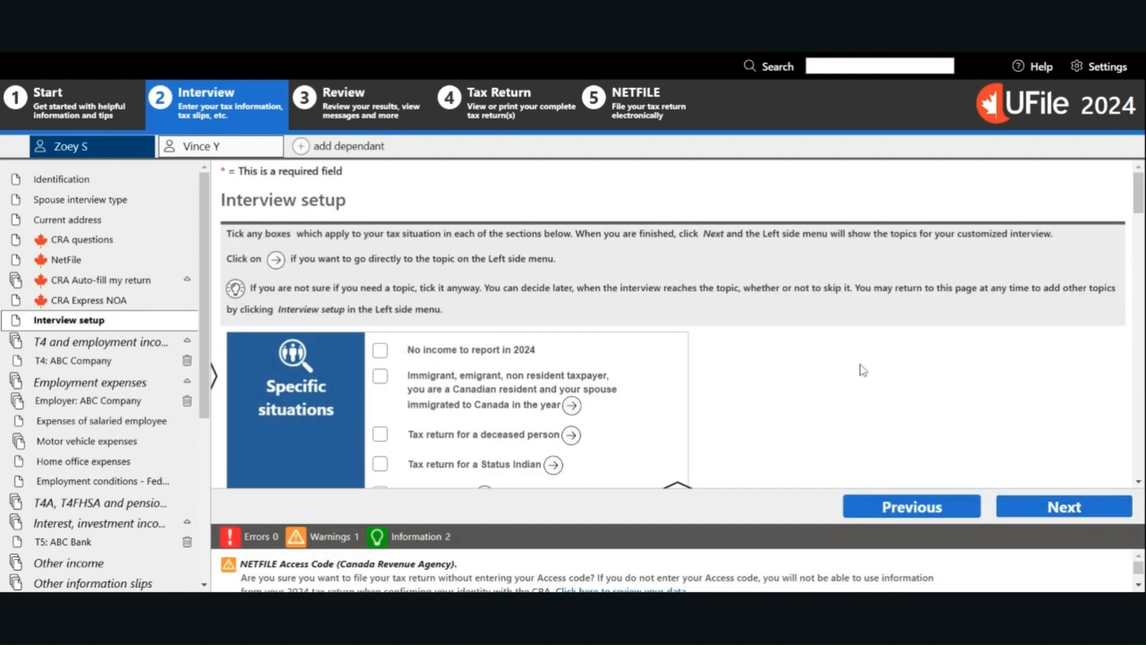
mouse_move(960, 359)
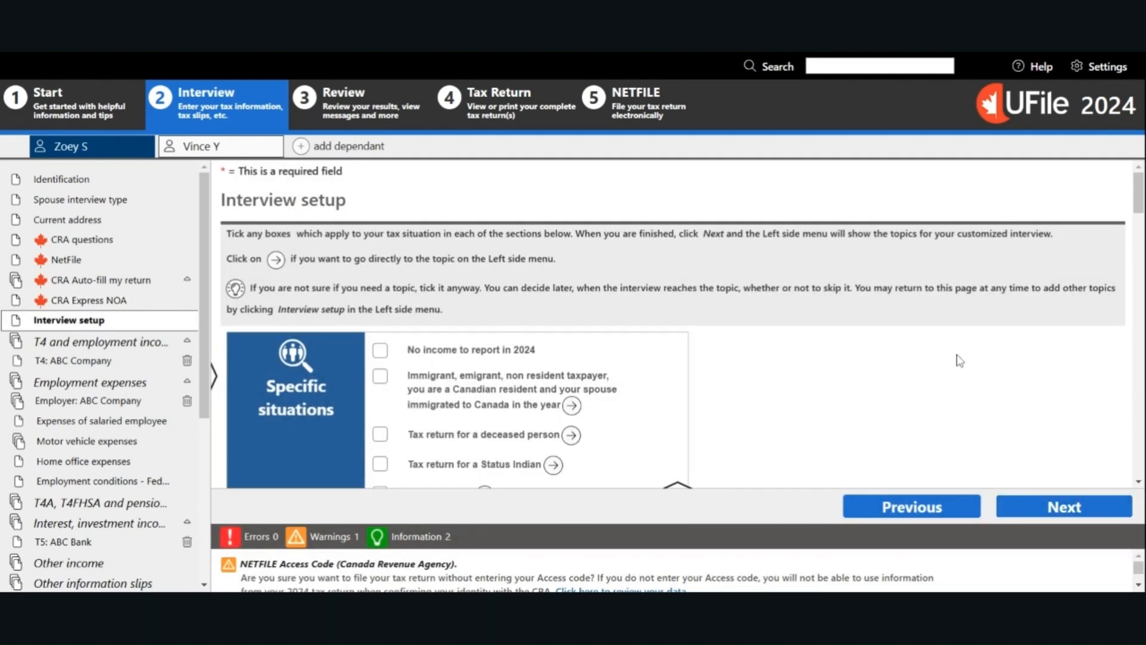
mouse_move(939, 366)
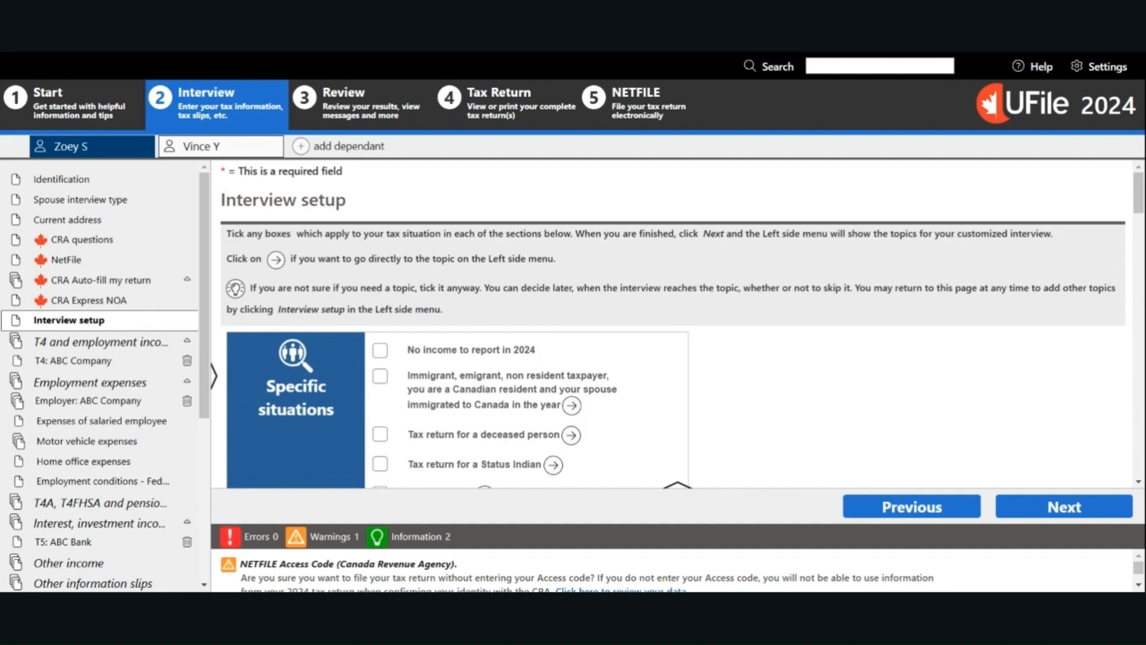
mouse_move(733, 300)
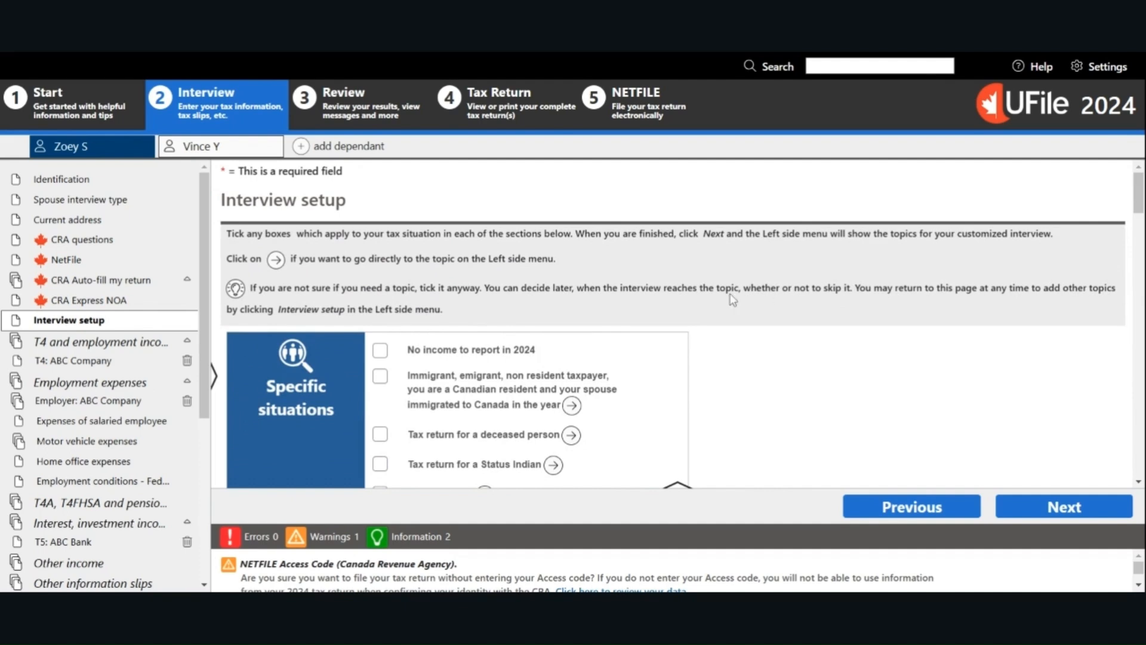
mouse_move(412, 382)
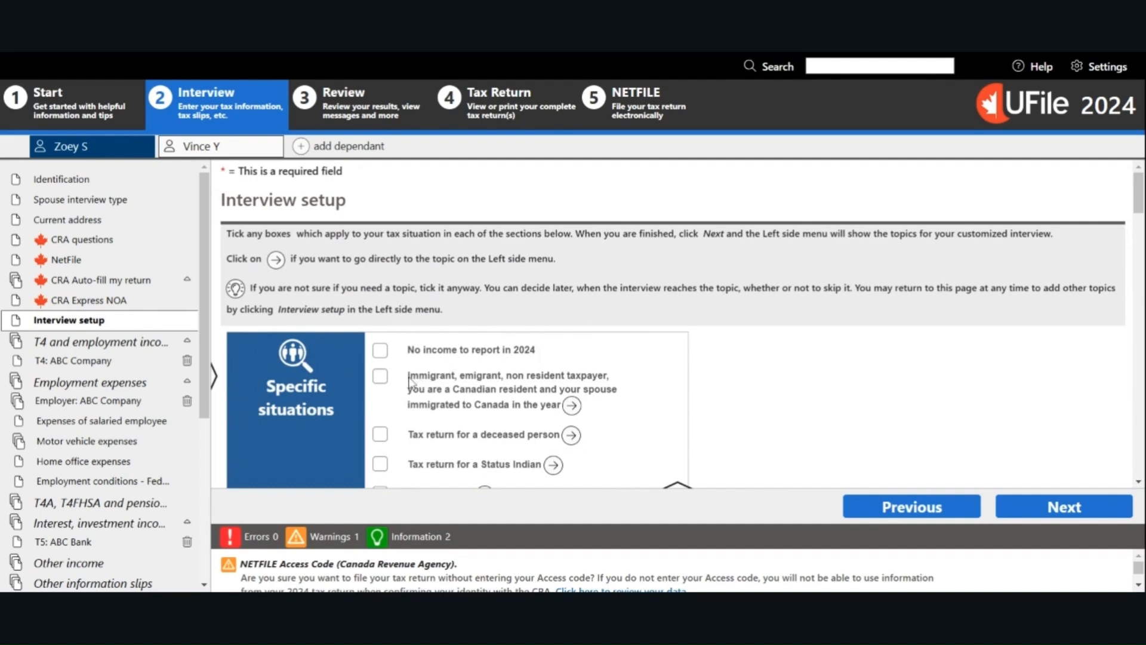
Leave the Interview setup checklist unchanged and continue to T4 and employment income.
drag(408, 375, 474, 392)
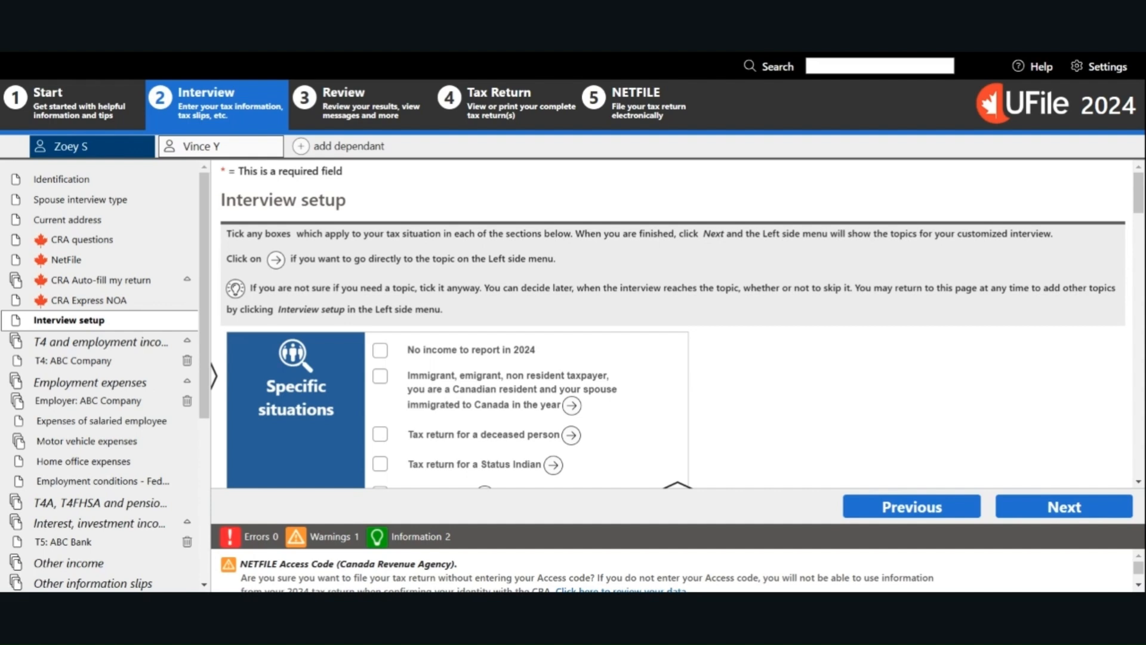
mouse_move(796, 362)
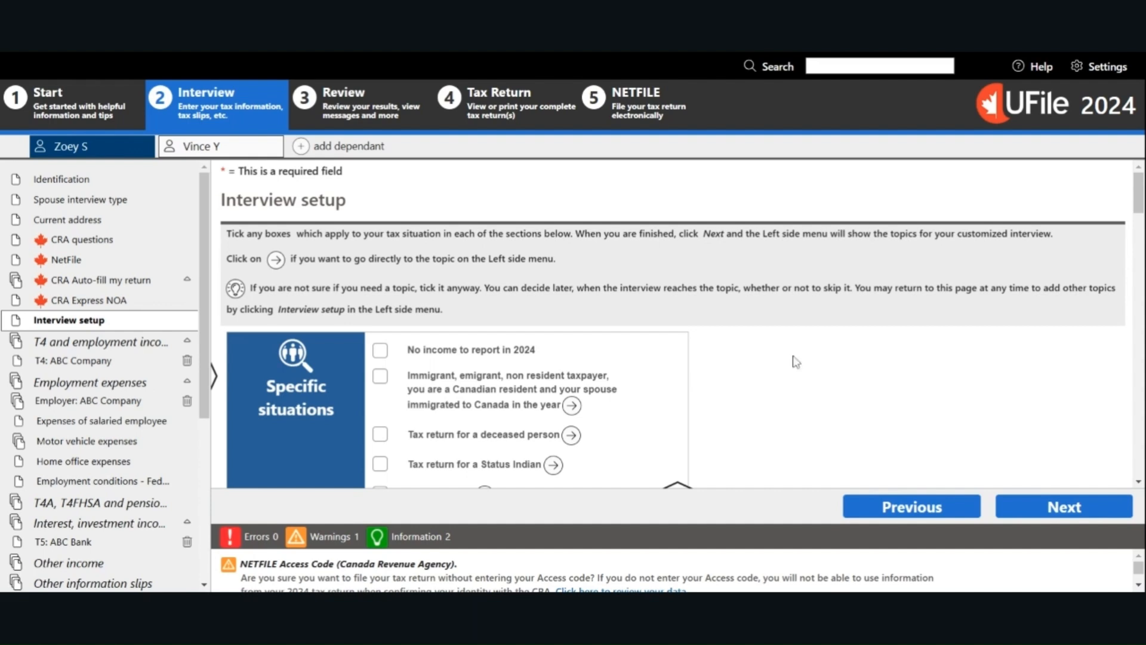
mouse_move(913, 314)
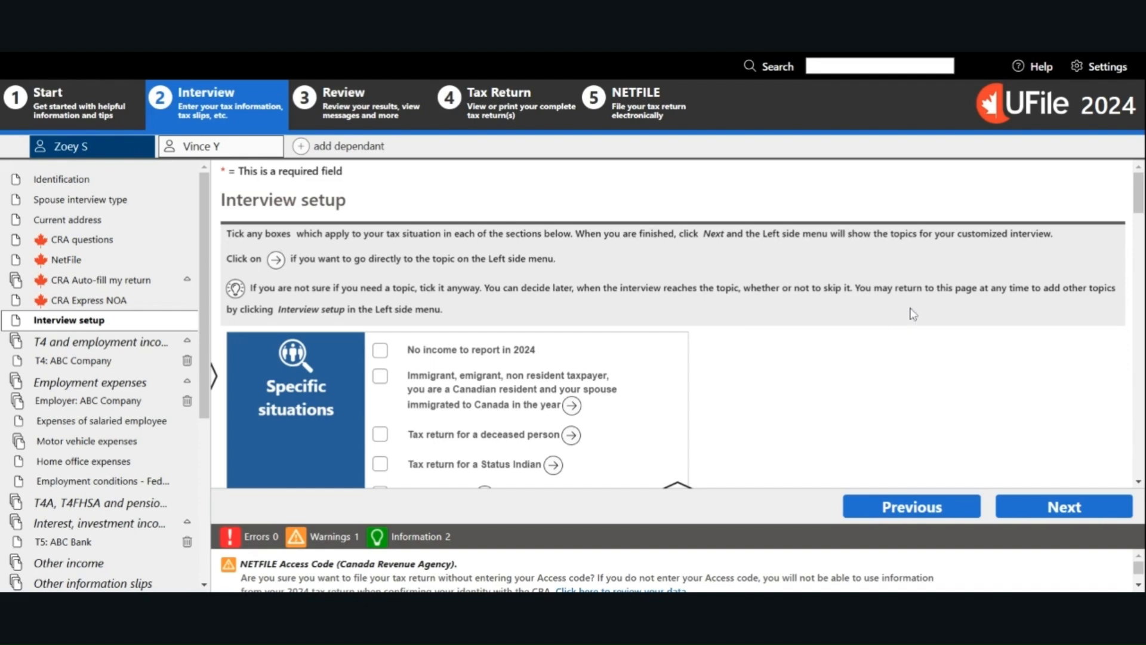
scroll(down, 3)
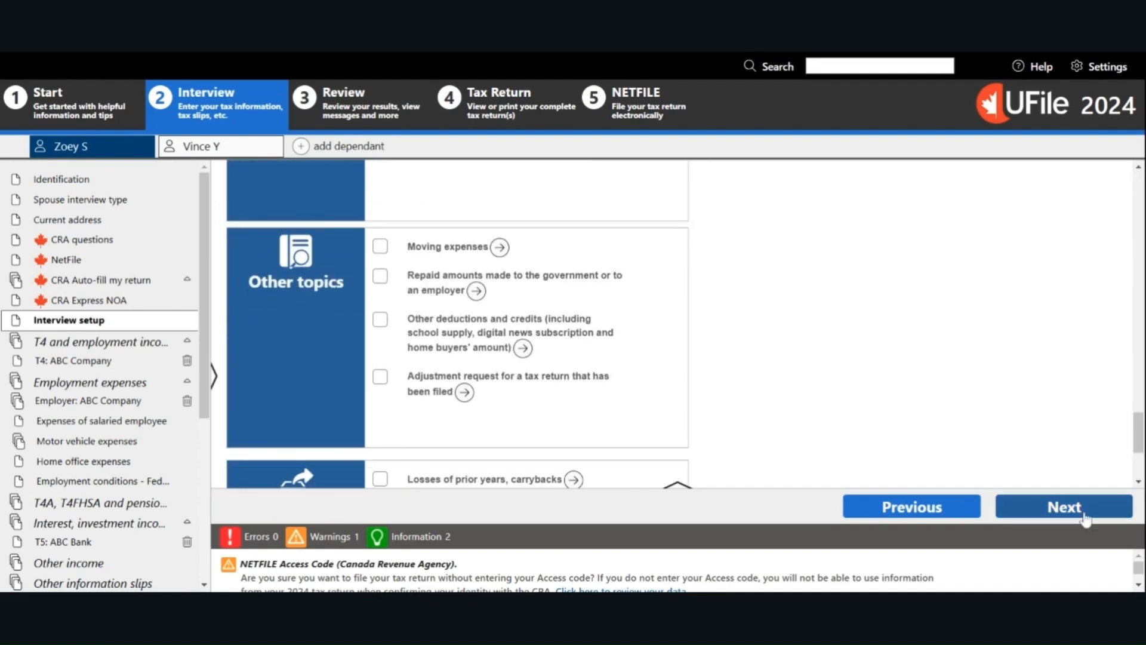
click(99, 342)
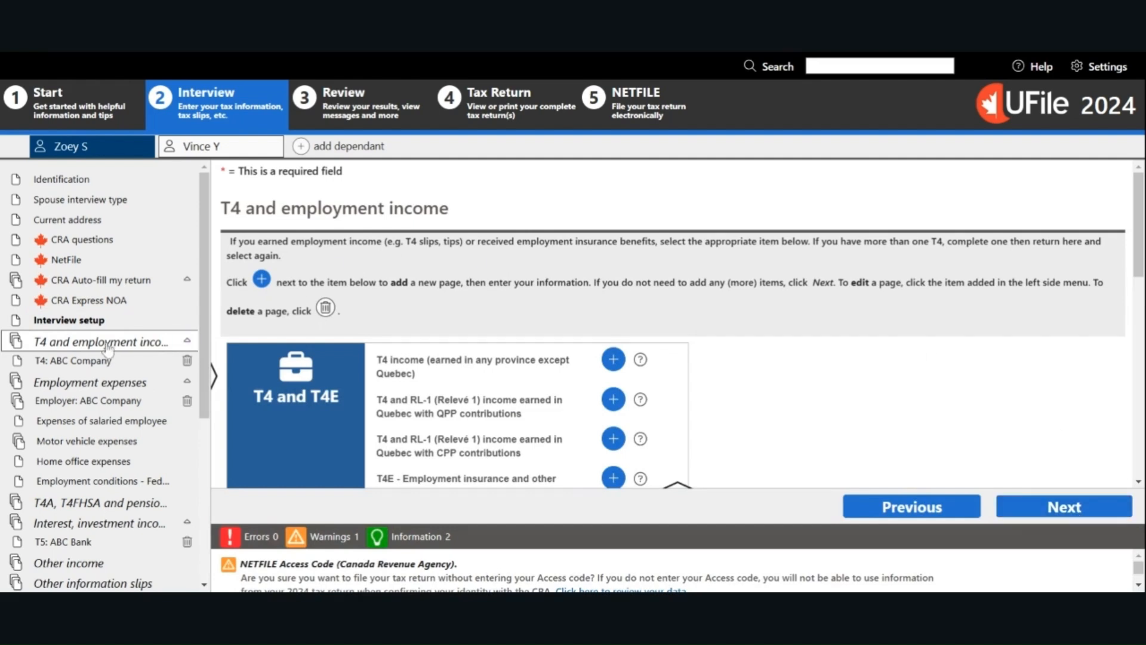
mouse_move(106, 358)
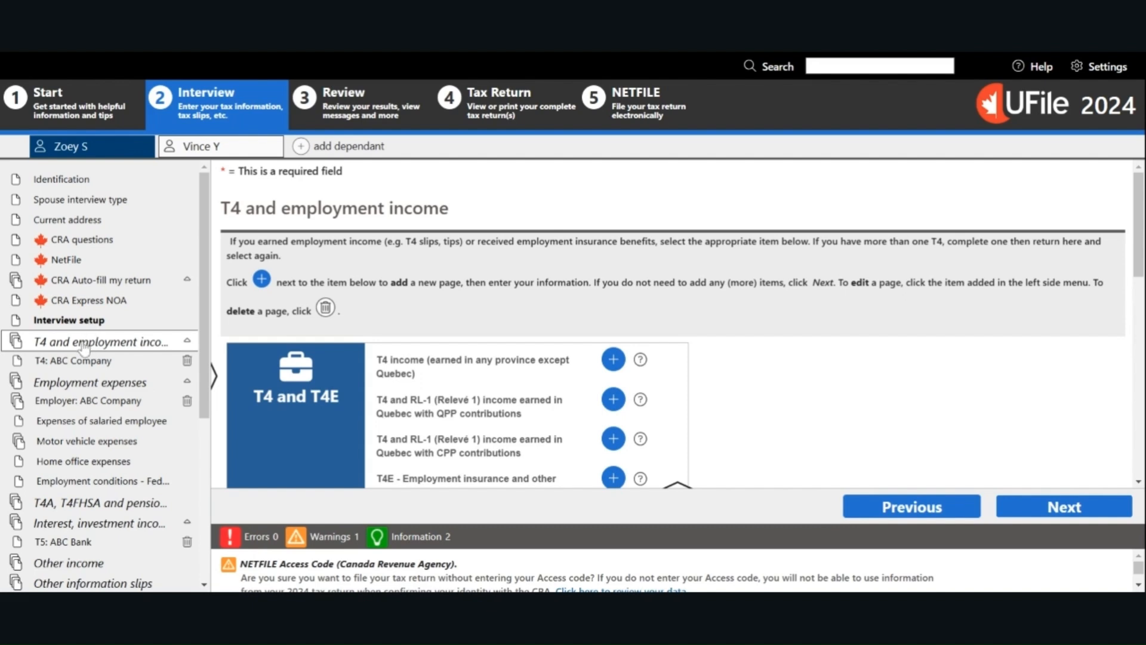
mouse_move(481, 288)
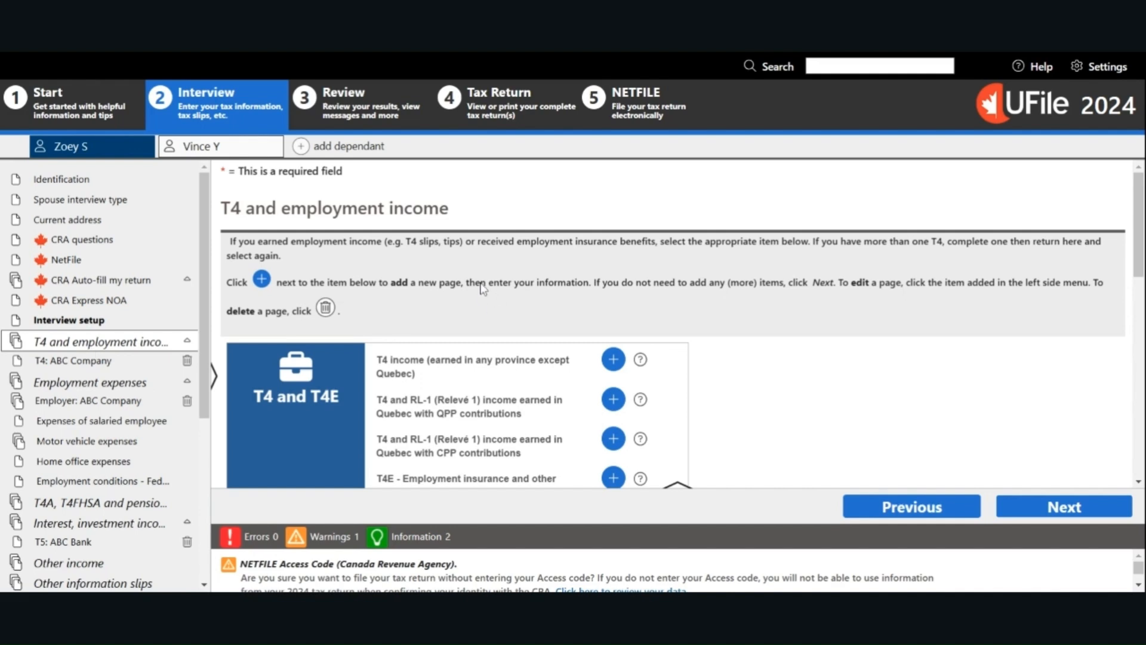
mouse_move(612, 359)
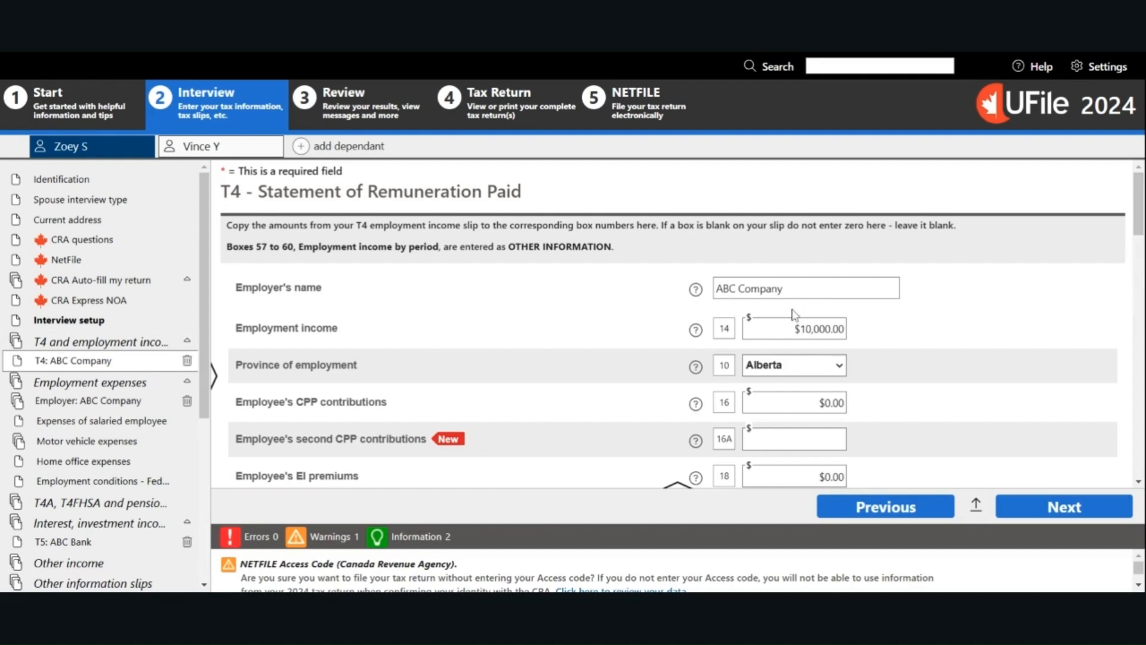
mouse_move(789, 312)
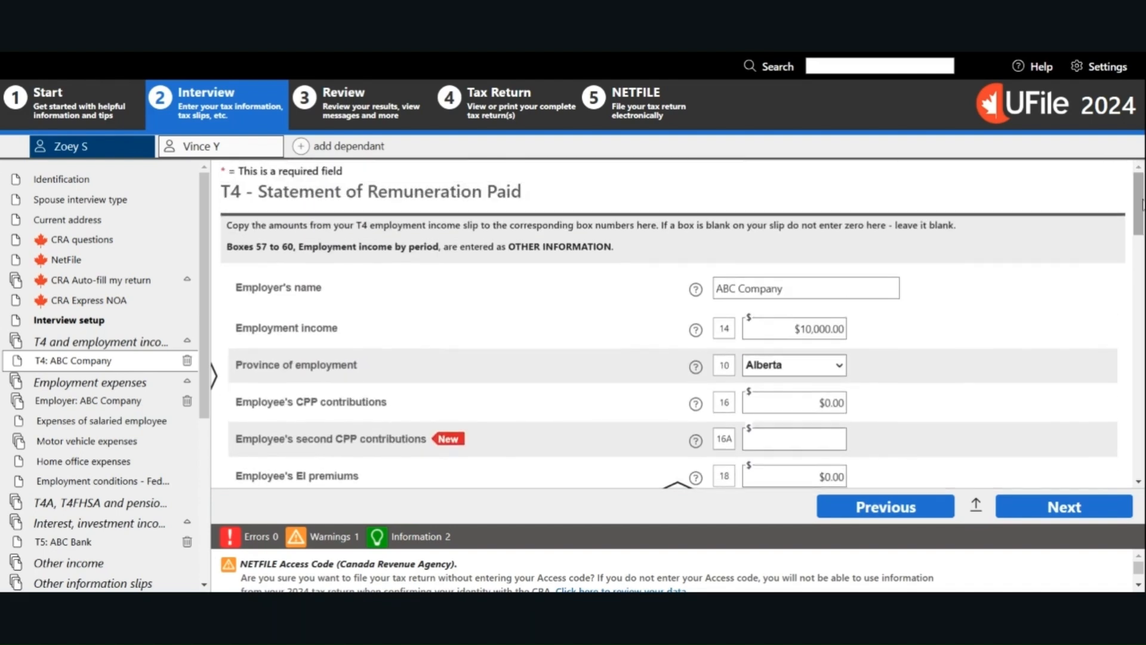
mouse_move(1077, 396)
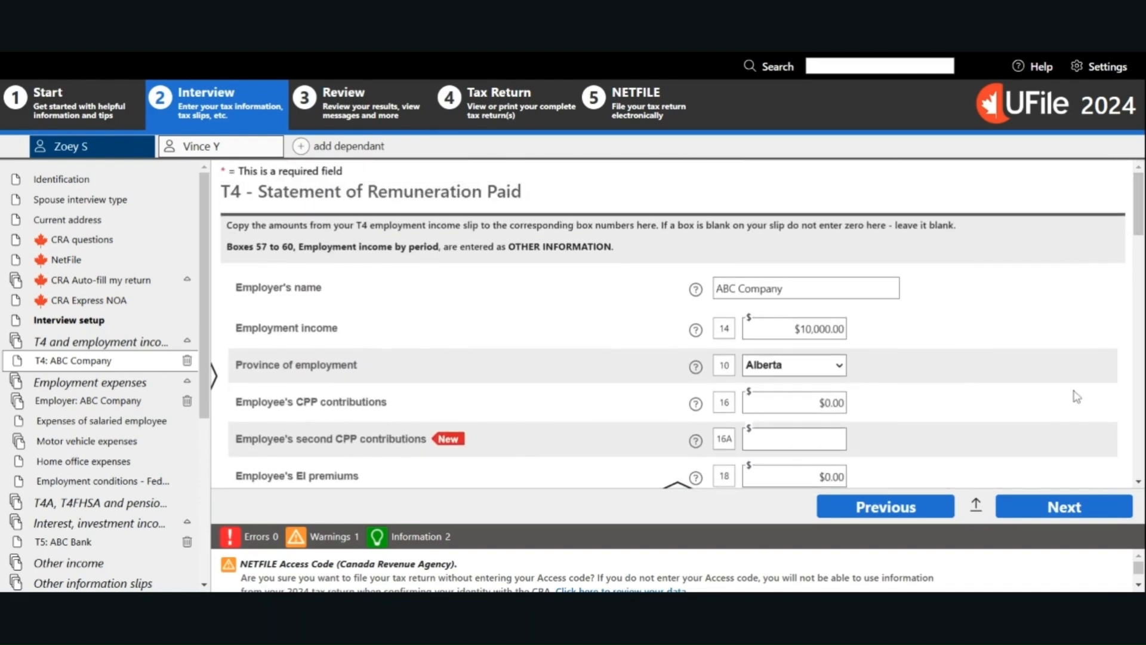
Accept the ABC Company T4 with $10,000 employment income and continue to Employment expenses.
click(1062, 507)
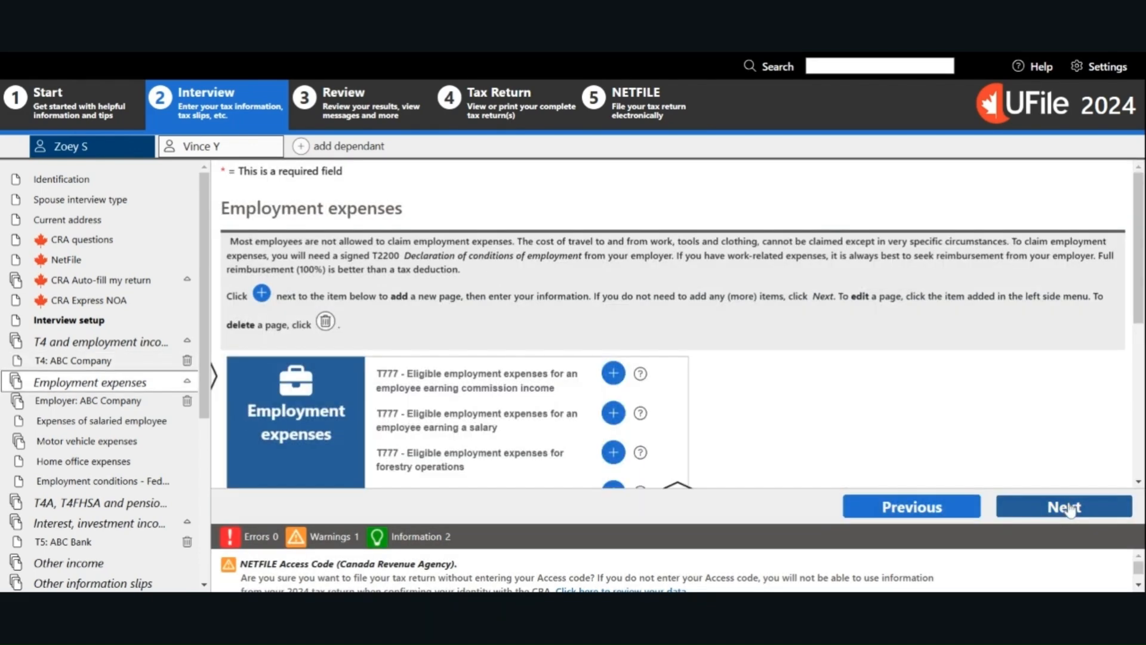
mouse_move(127, 351)
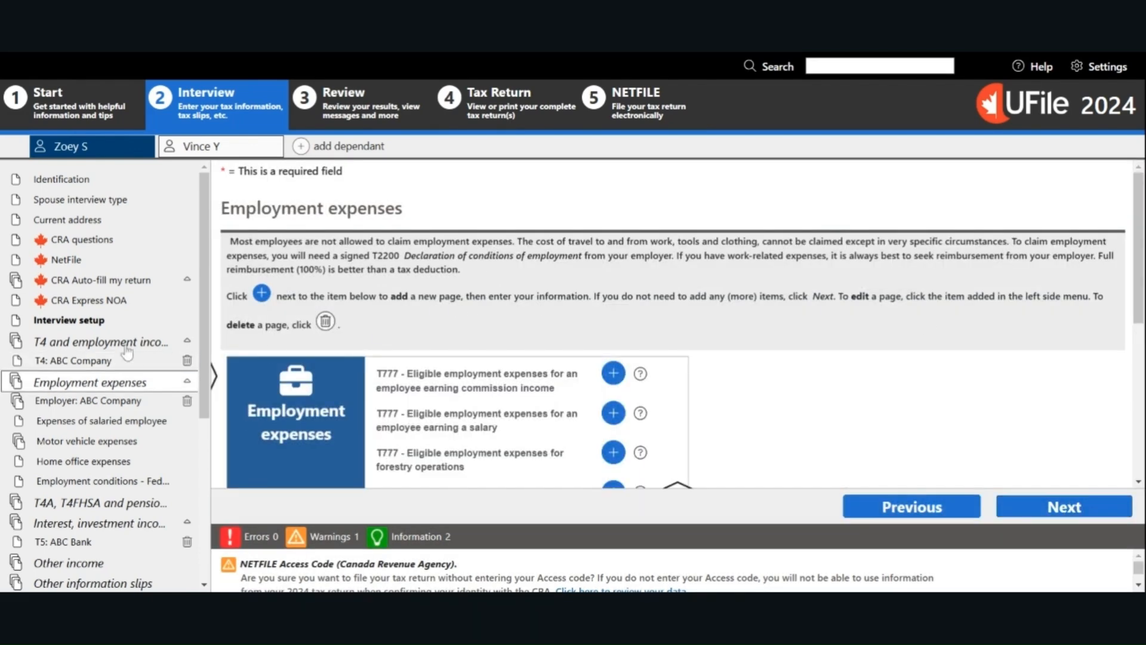
click(100, 341)
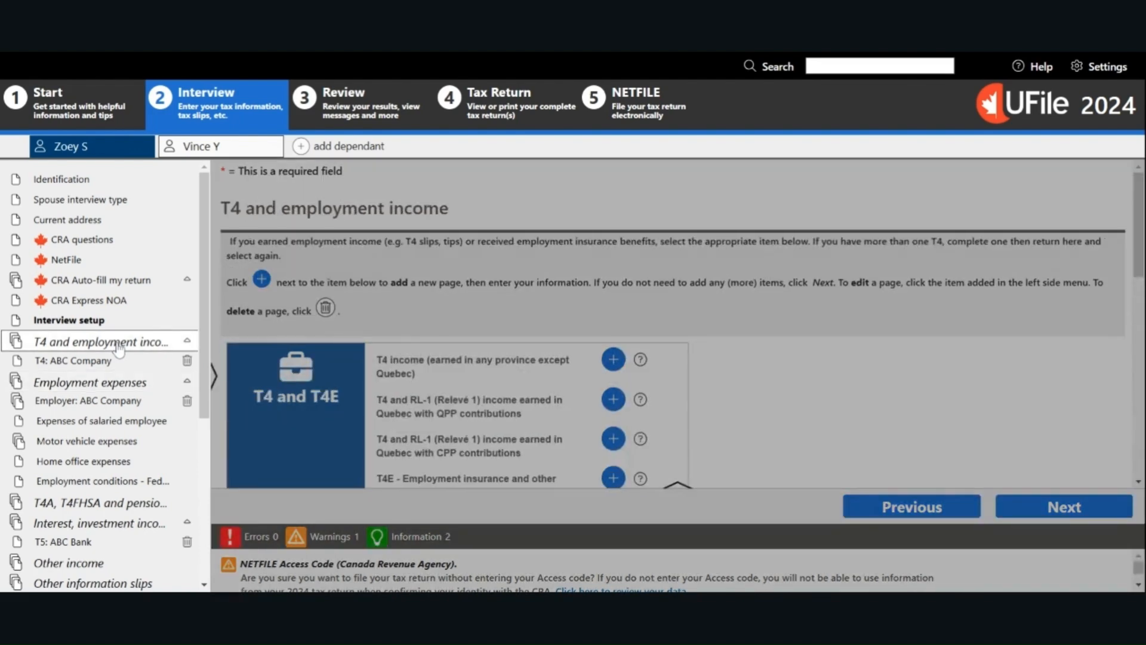
mouse_move(592, 387)
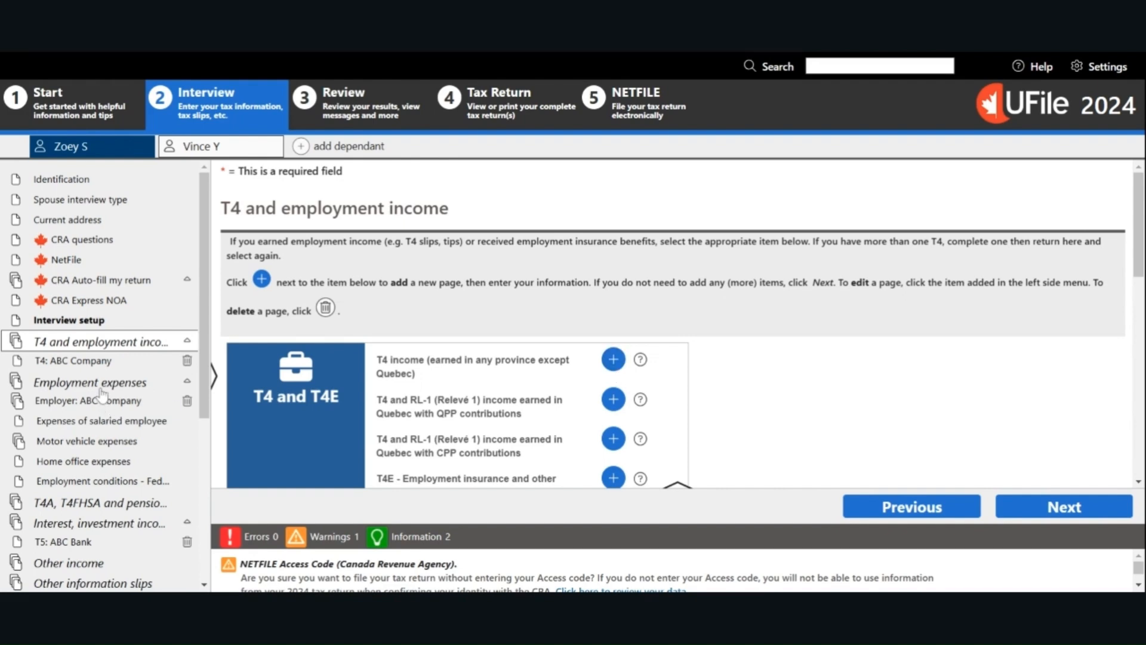
click(91, 383)
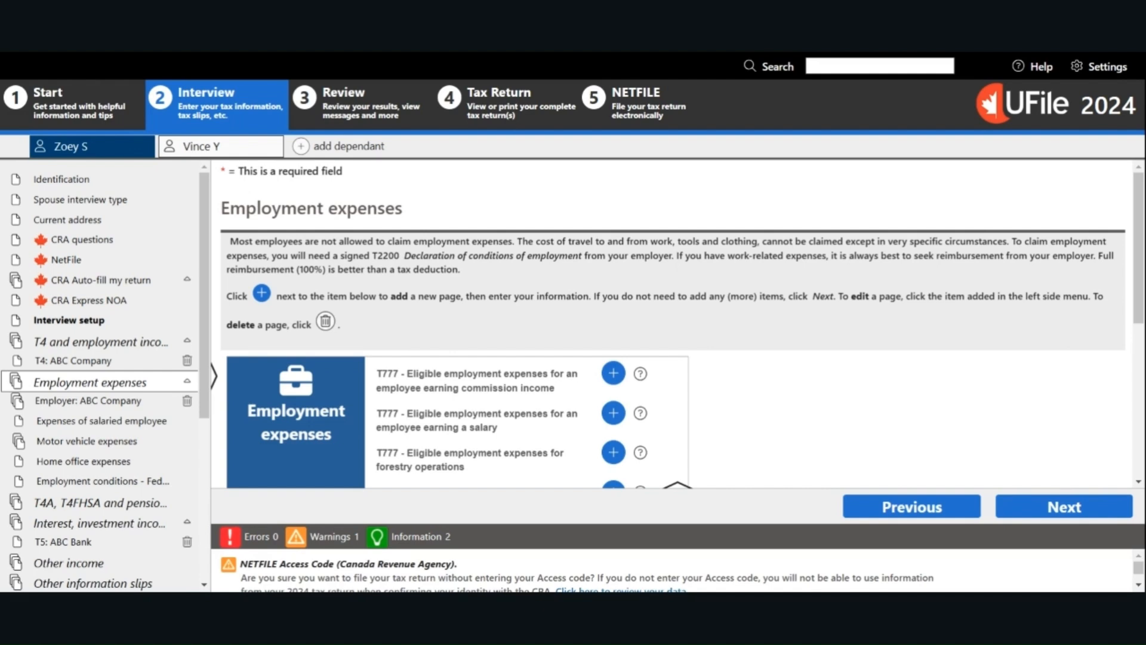
mouse_move(876, 271)
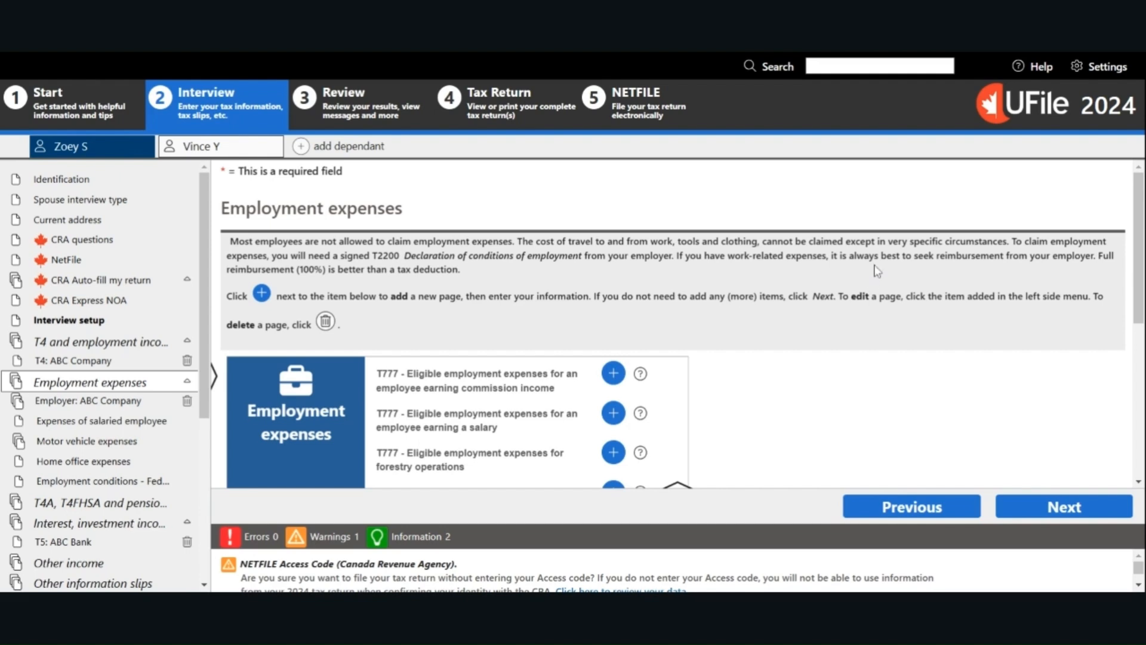
mouse_move(888, 263)
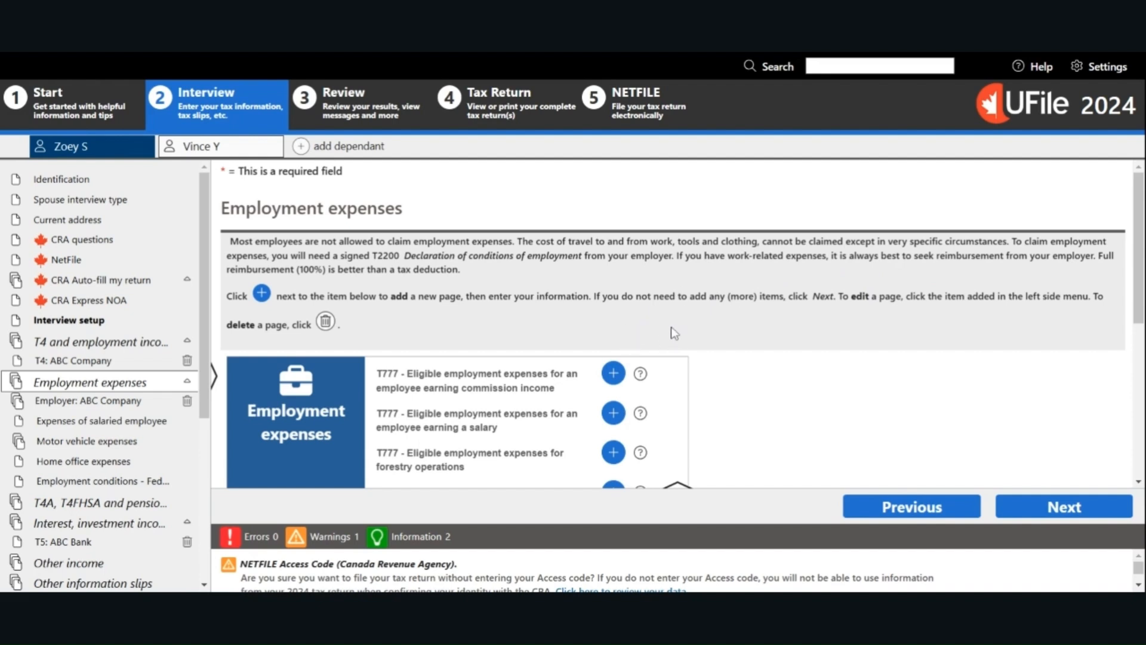
mouse_move(776, 373)
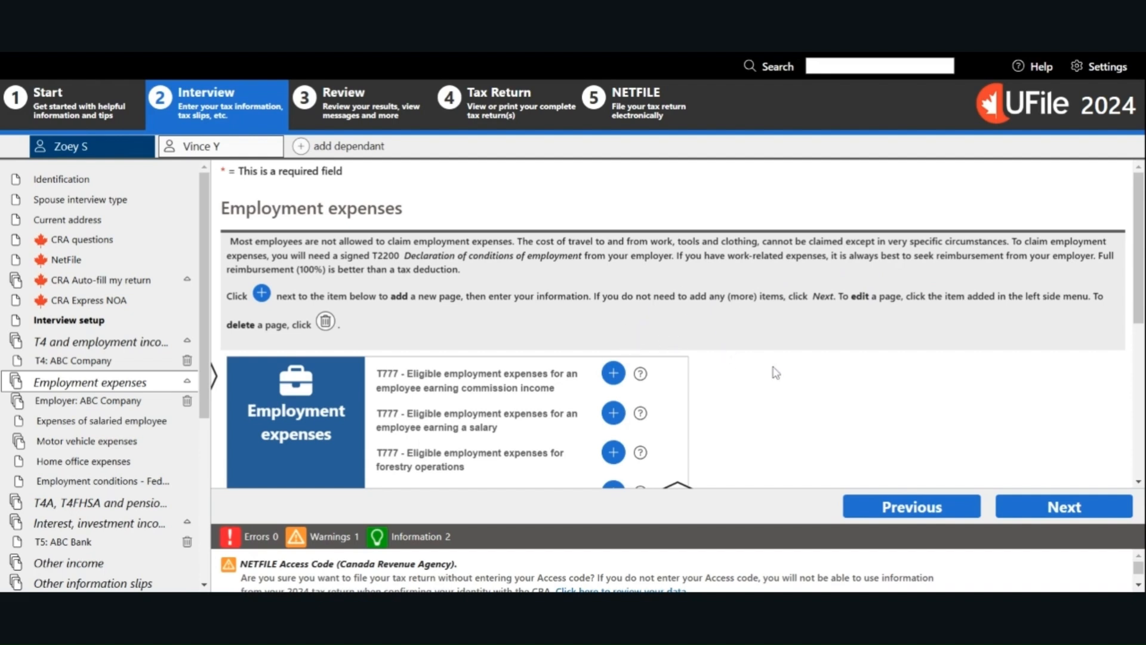
mouse_move(847, 368)
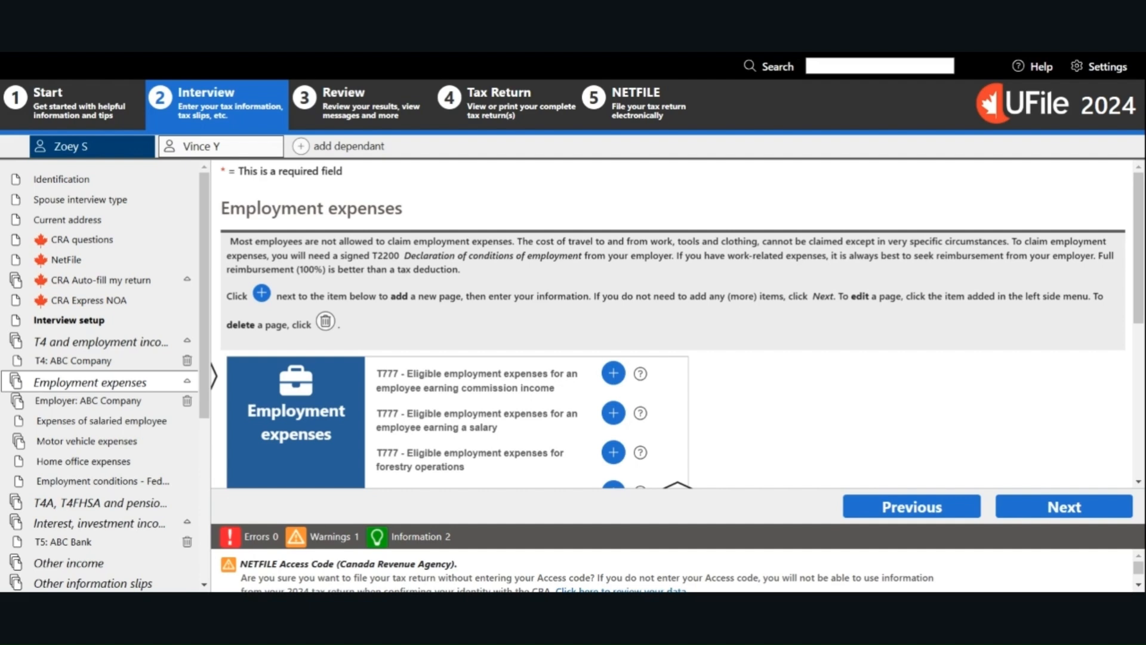
mouse_move(823, 353)
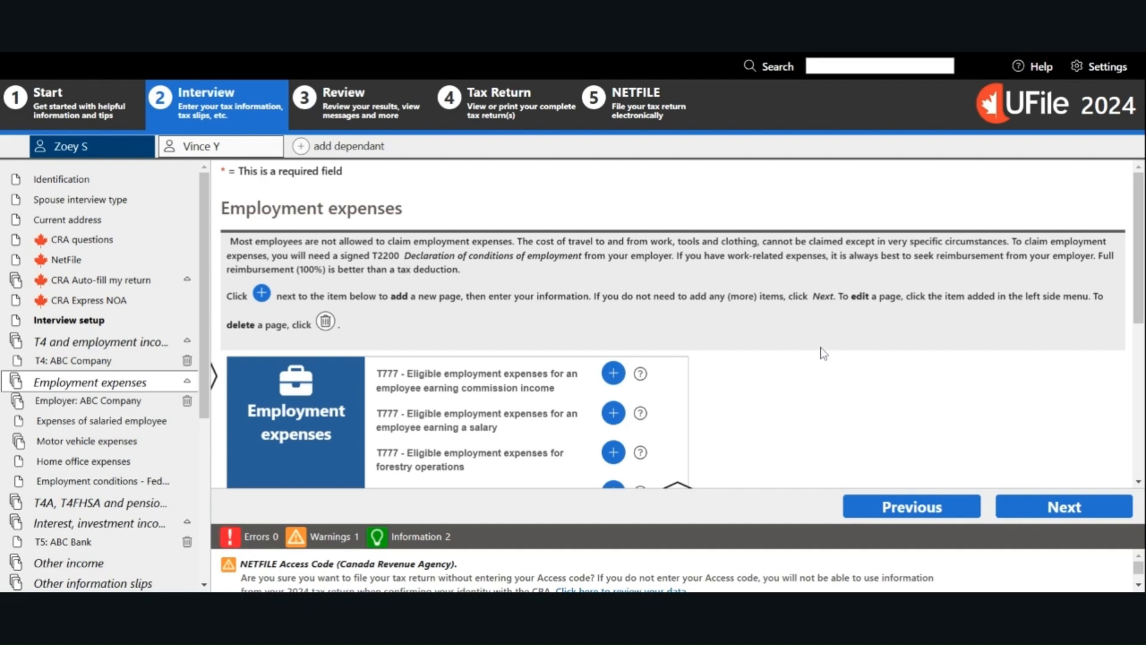
mouse_move(816, 354)
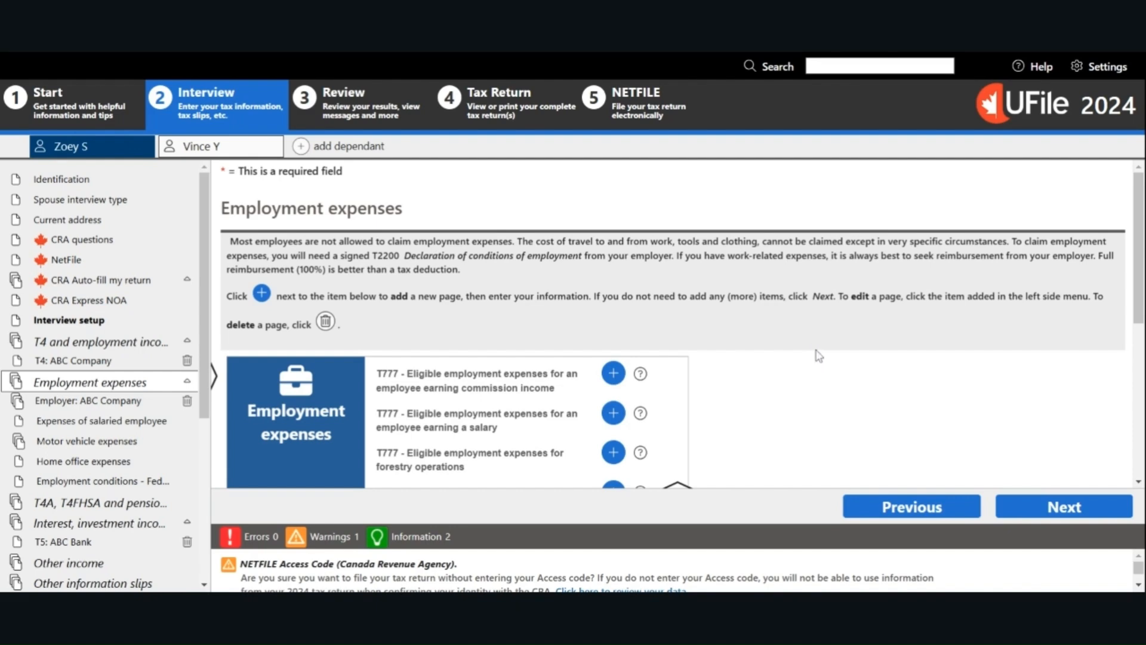
Review the ABC Company salaried employee expenses form down to the Other section.
click(613, 412)
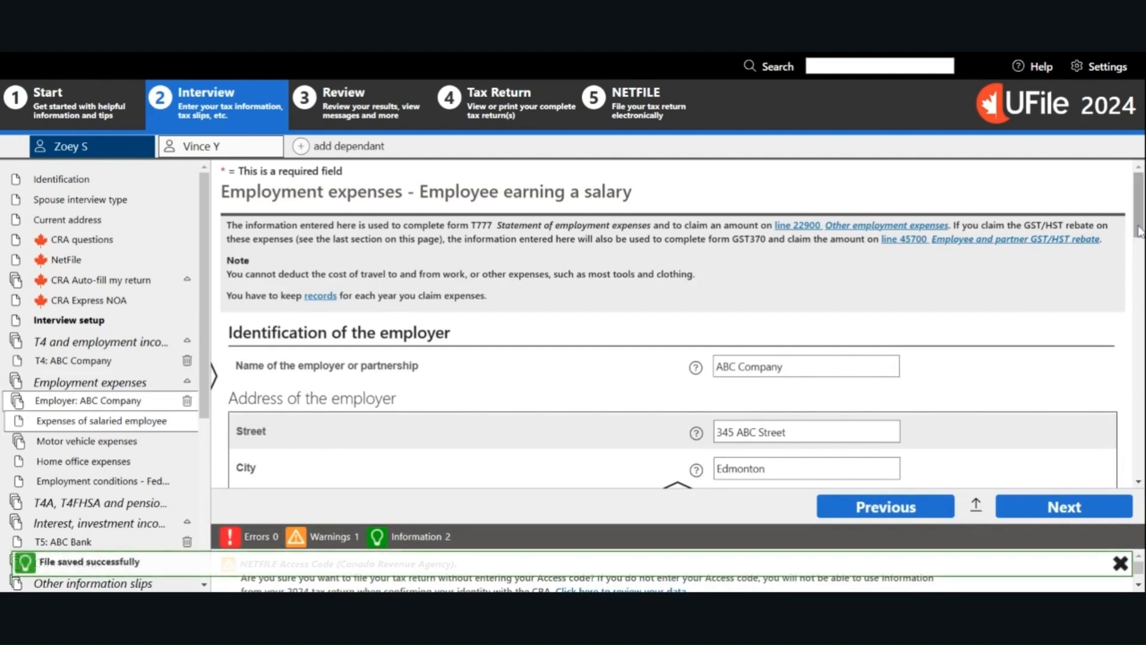
scroll(down, 3)
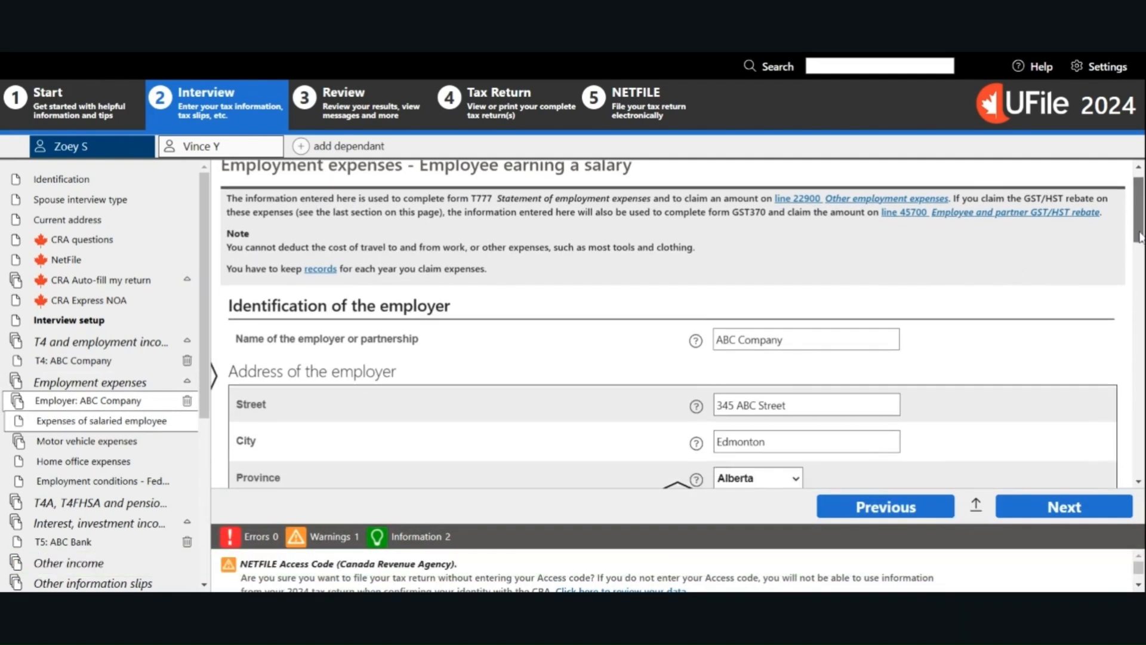
scroll(down, 3)
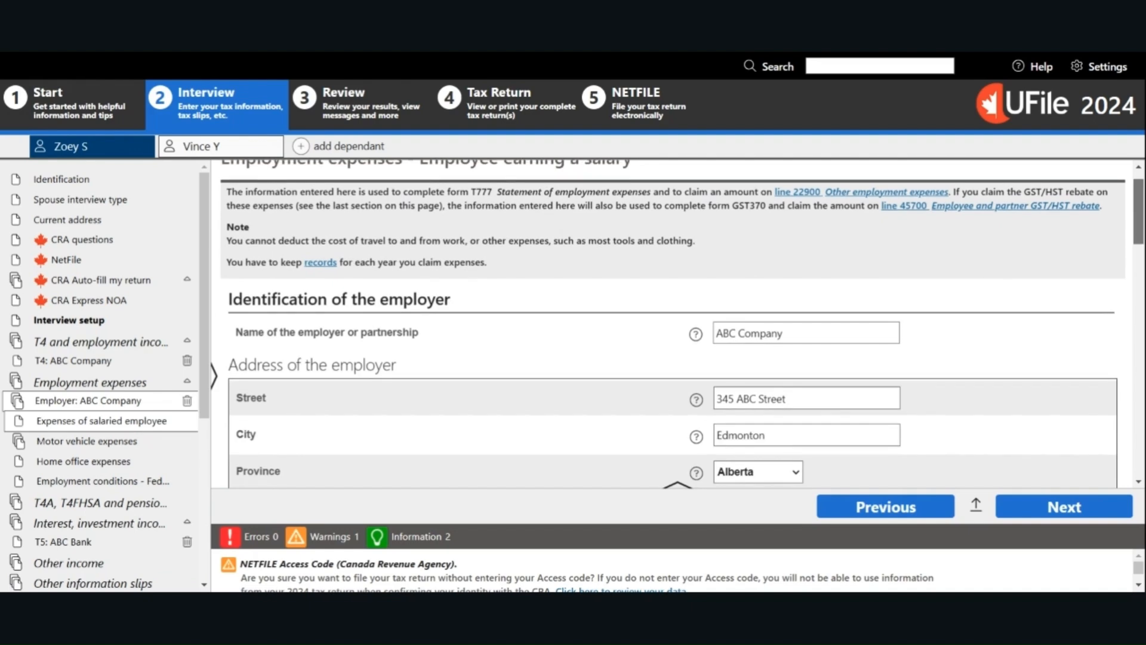
scroll(down, 3)
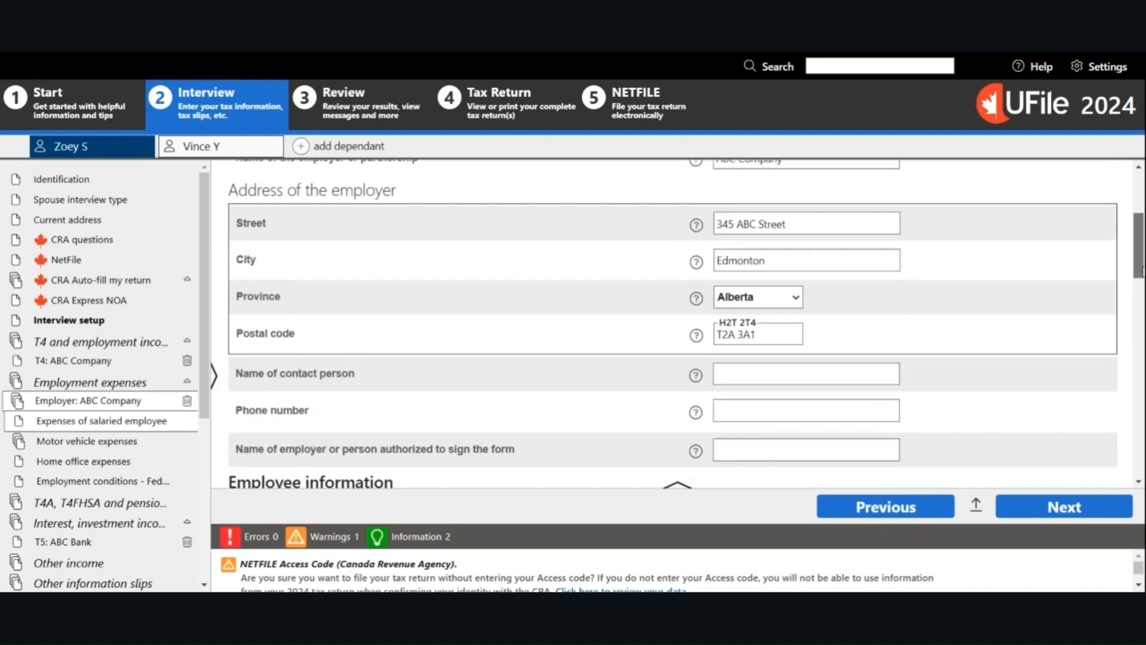
scroll(down, 3)
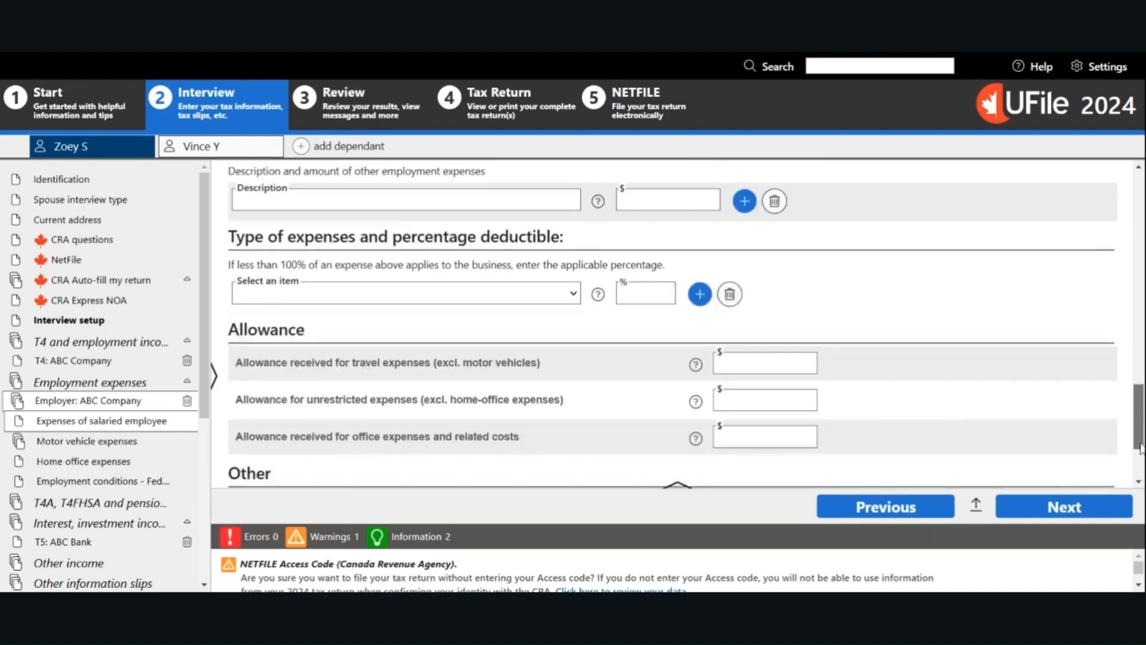
scroll(down, 3)
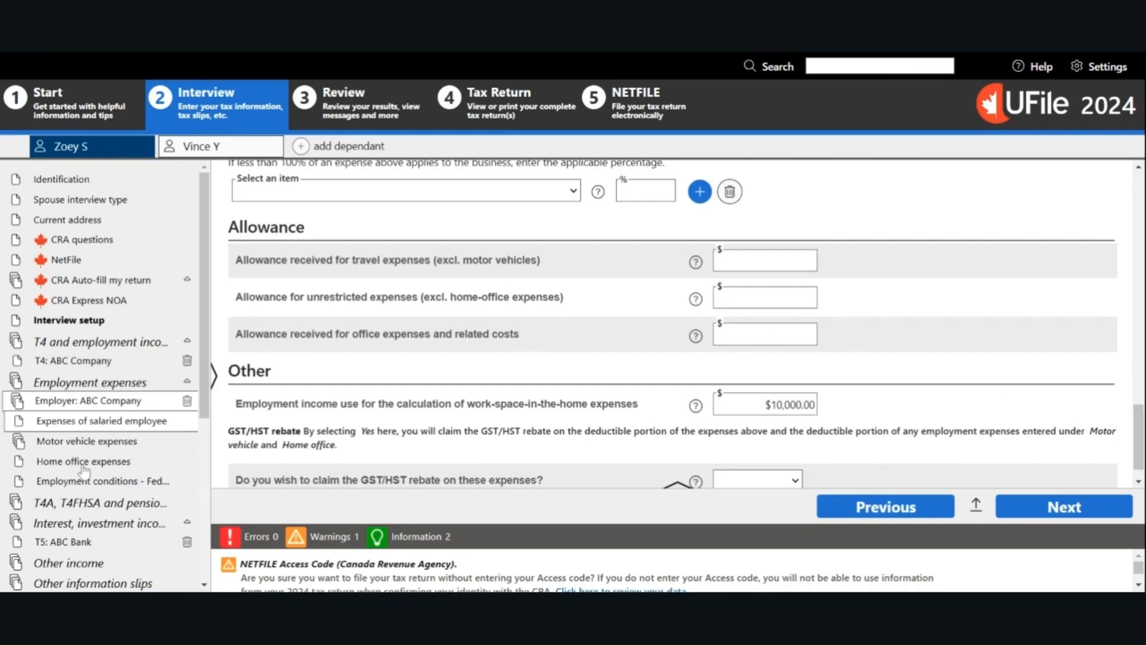
Review the home office expenses: 90% personal use, heat and electricity $2,000, internet and water $1,000.
click(82, 461)
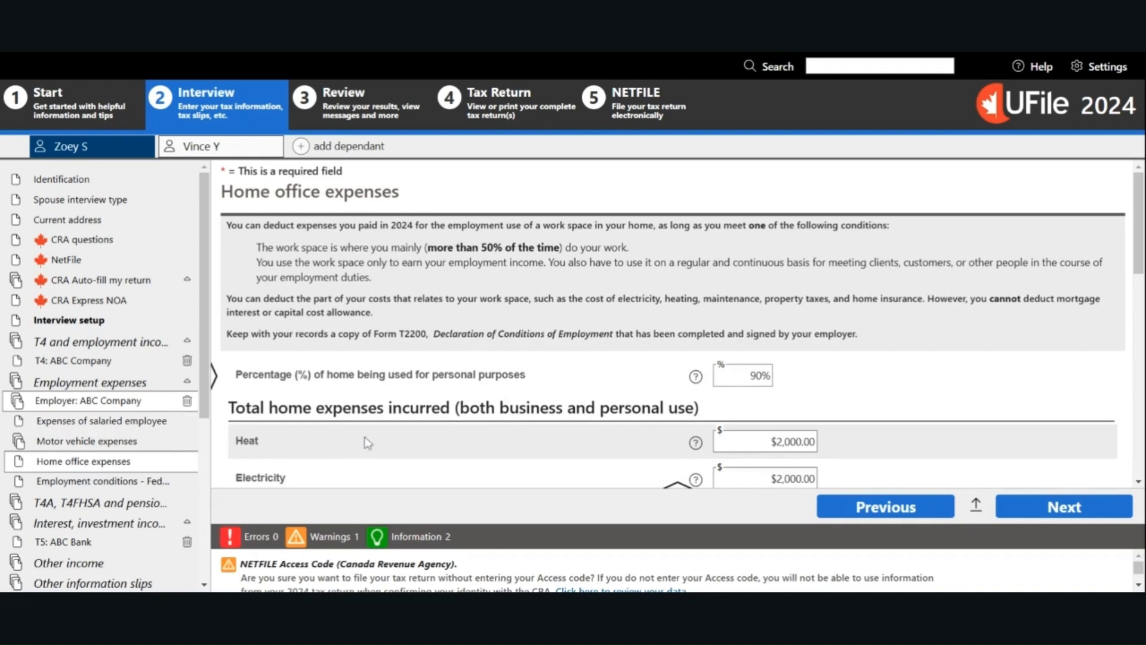
mouse_move(988, 327)
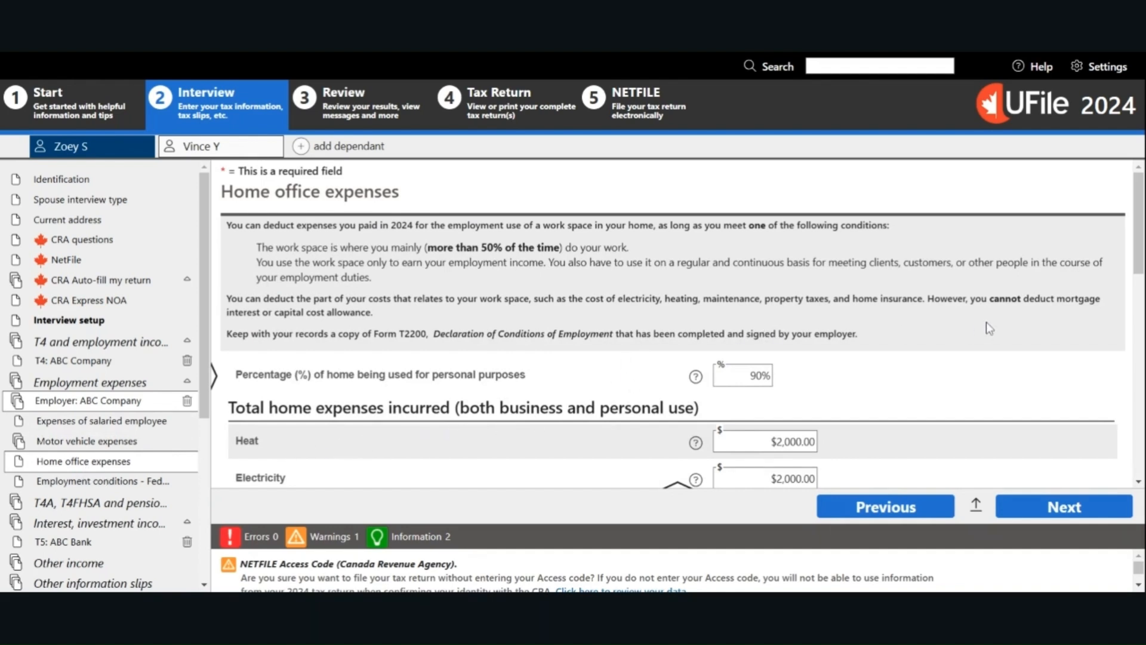
mouse_move(975, 324)
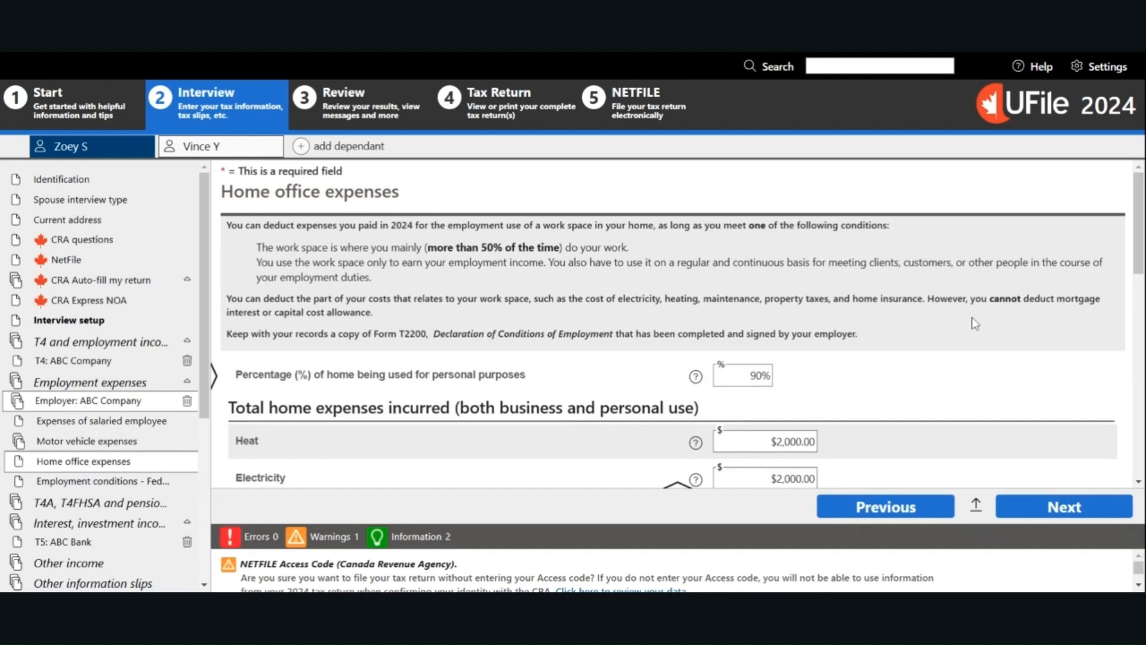
mouse_move(981, 323)
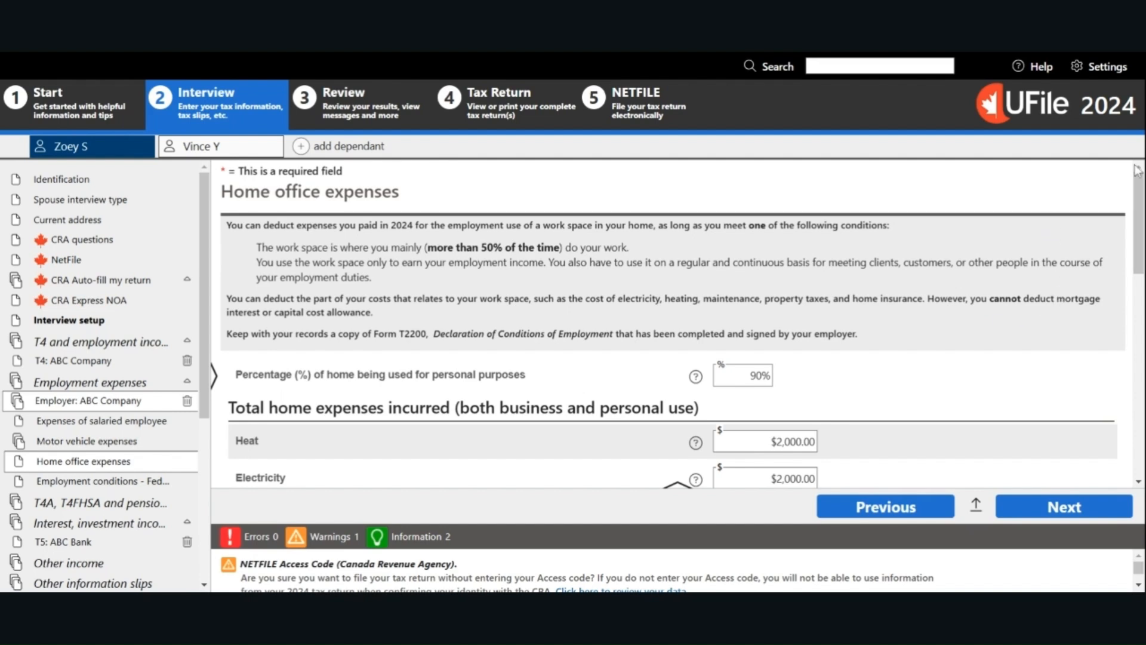
scroll(down, 3)
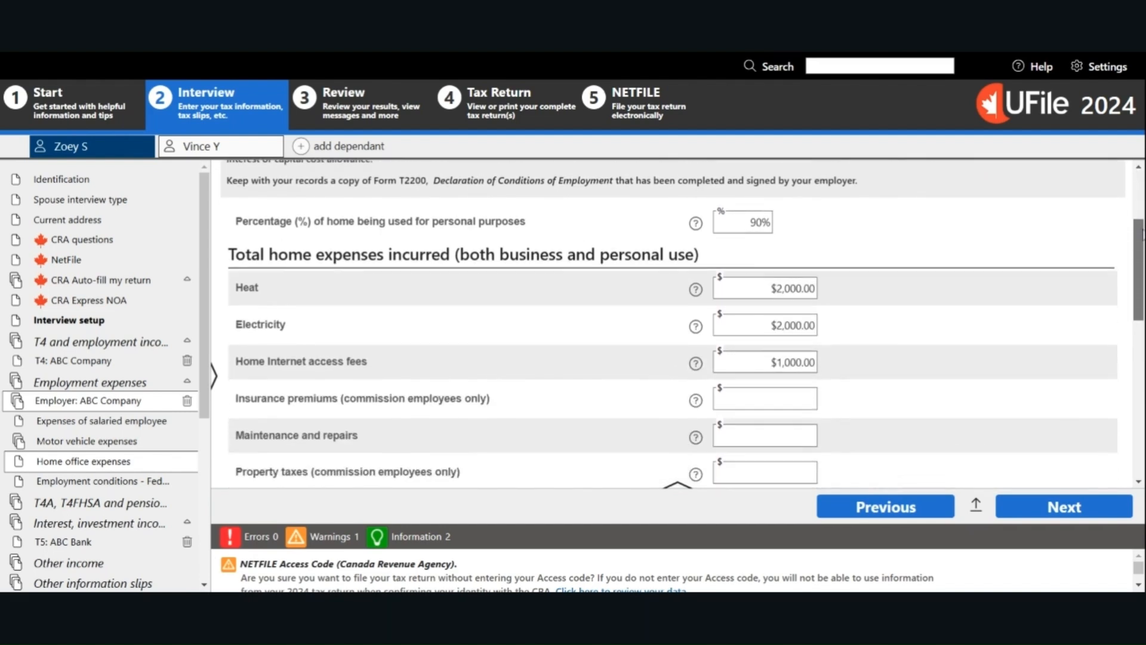
scroll(down, 3)
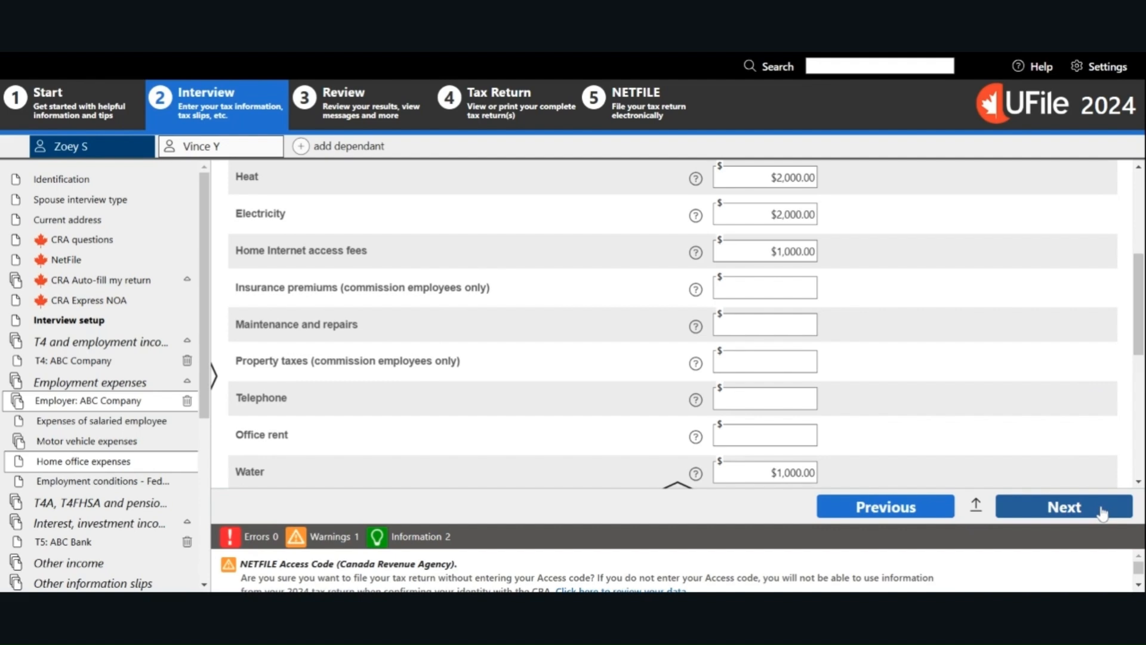
Look over the T2200 Declaration of conditions of employment questions, still unchecked.
click(1064, 507)
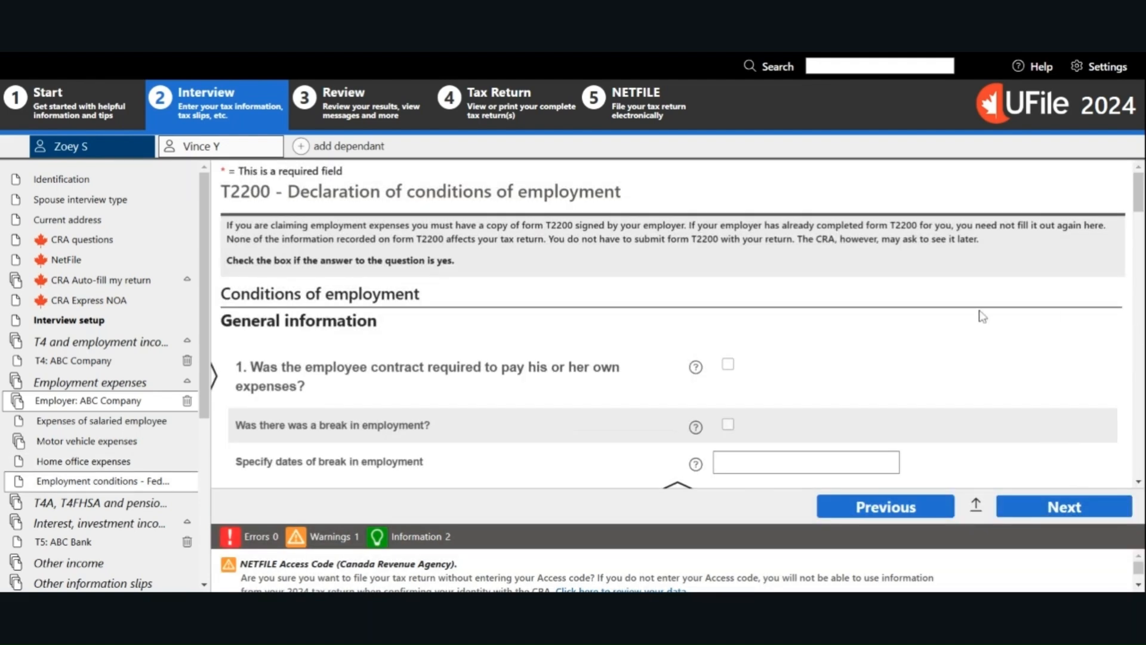
mouse_move(1061, 314)
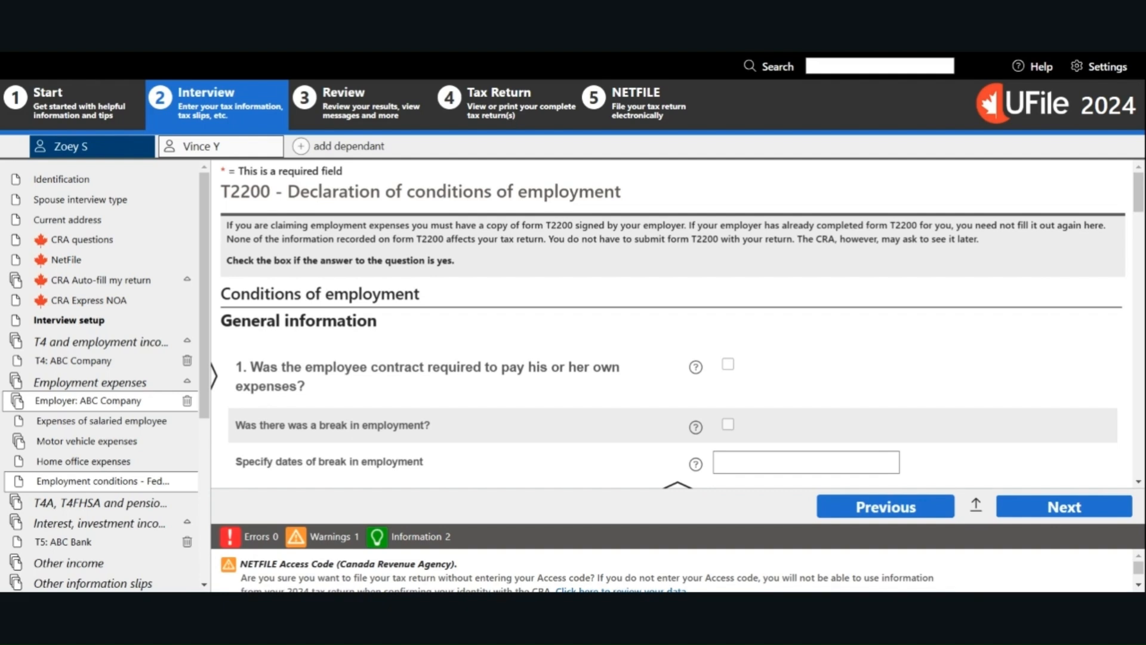
mouse_move(1076, 367)
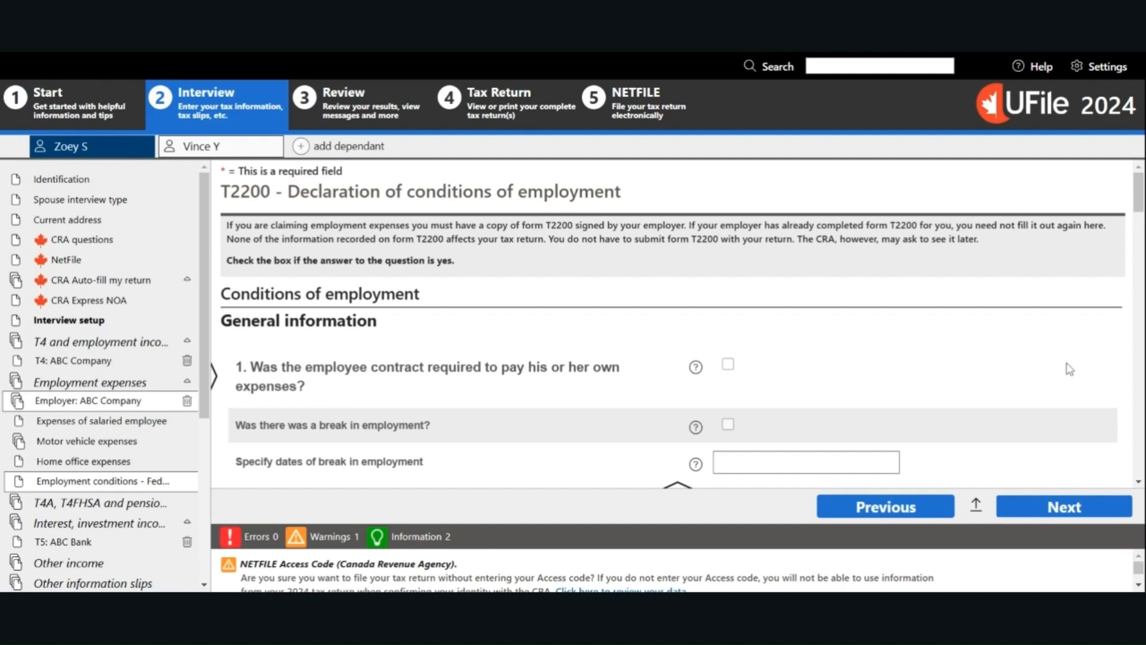
mouse_move(1060, 362)
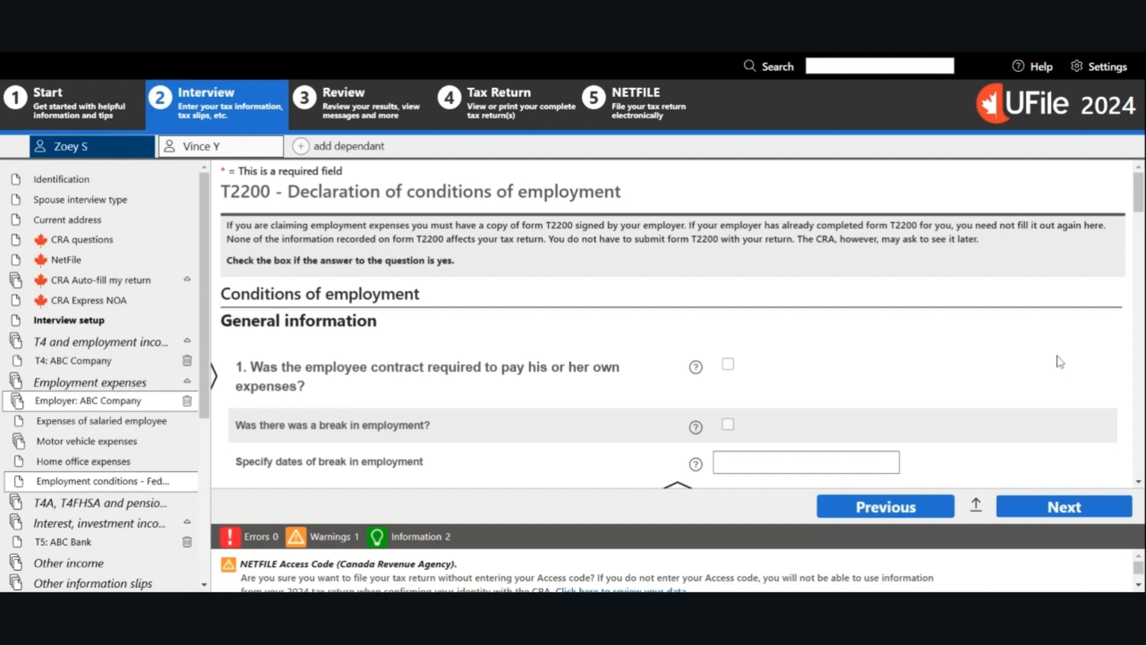
mouse_move(300, 396)
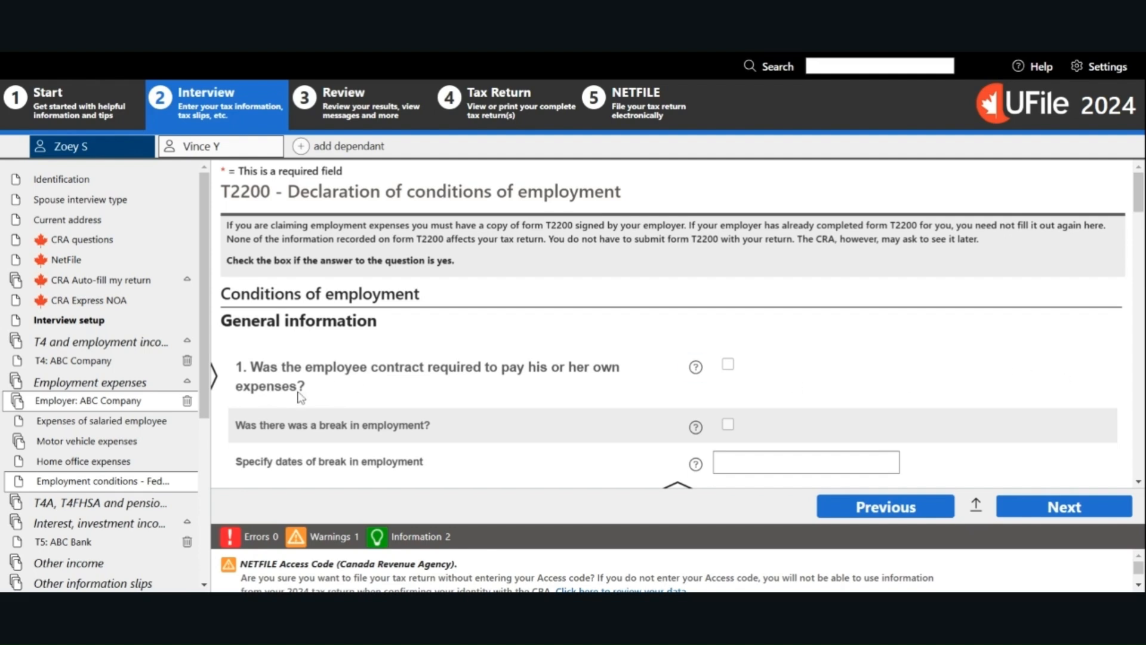
scroll(down, 3)
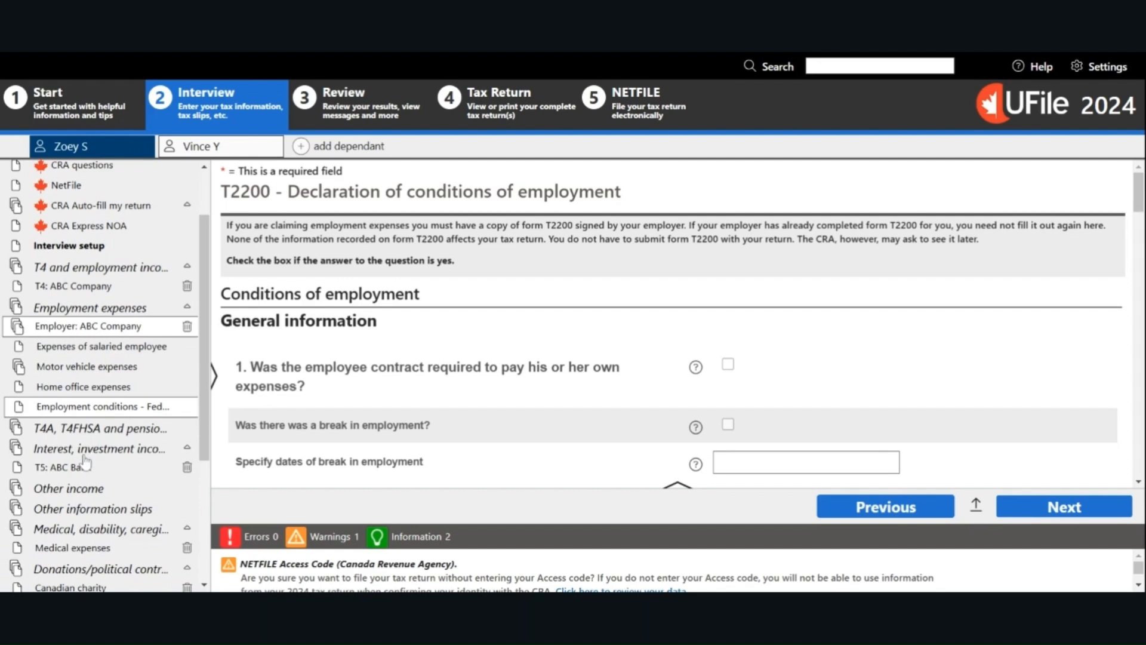
Review the ABC Bank T5 slip showing $200 box 13 interest from Canadian sources.
click(100, 447)
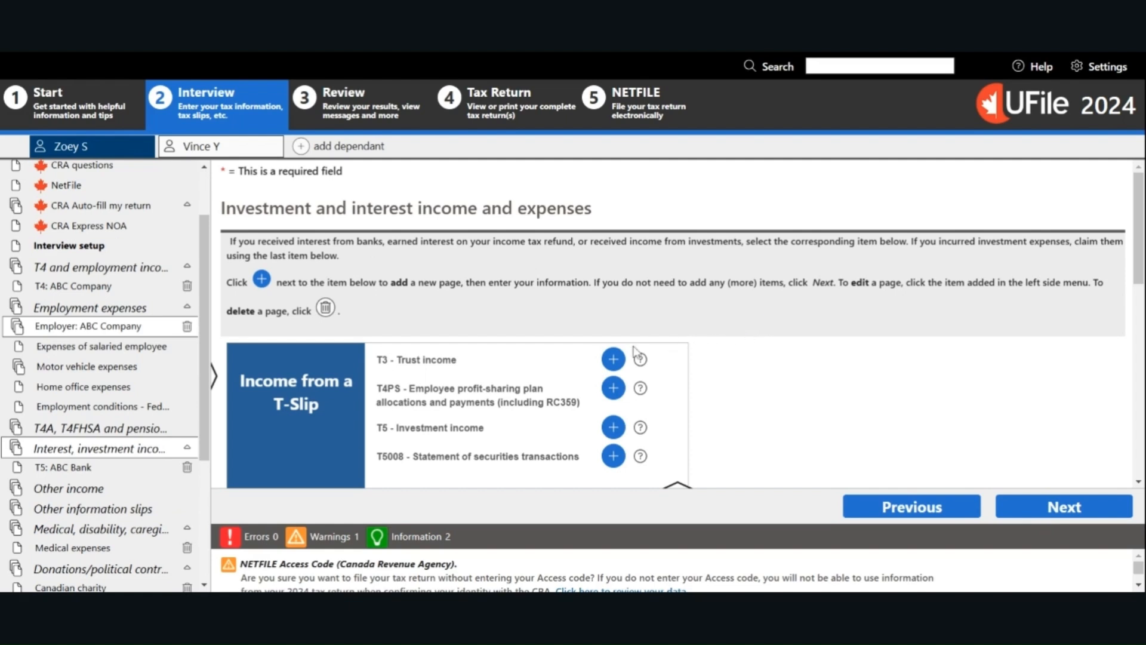
mouse_move(631, 369)
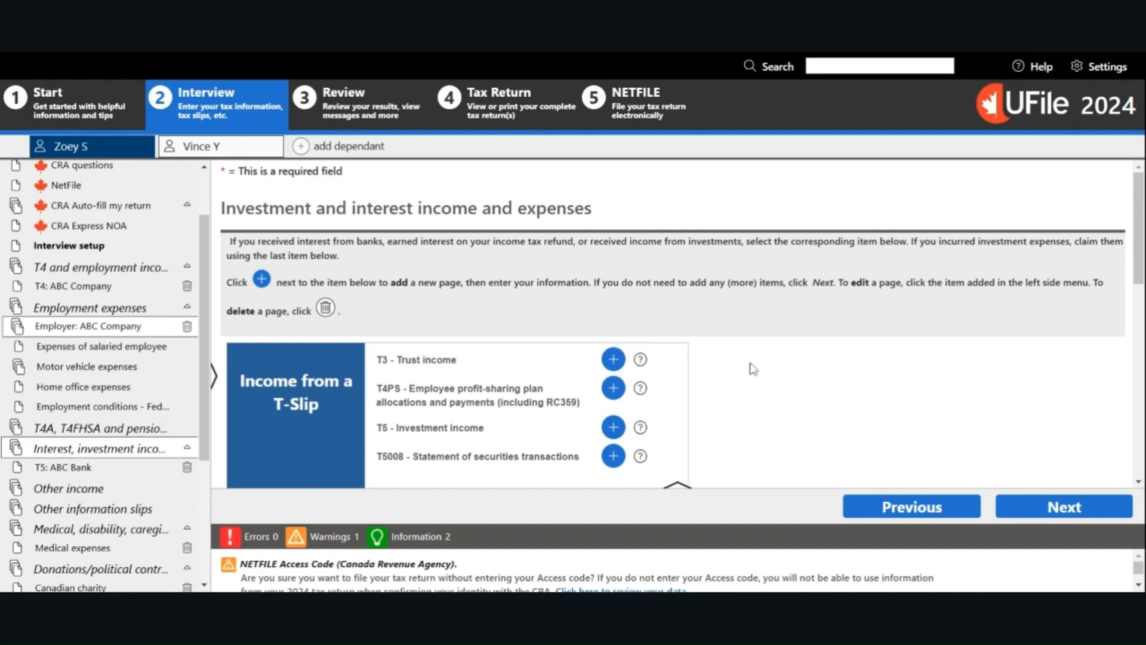
scroll(down, 3)
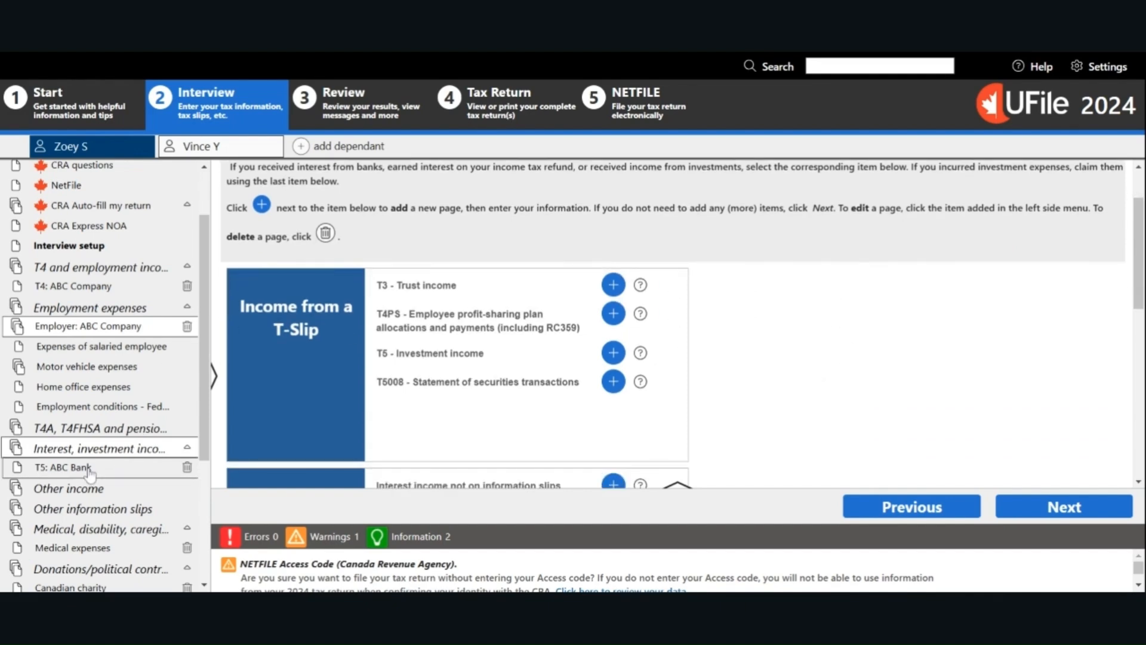
click(62, 467)
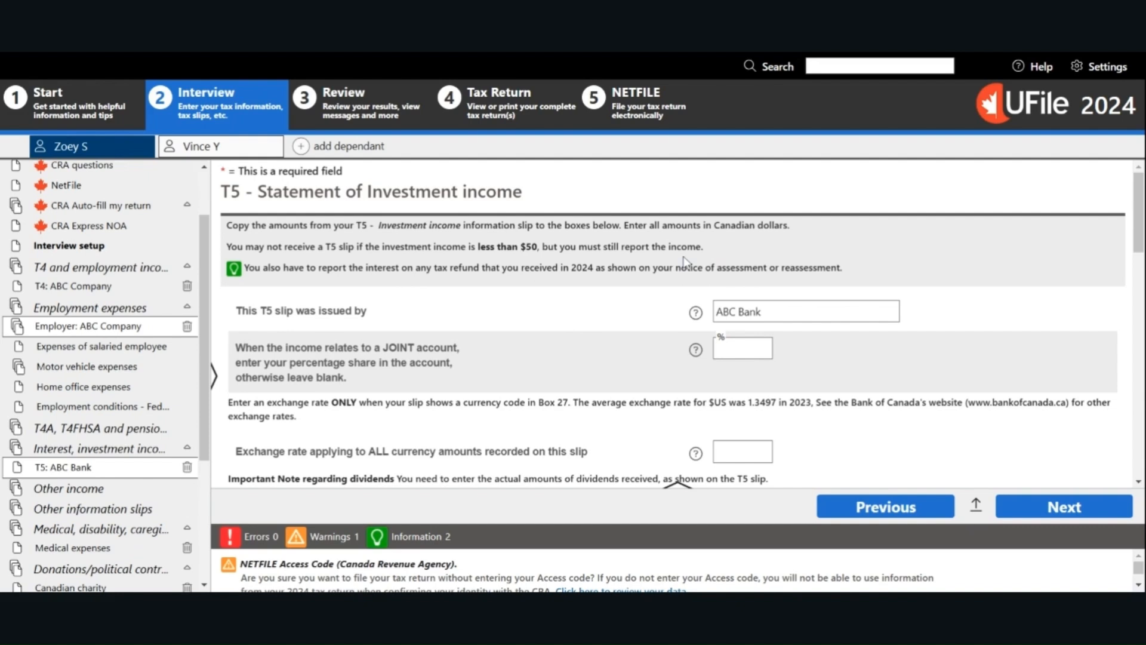
mouse_move(685, 265)
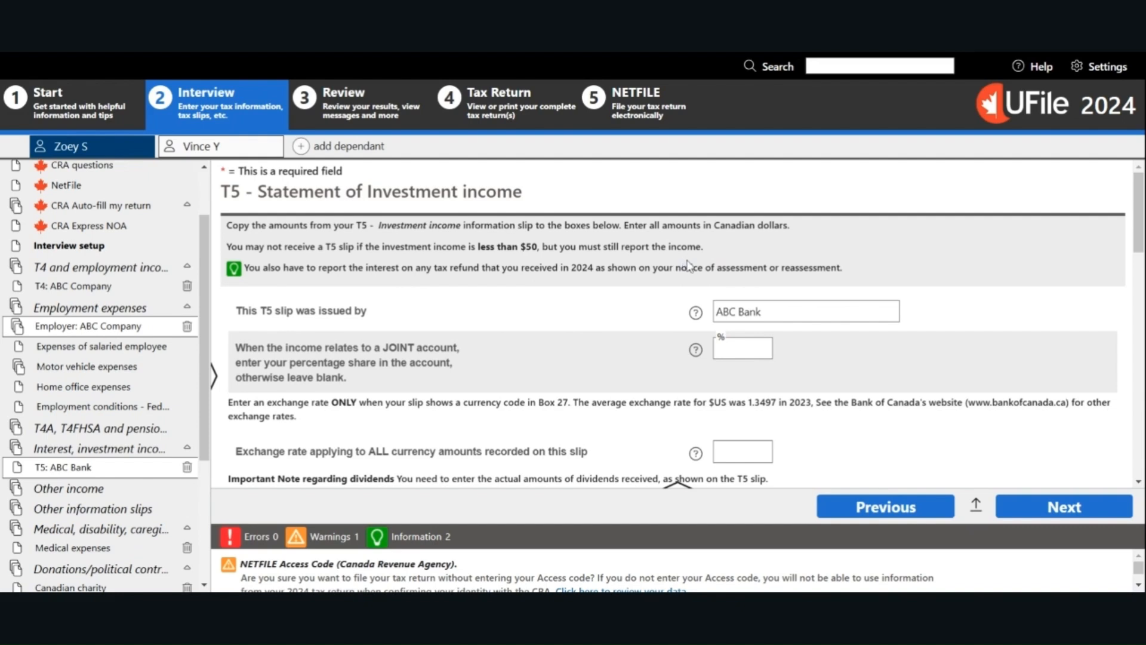
mouse_move(733, 388)
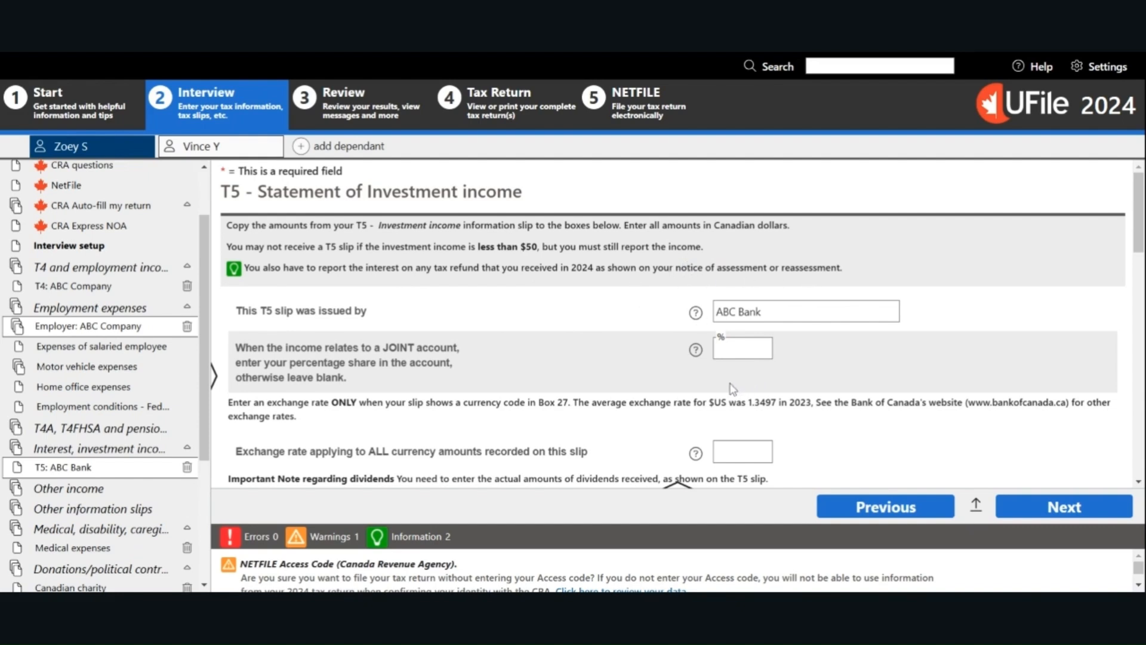
mouse_move(933, 373)
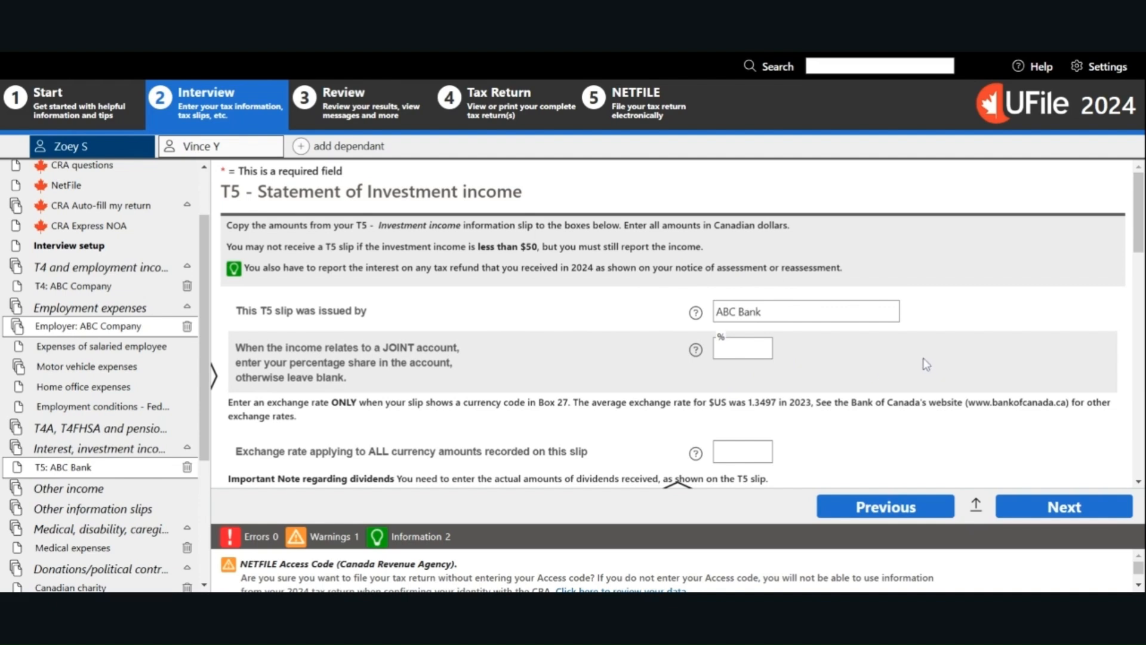
mouse_move(1017, 382)
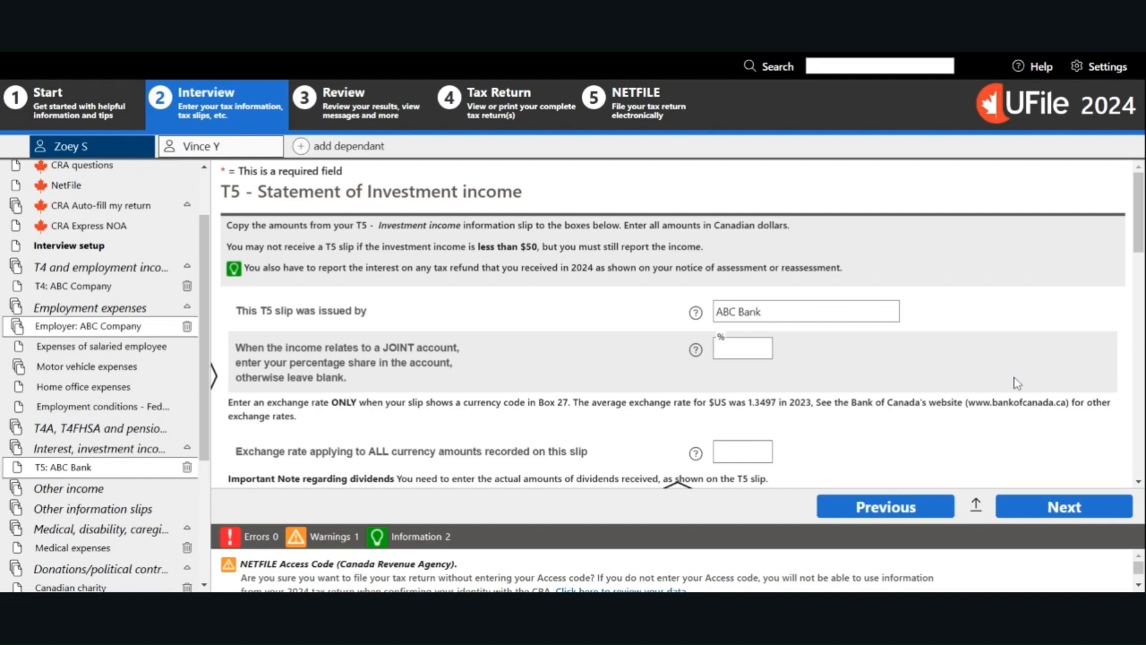
scroll(down, 3)
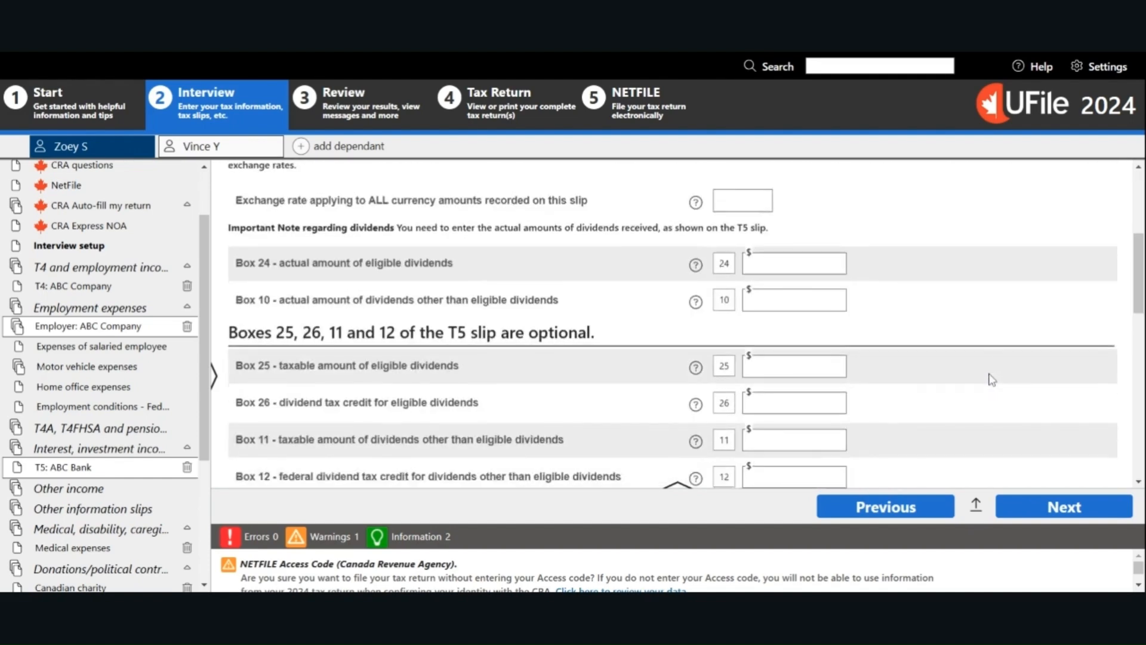
scroll(down, 3)
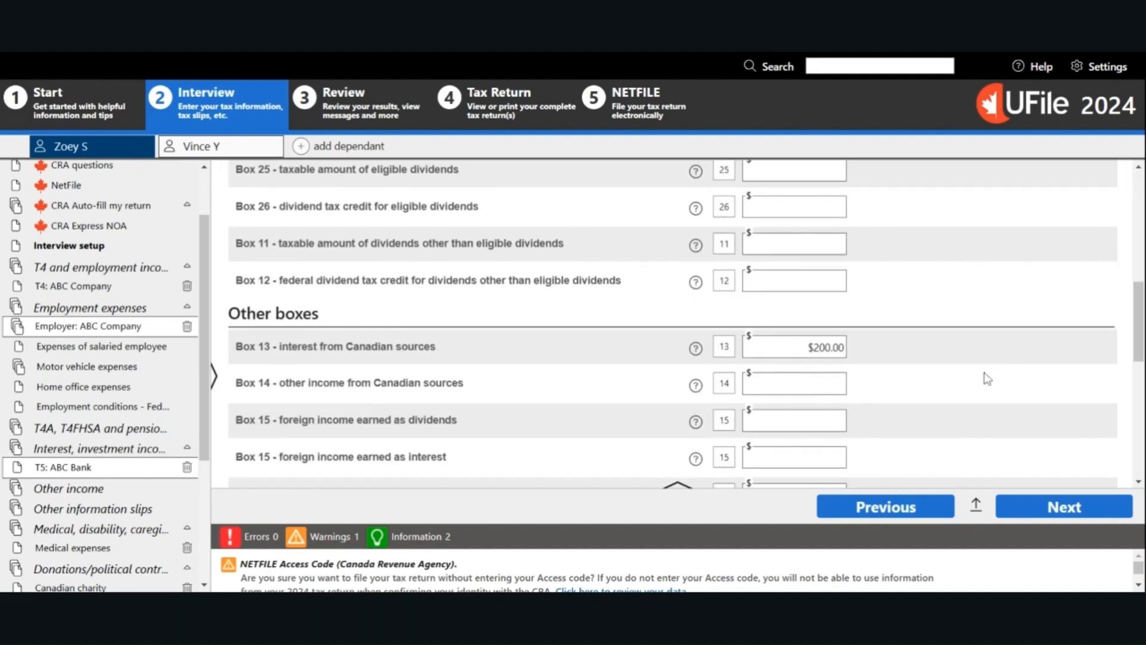
mouse_move(985, 381)
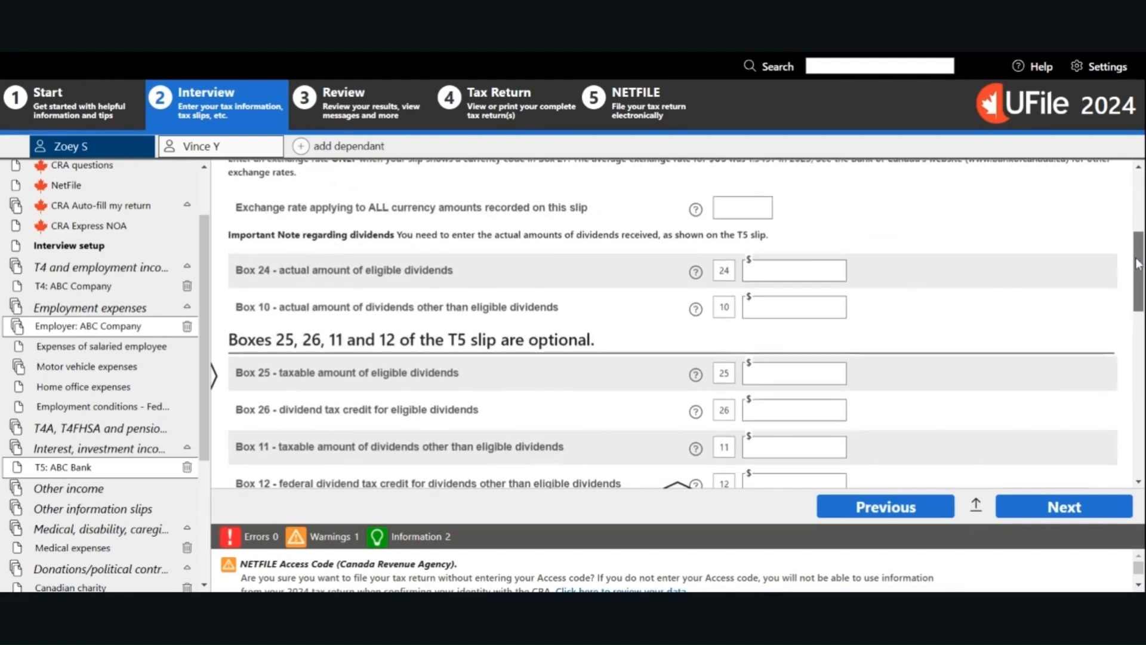
scroll(down, 3)
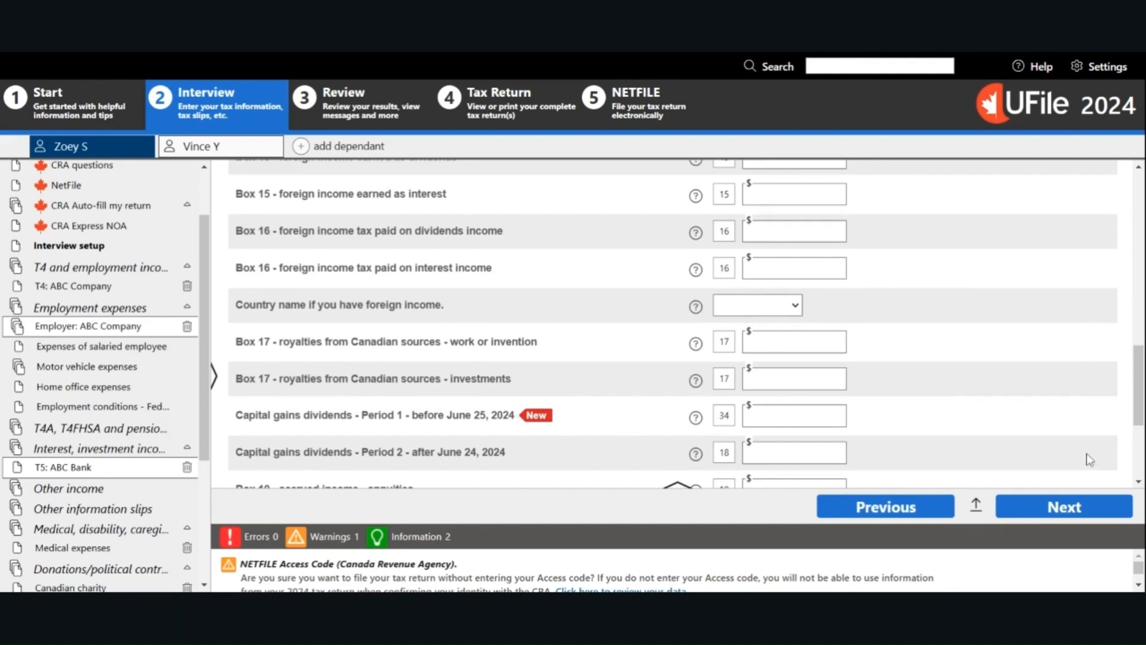
Review the RRSP contributions page: $2,000 deduction limit and $2,000 contributed to ABC Bank.
click(1063, 506)
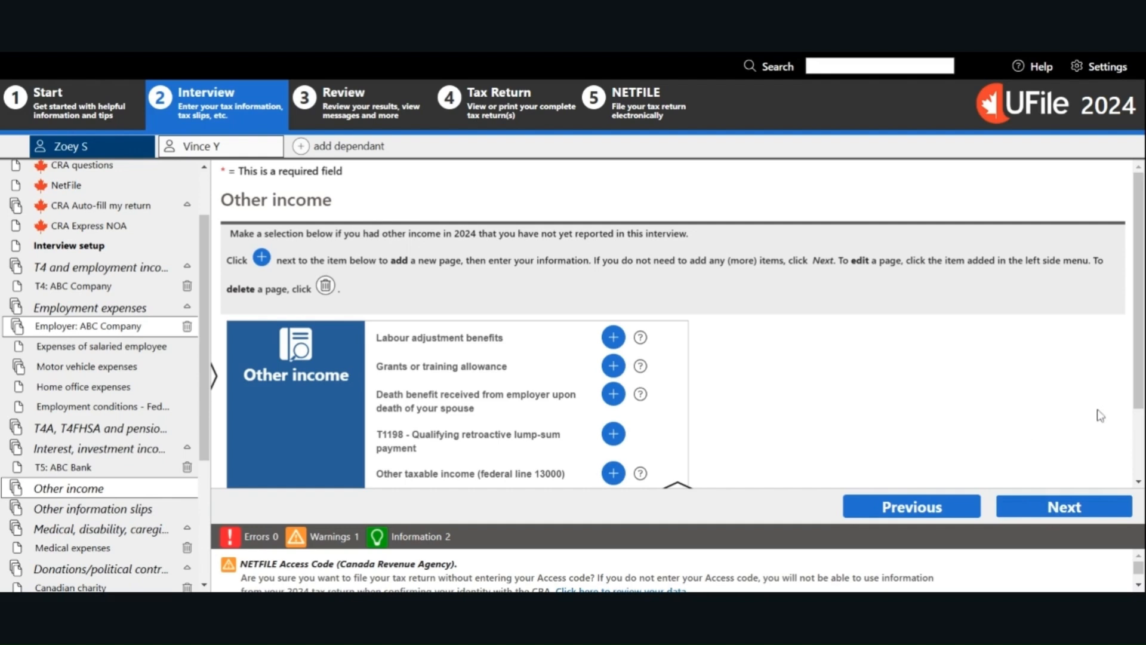
scroll(down, 3)
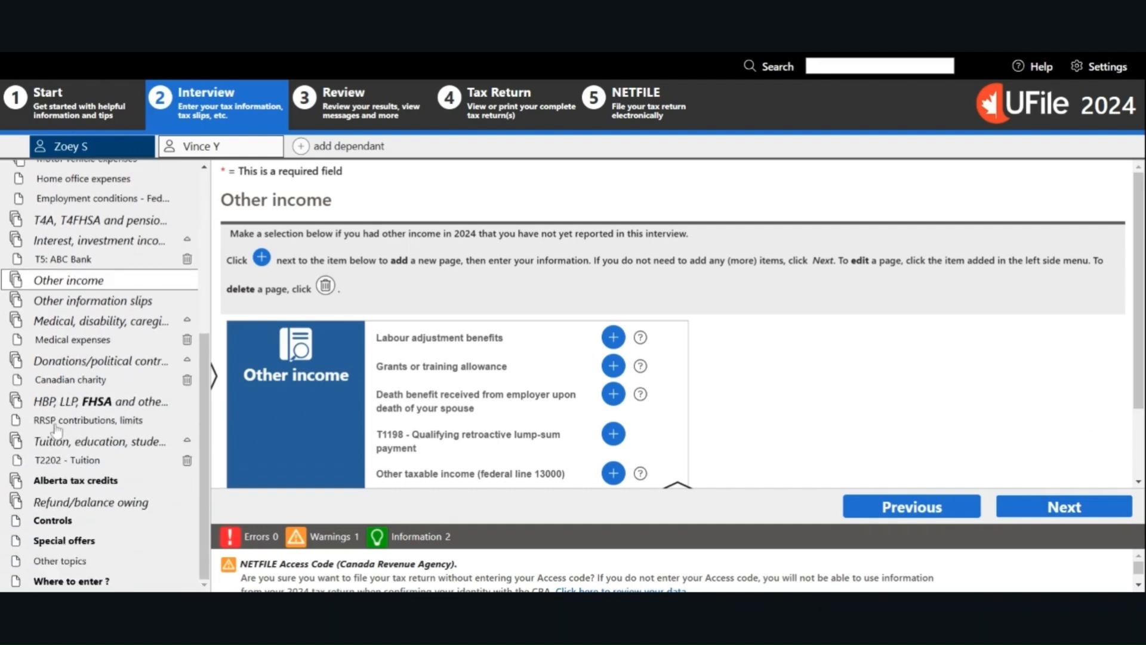
click(87, 420)
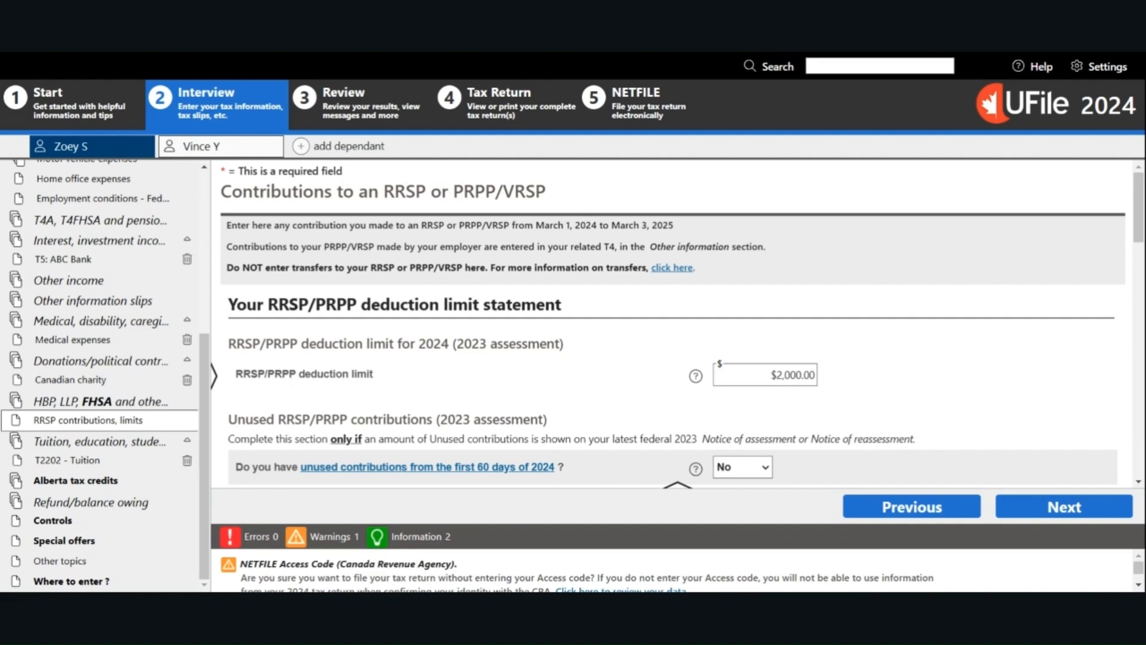
mouse_move(1060, 284)
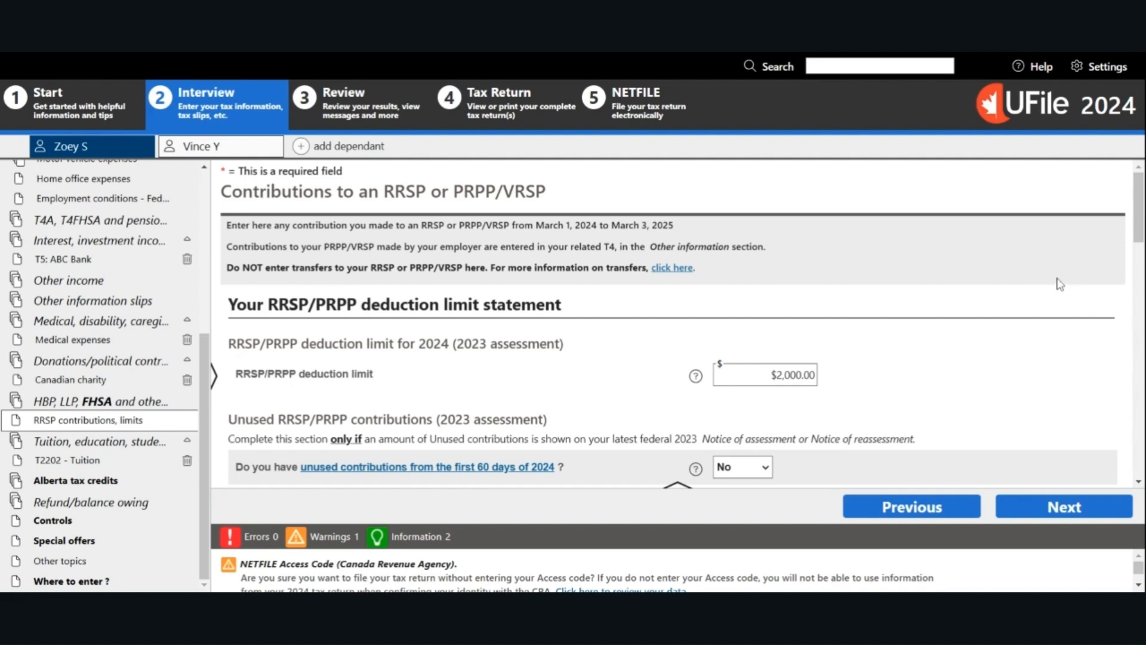
mouse_move(1058, 283)
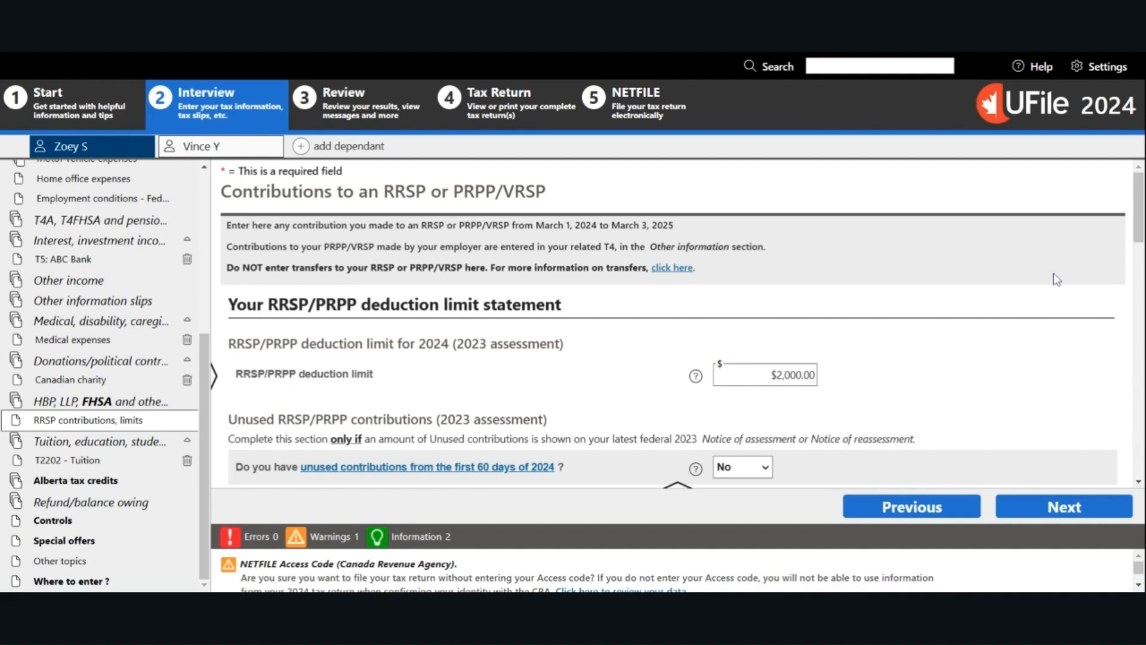
scroll(down, 3)
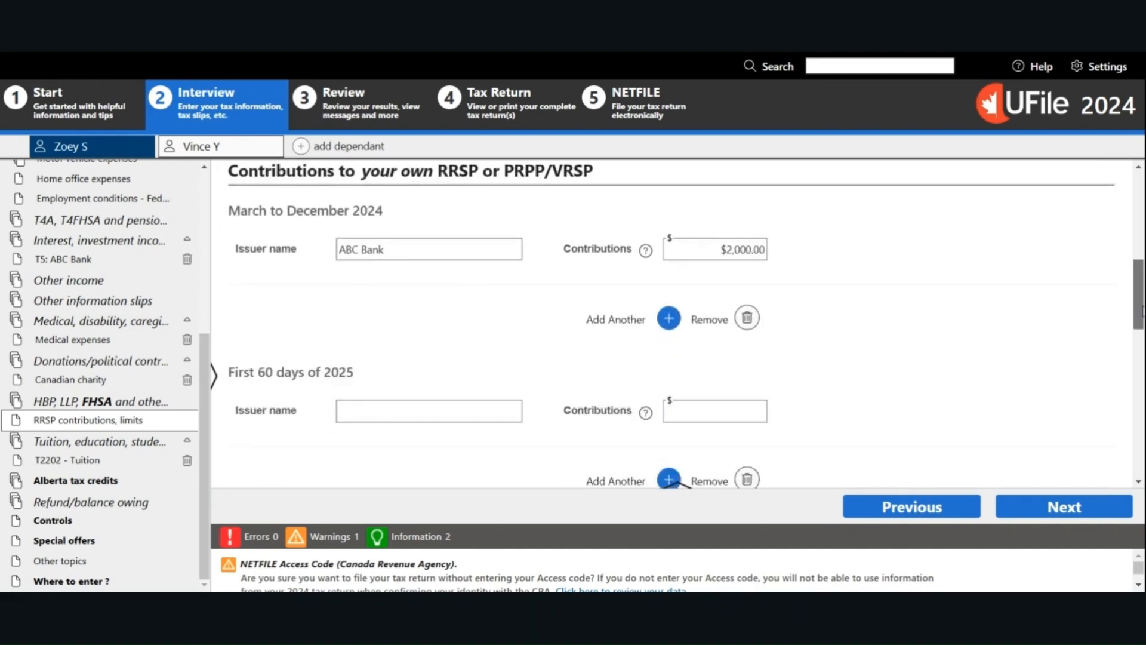
scroll(down, 3)
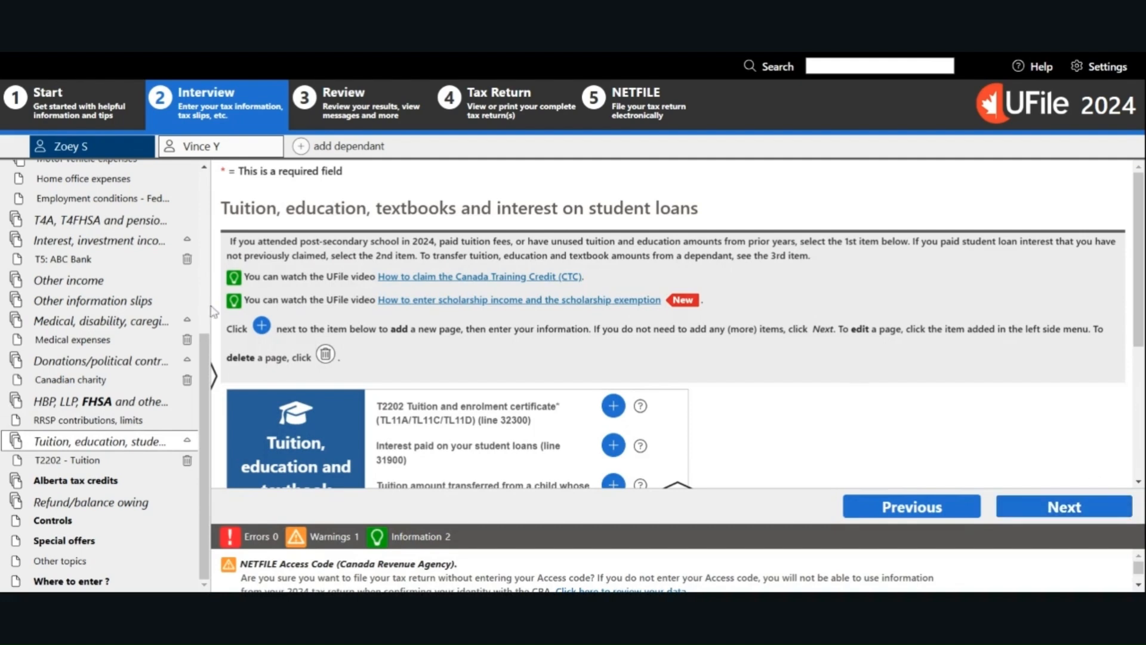
Check the $100 money donation to ABC Charity and continue to the HBP, LLP and FHSA page.
click(95, 361)
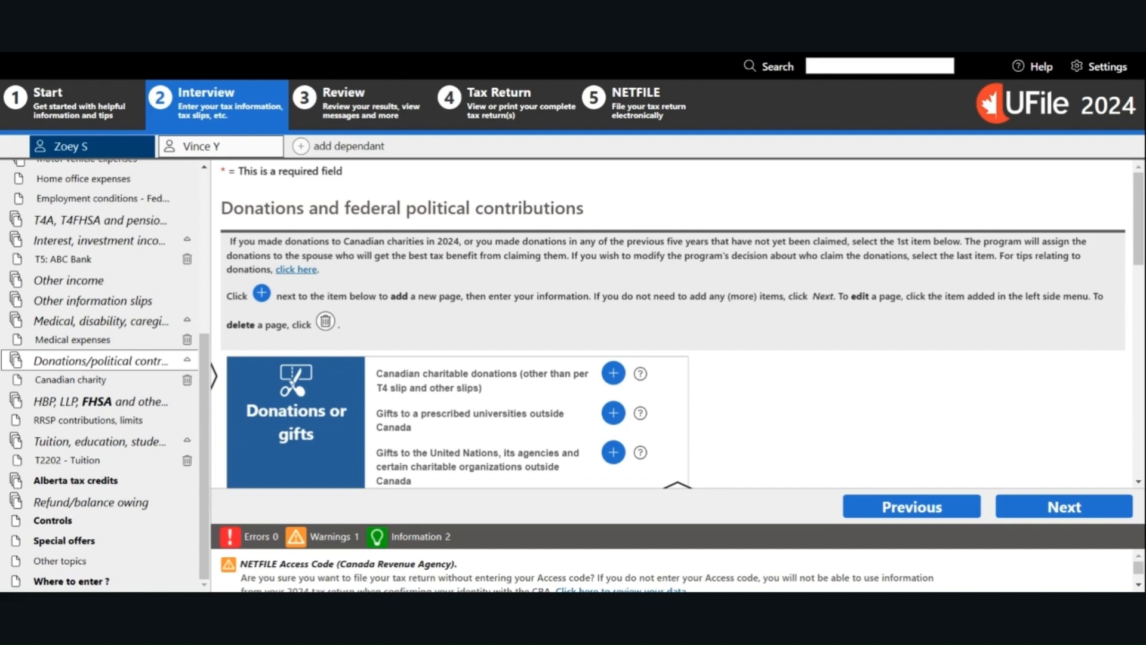
mouse_move(125, 367)
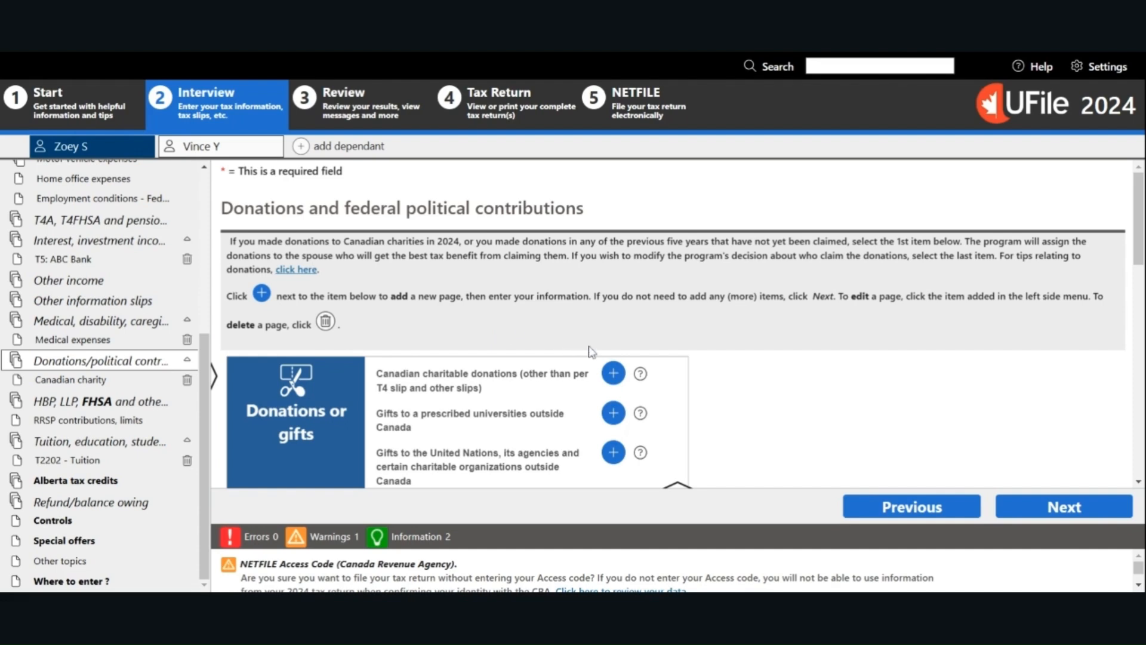
mouse_move(658, 374)
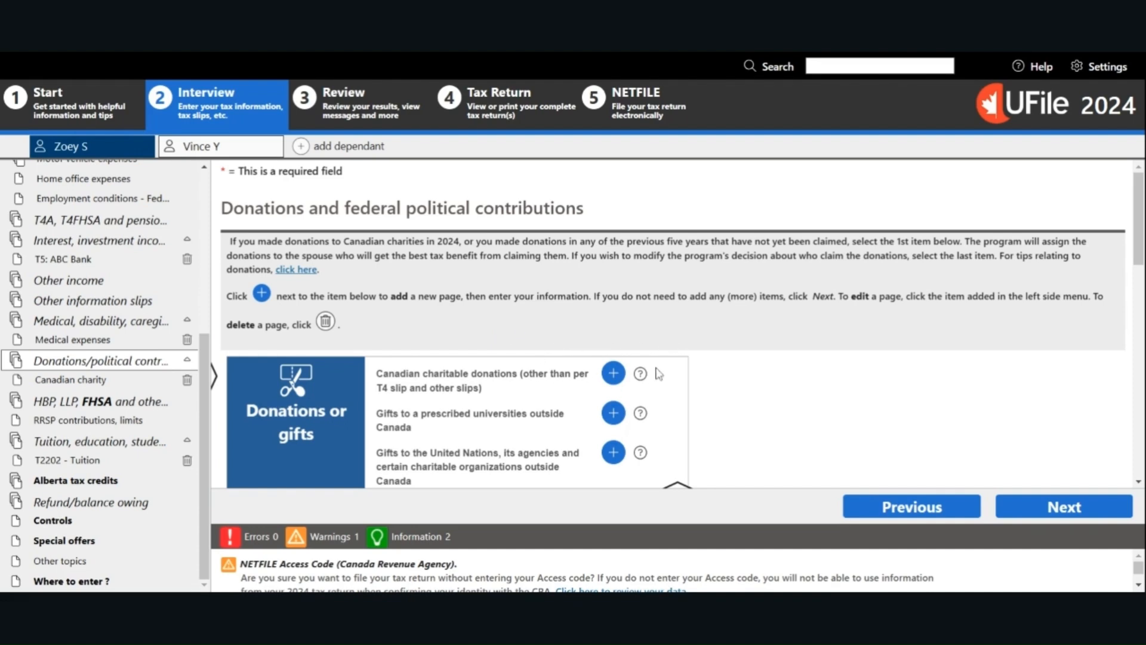
click(612, 373)
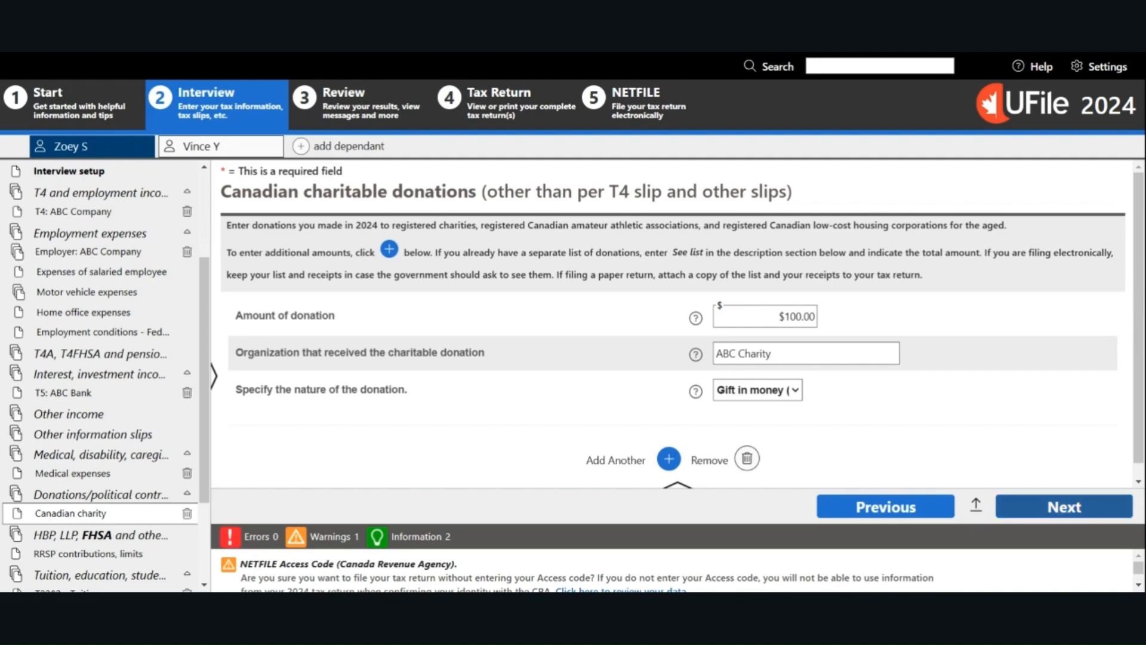
click(100, 535)
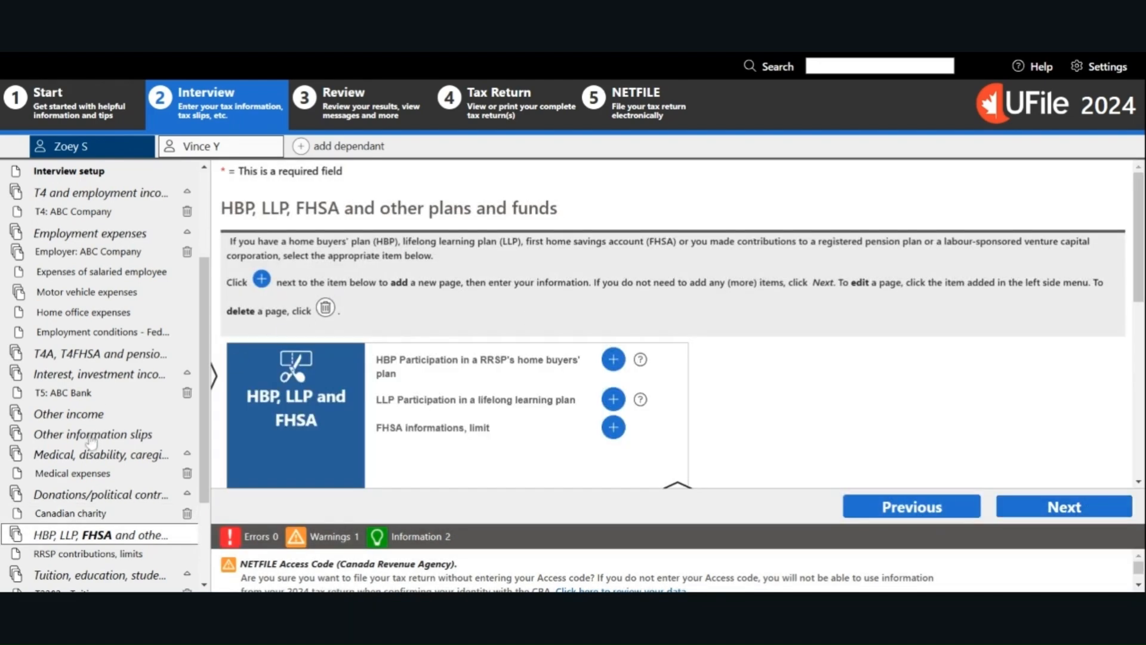
Review the $500 medical expense for glasses dated 01-06-2024 and continue to tuition.
click(100, 454)
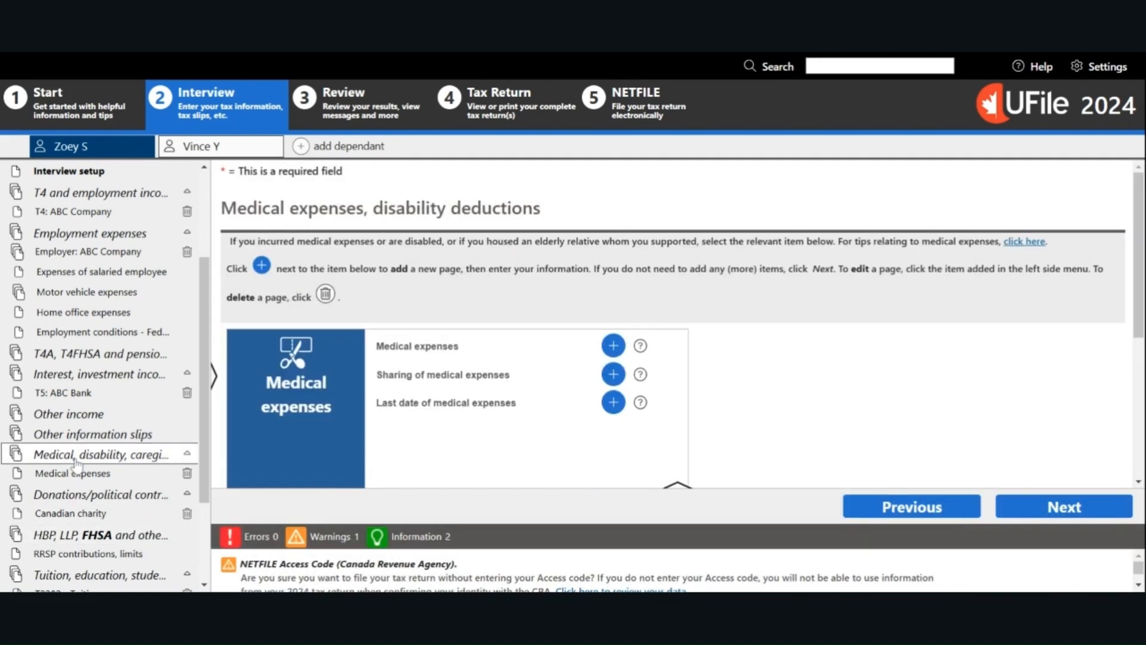
mouse_move(52, 473)
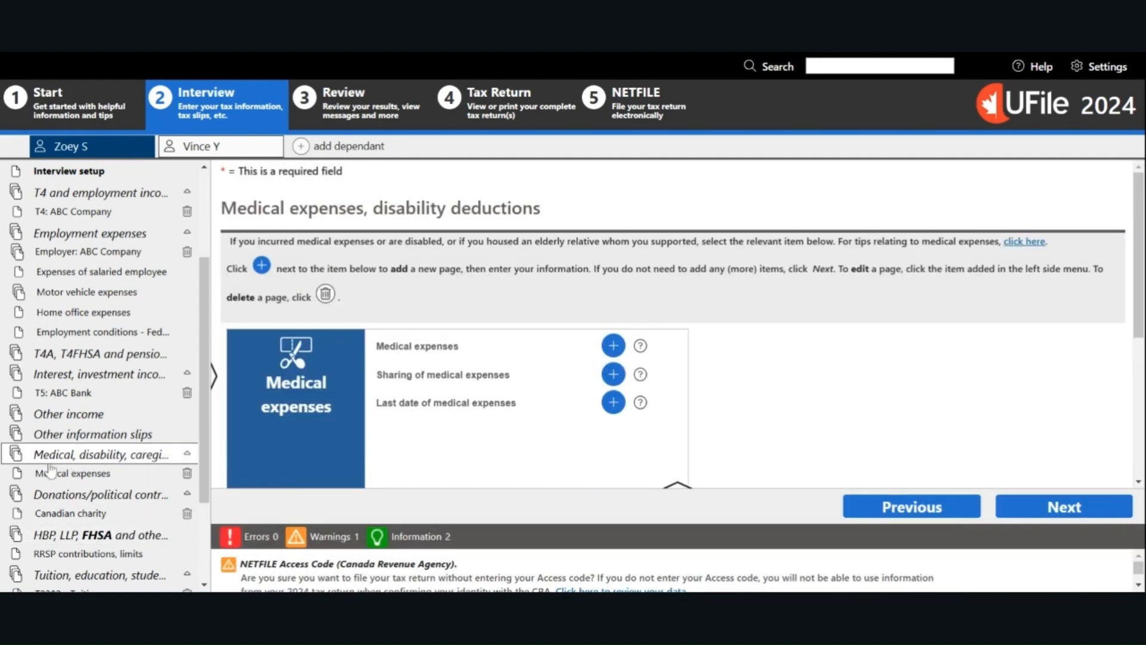
click(613, 345)
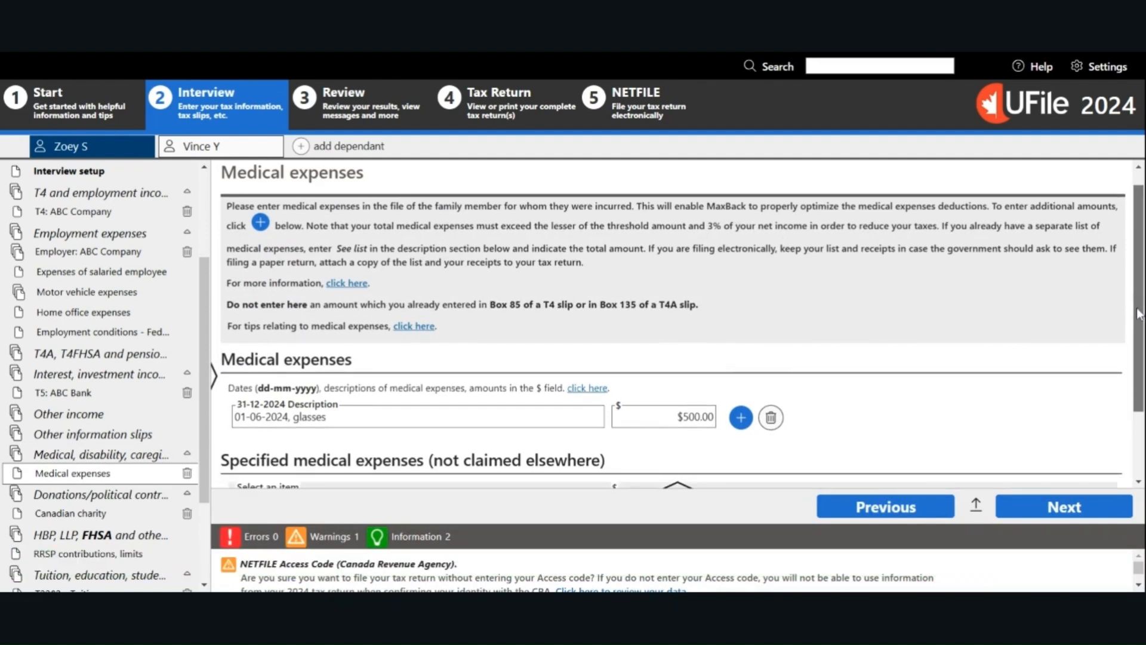
scroll(down, 3)
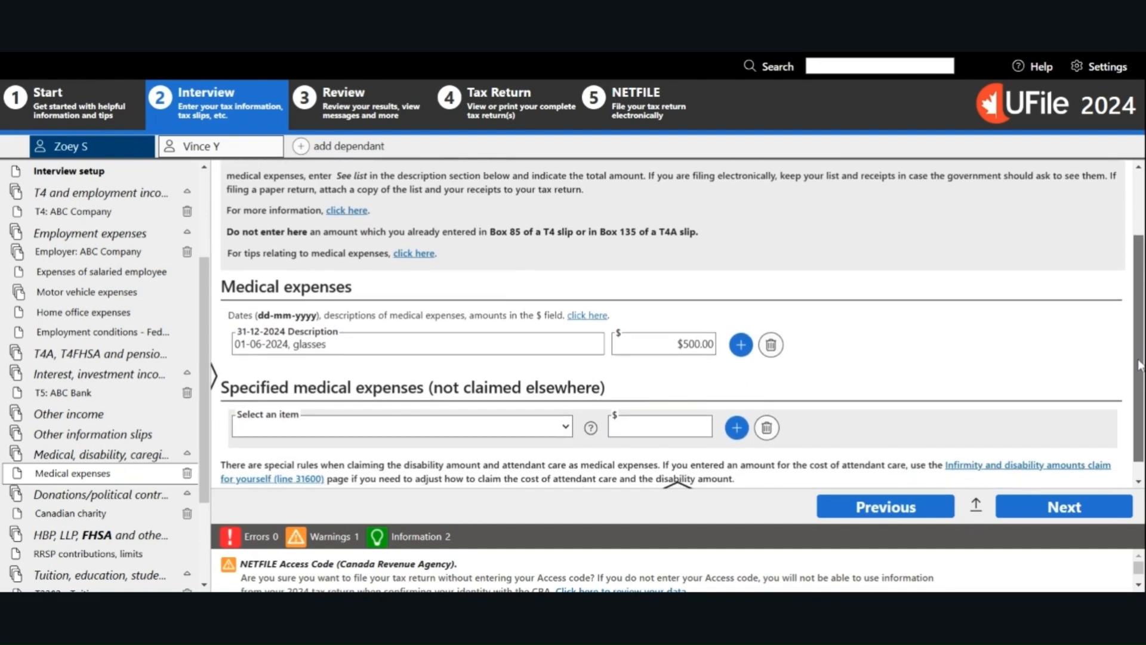
scroll(down, 3)
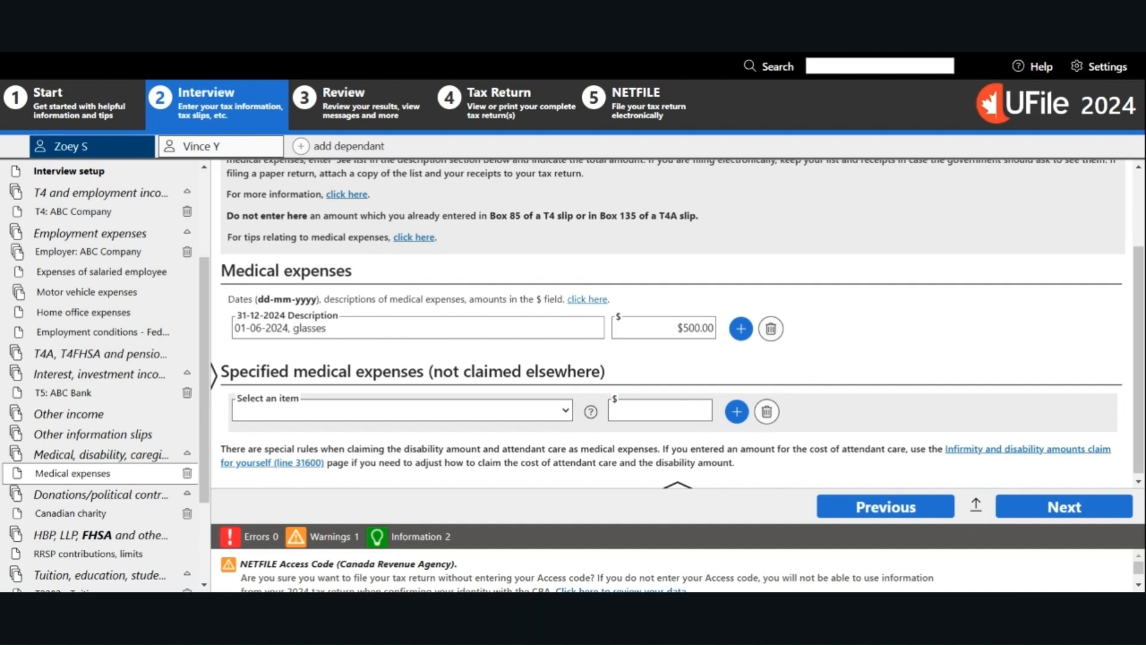
mouse_move(836, 382)
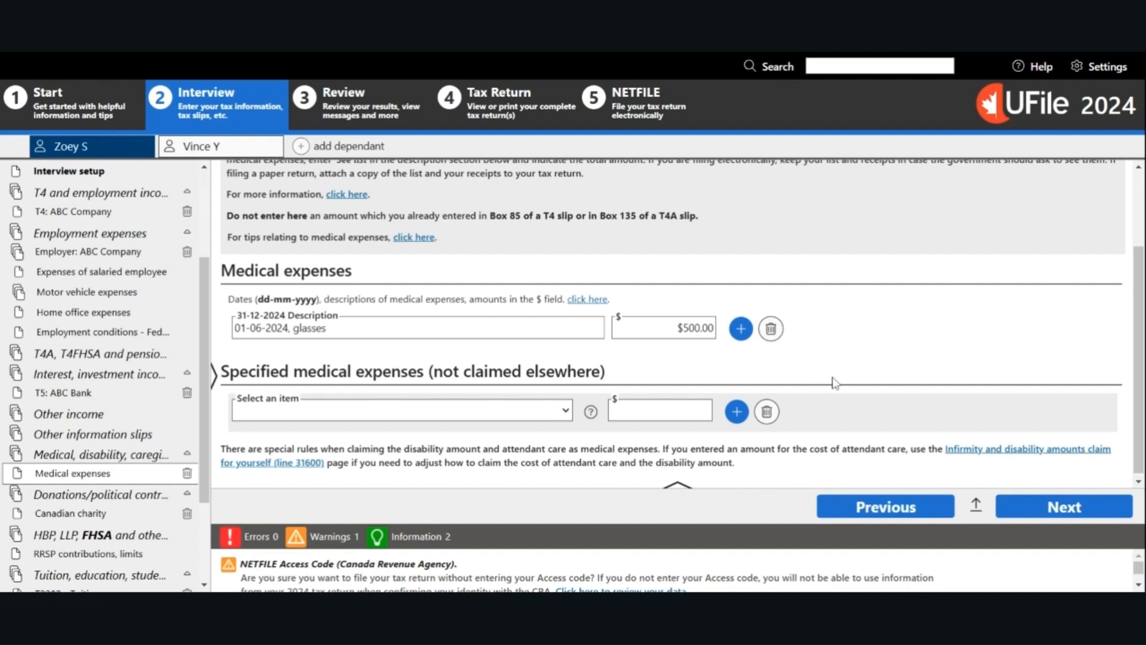
mouse_move(847, 366)
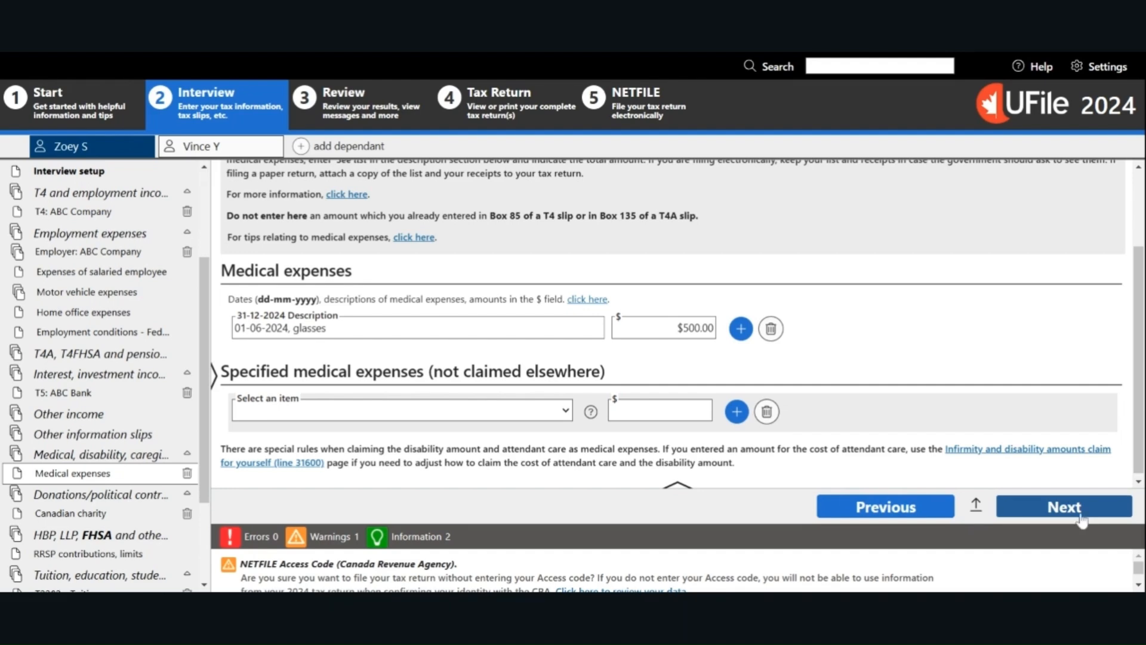
click(1063, 506)
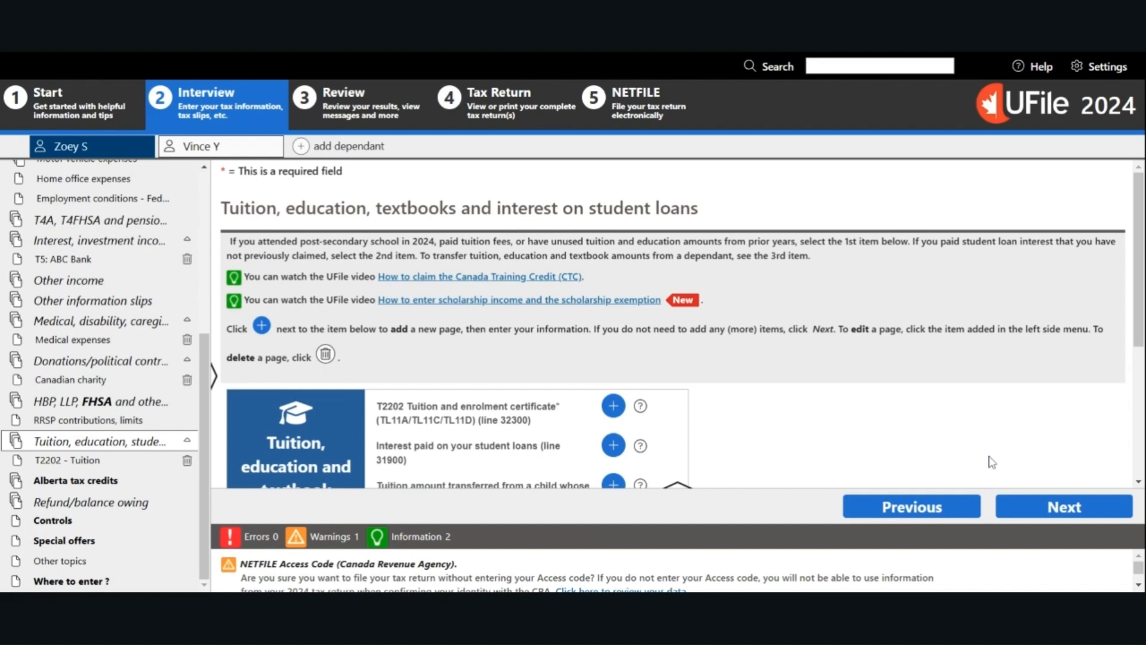
mouse_move(512, 399)
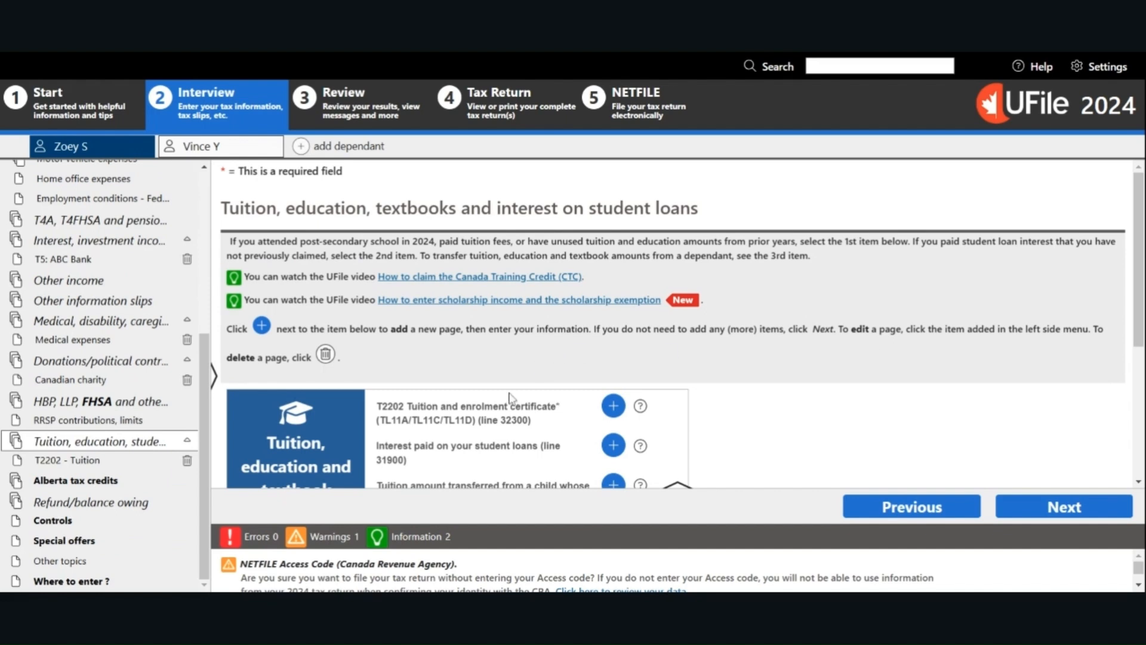
Review the T2202 tuition entry: $5,000 to ABC University, 4 part-time months, then continue to Alberta tax credits.
click(613, 405)
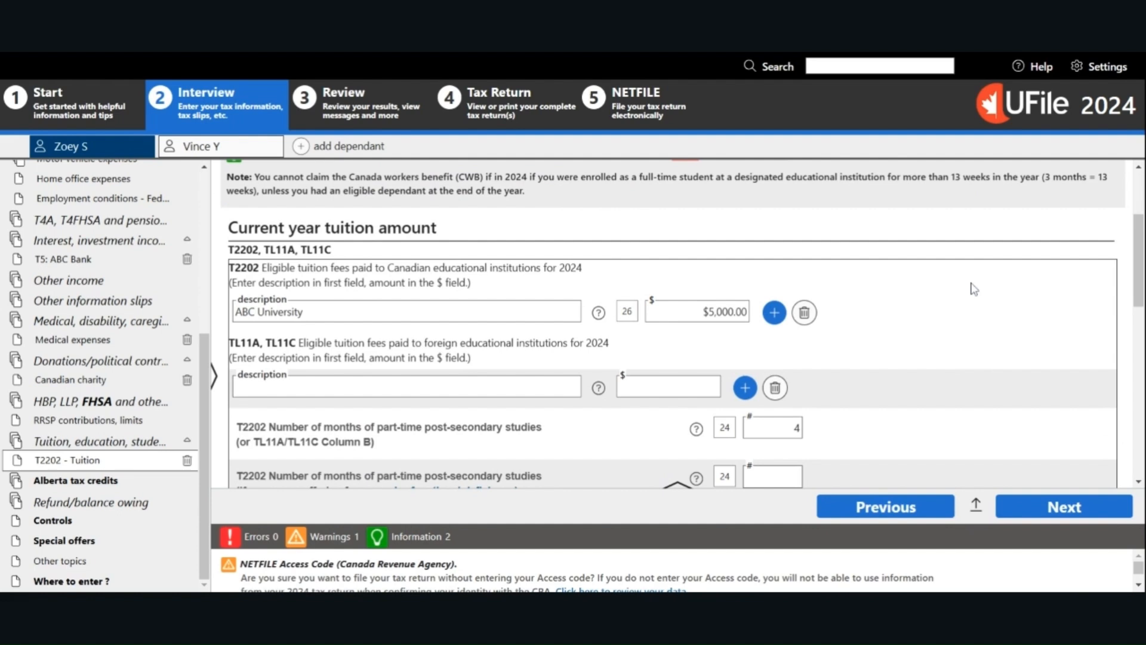
mouse_move(964, 288)
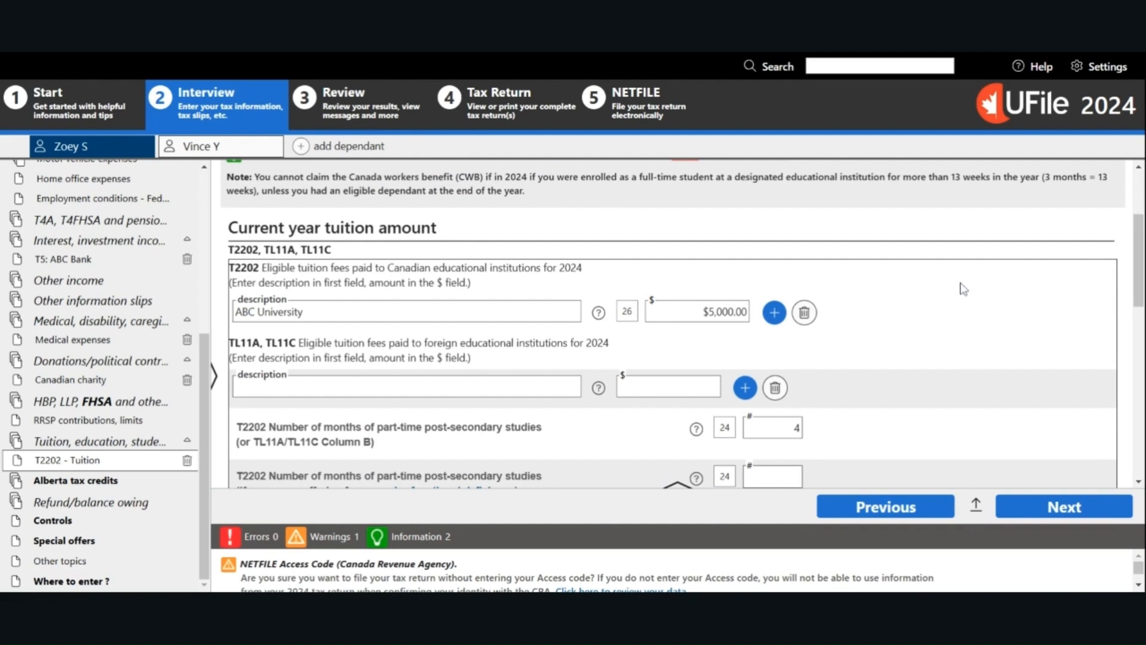
mouse_move(960, 289)
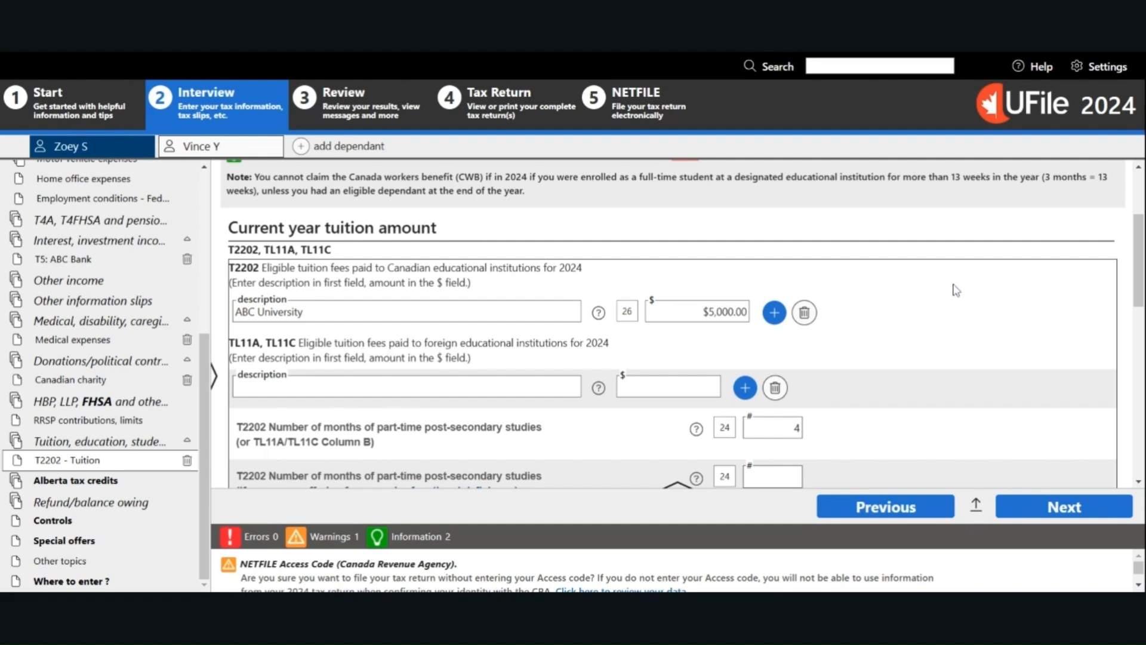
mouse_move(952, 299)
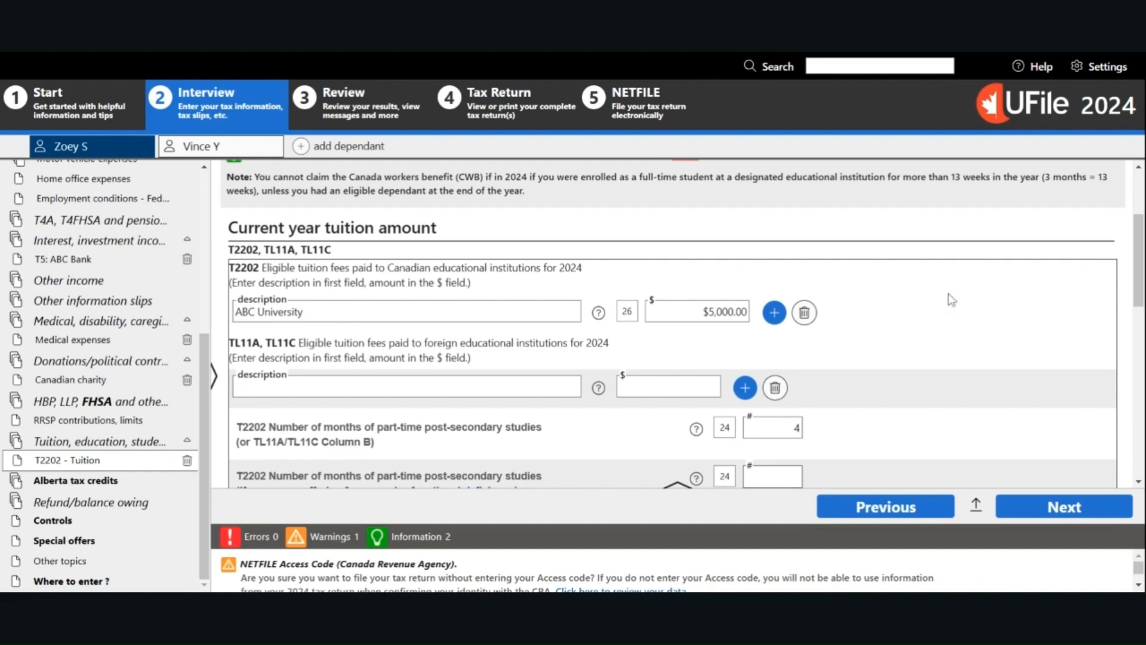
scroll(down, 3)
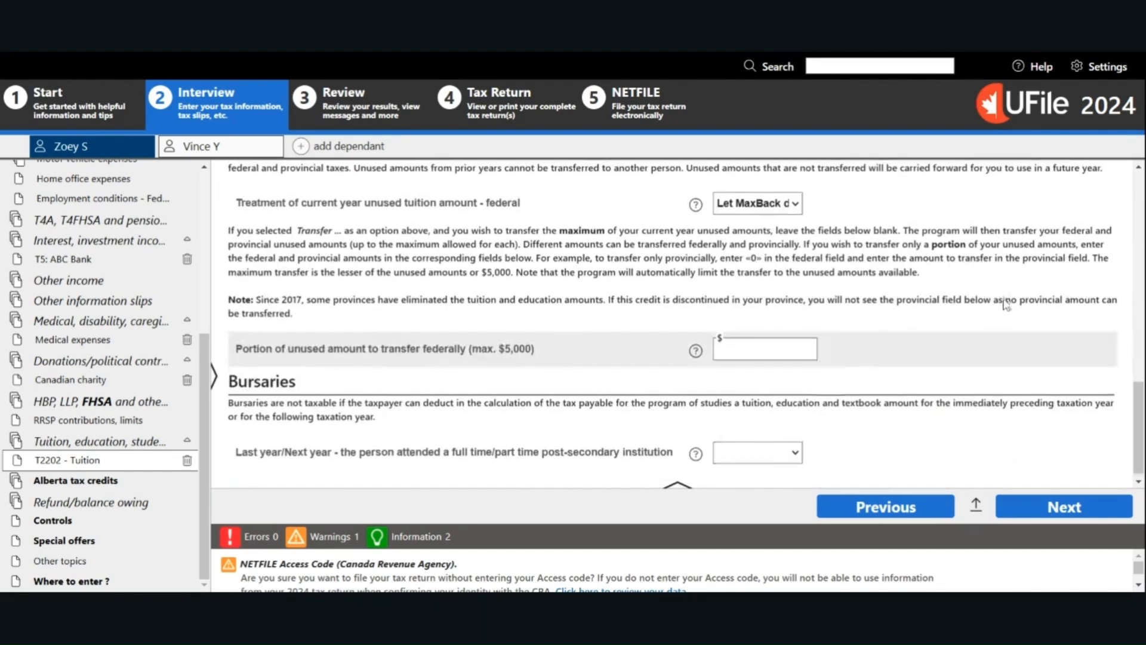
click(1064, 507)
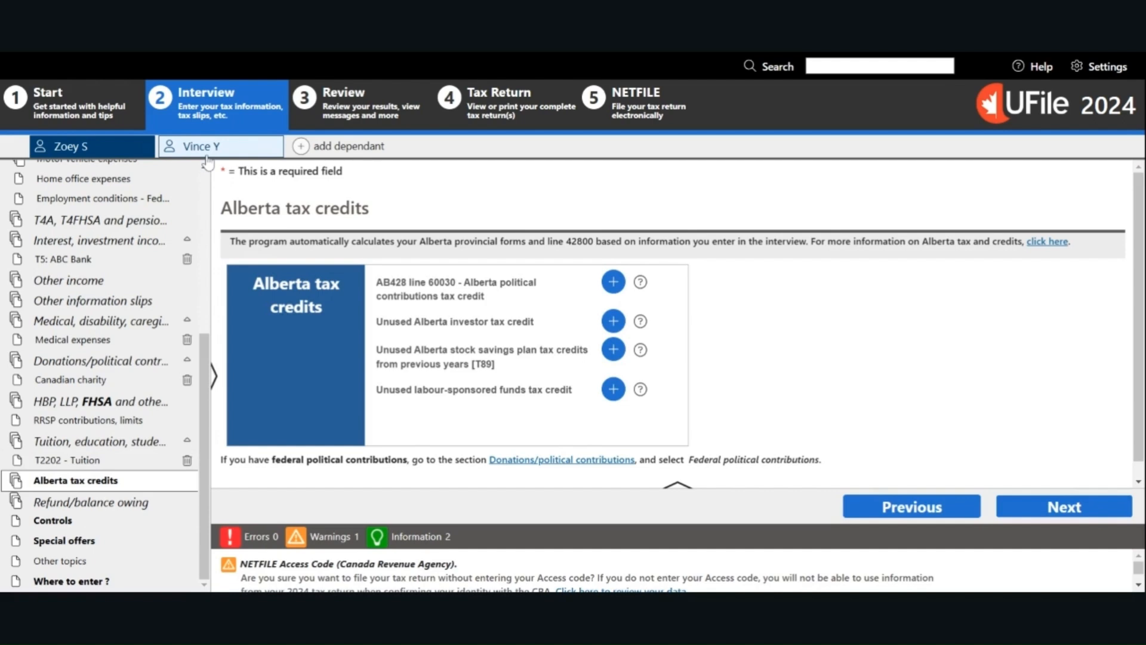
mouse_move(208, 164)
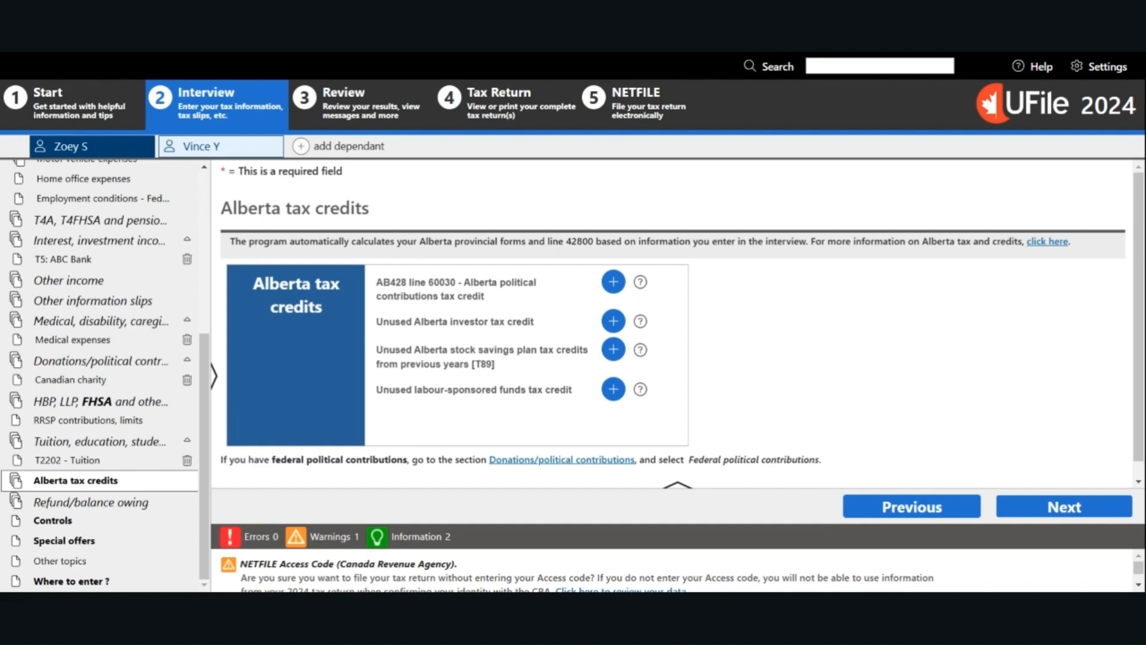
click(210, 146)
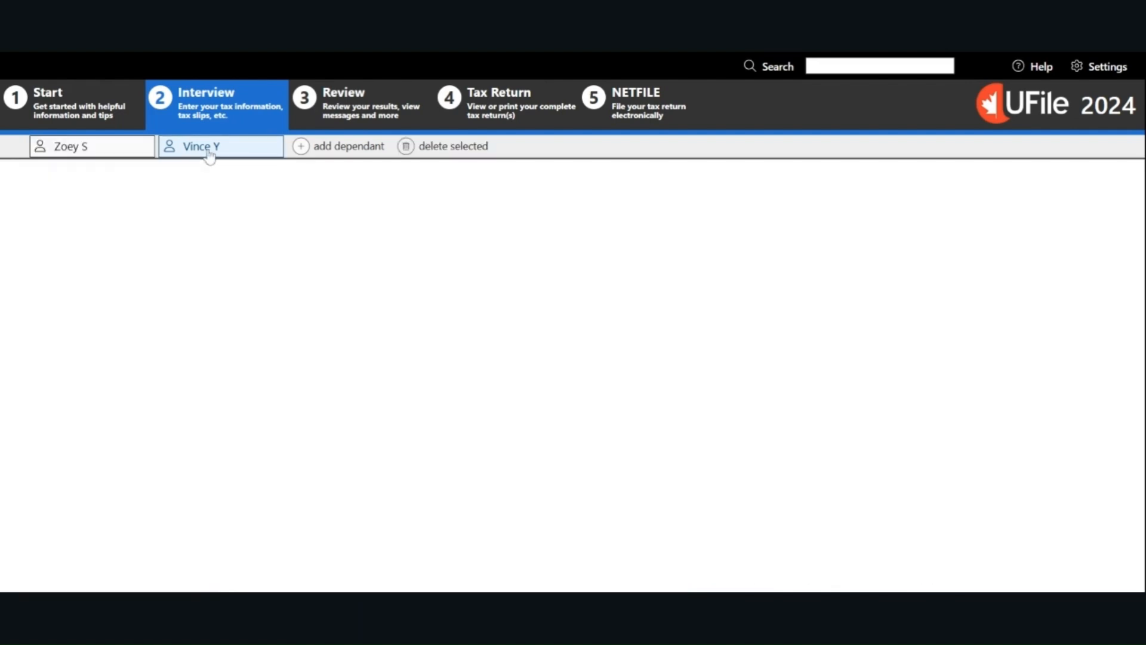
click(219, 145)
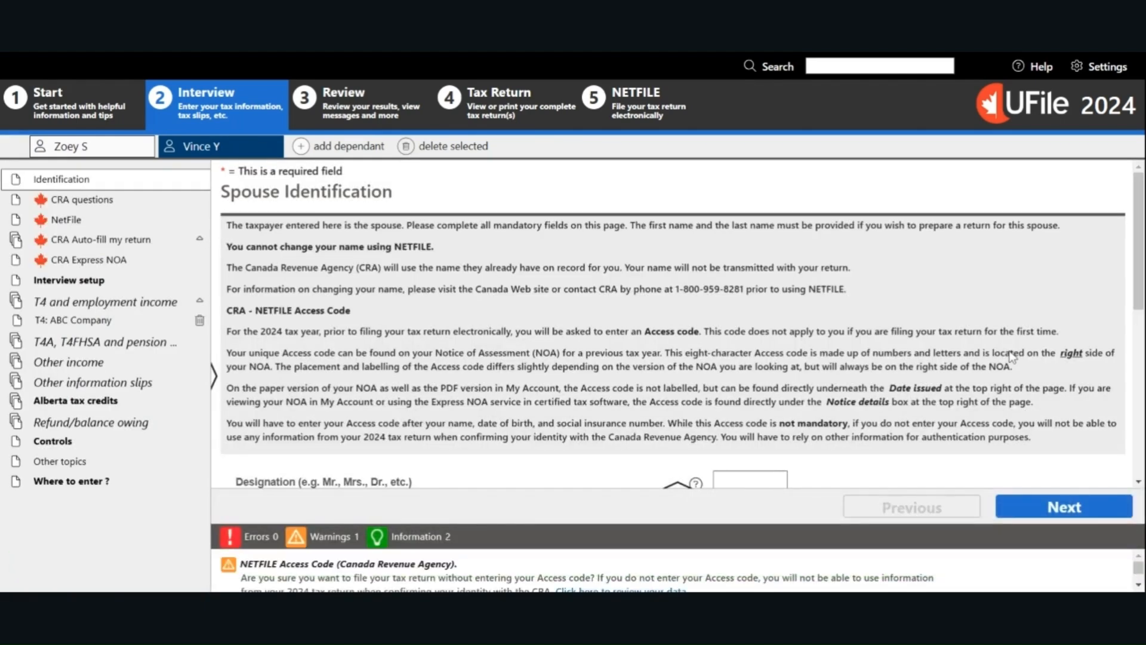
scroll(down, 3)
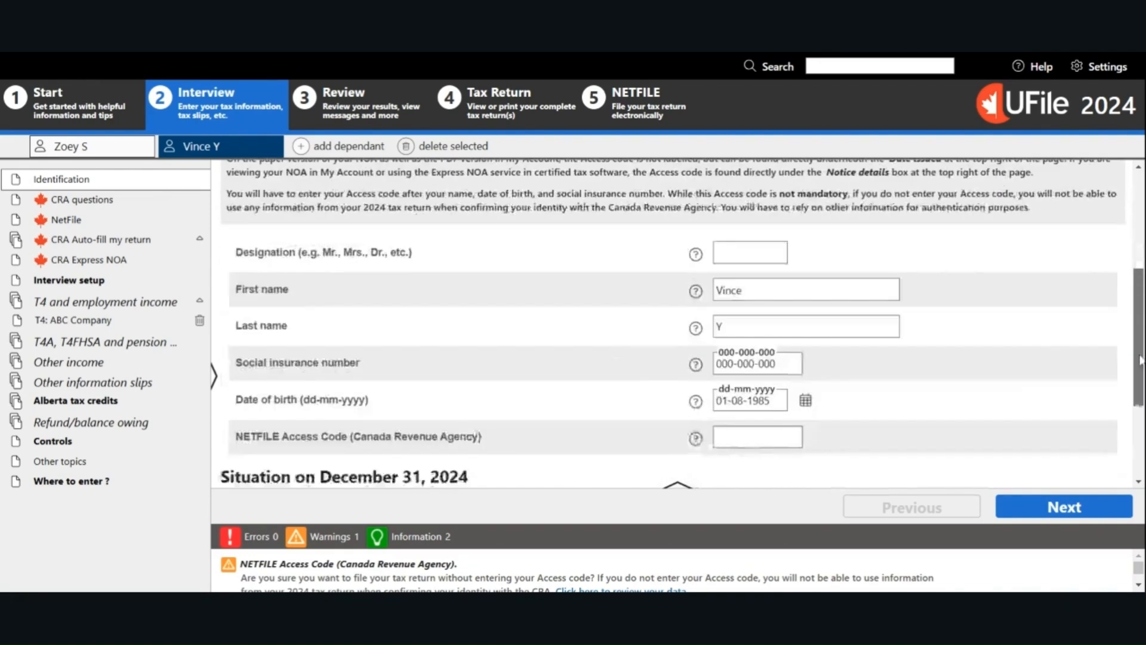
scroll(down, 3)
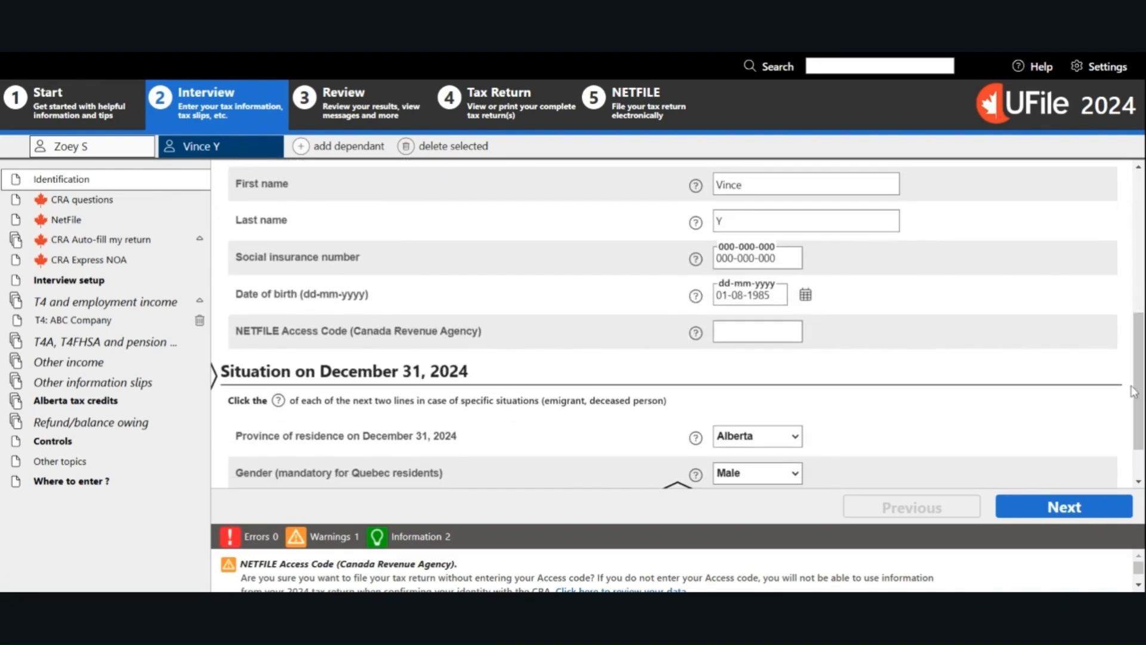
mouse_move(1047, 423)
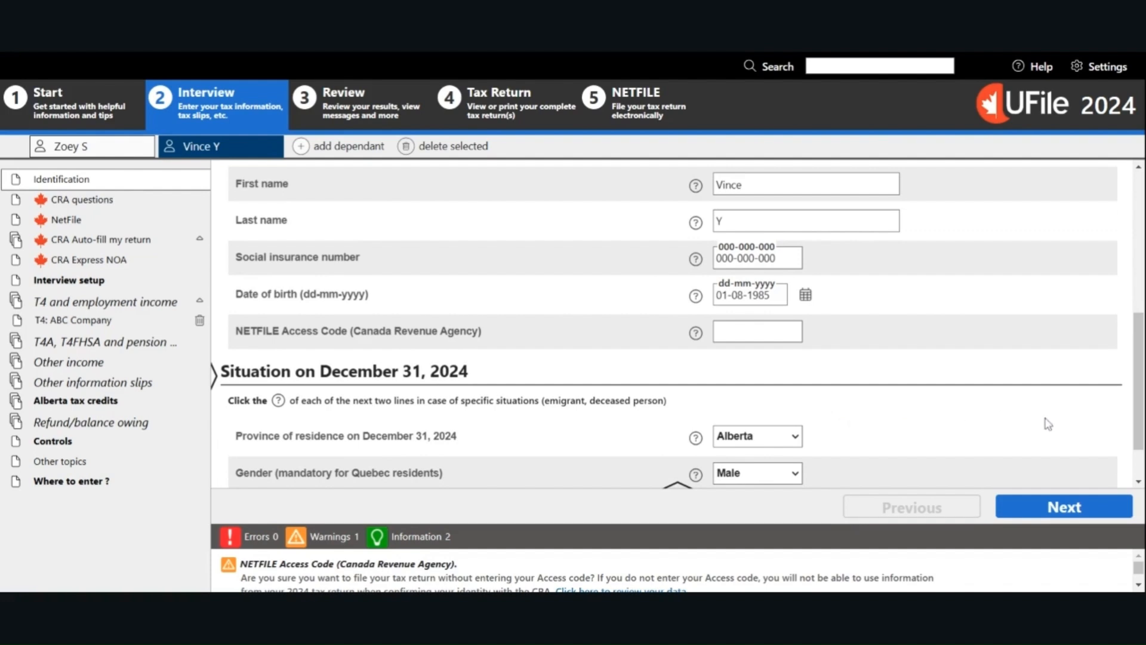
scroll(down, 3)
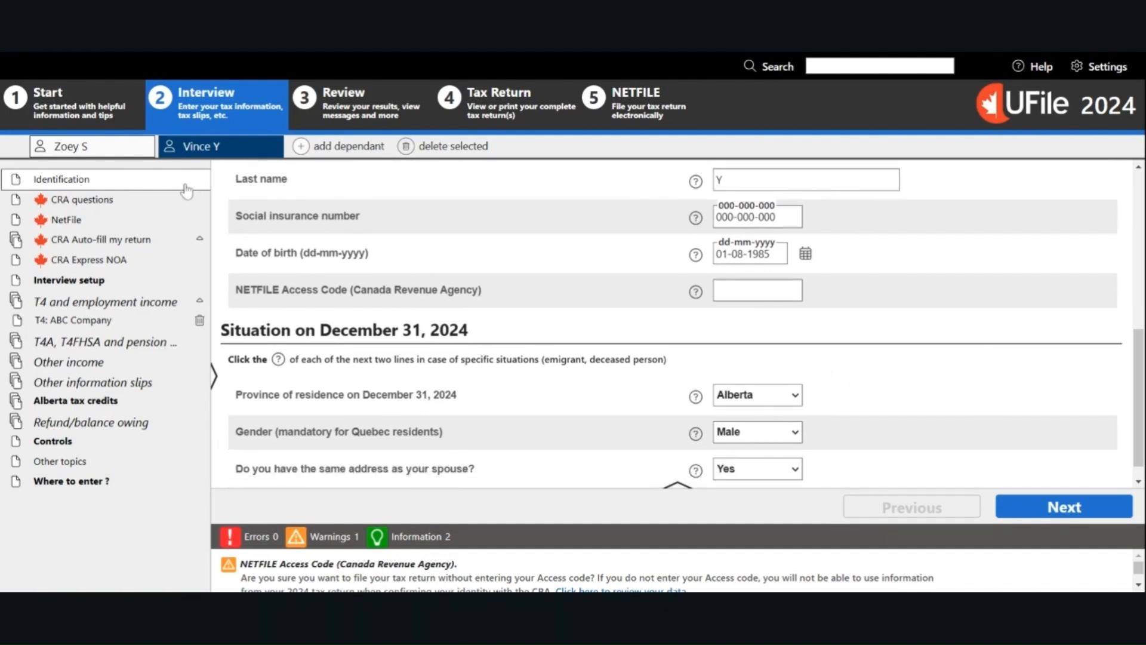
click(80, 199)
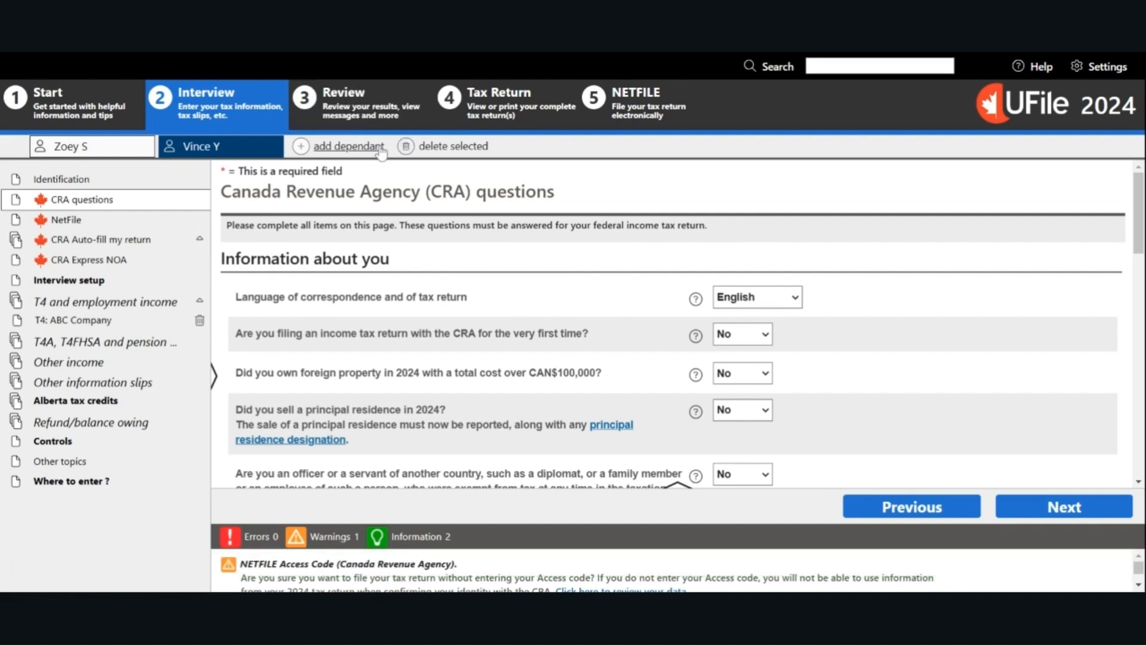
mouse_move(348, 146)
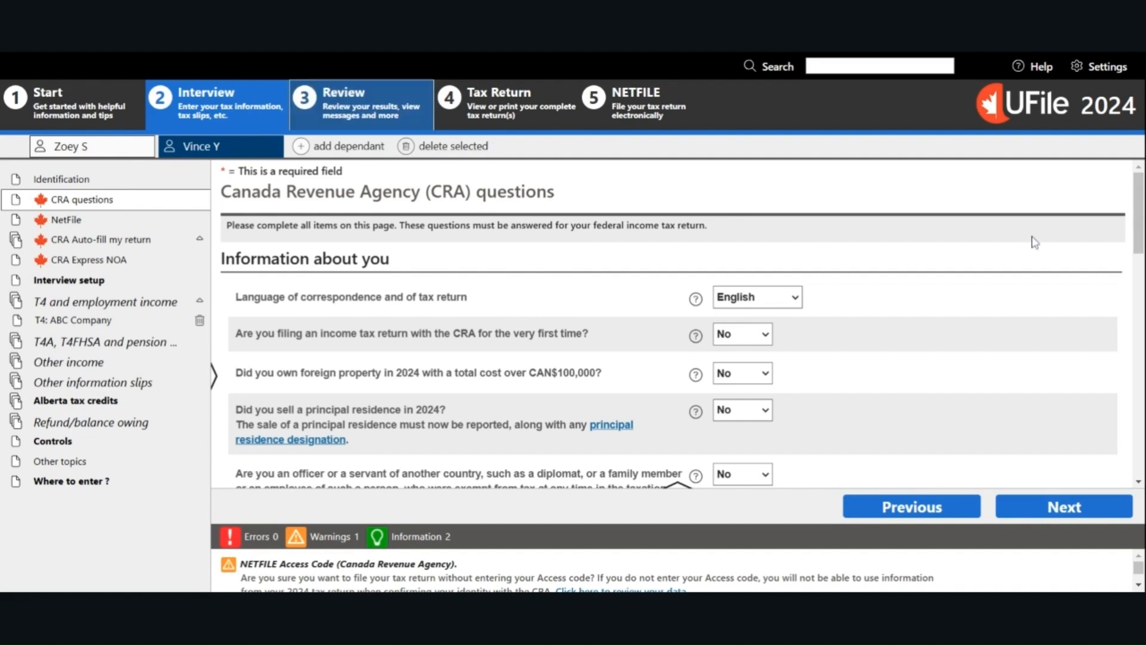
click(359, 103)
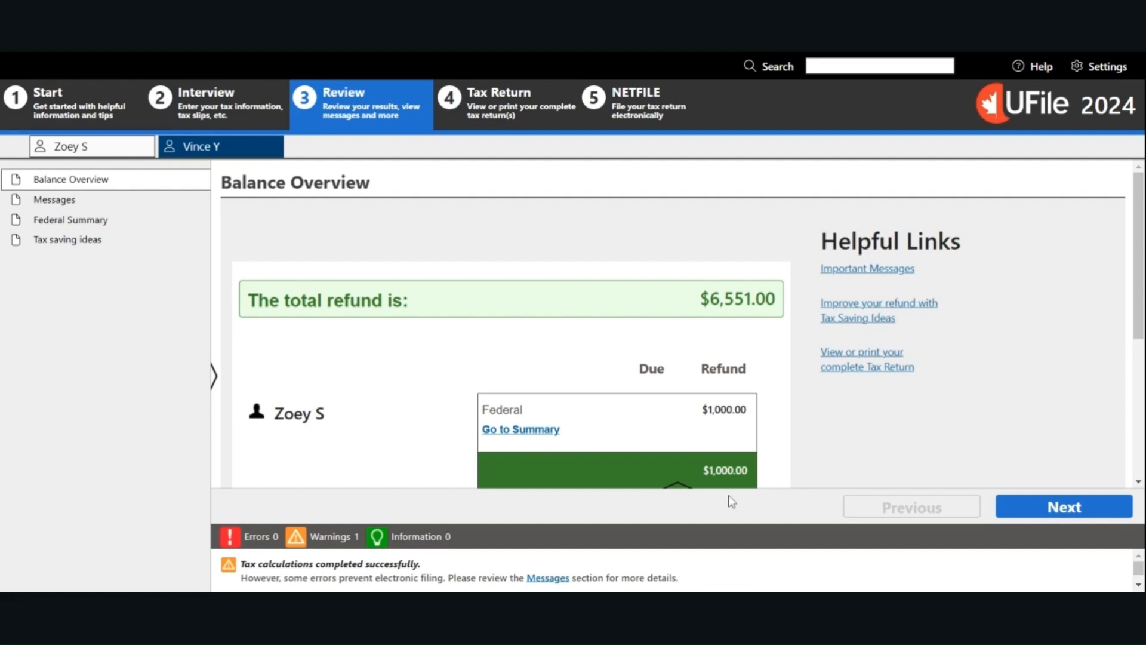
Check the $6,551 refund, tax-saving ideas and Federal Summary, then go to the Tax Return view.
scroll(down, 3)
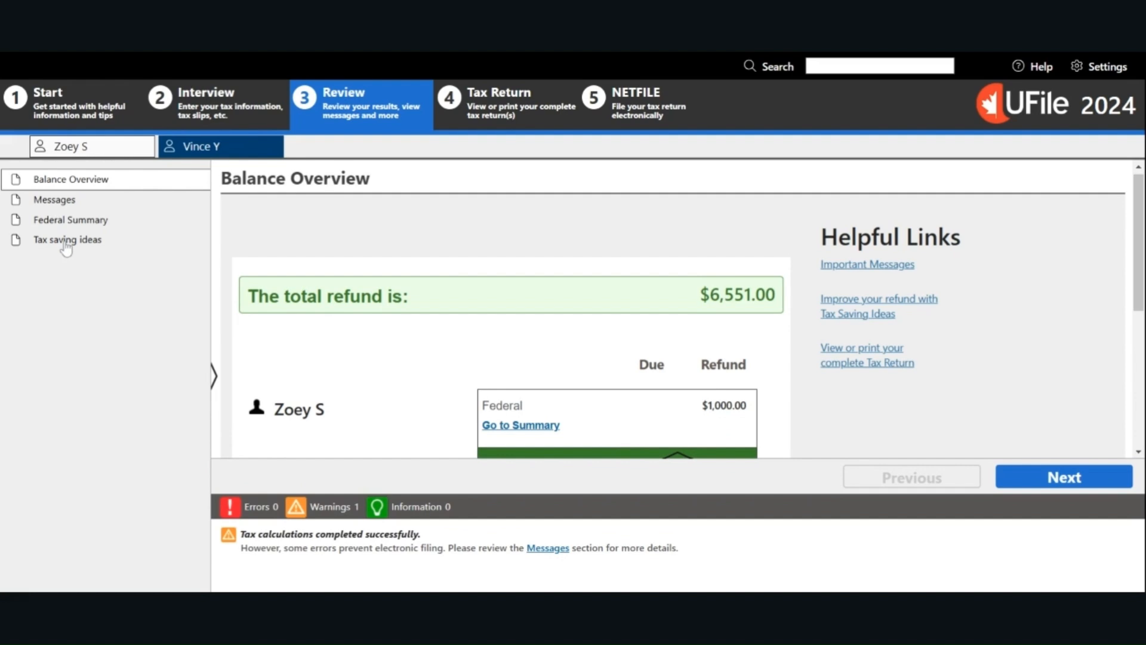
click(67, 239)
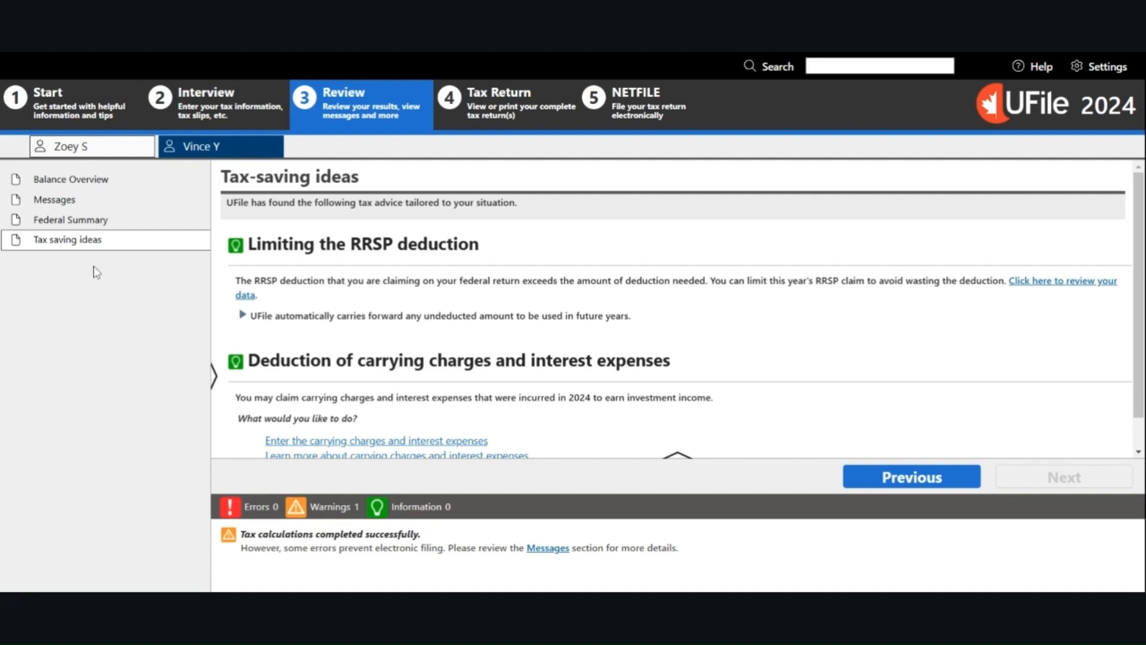
mouse_move(90, 223)
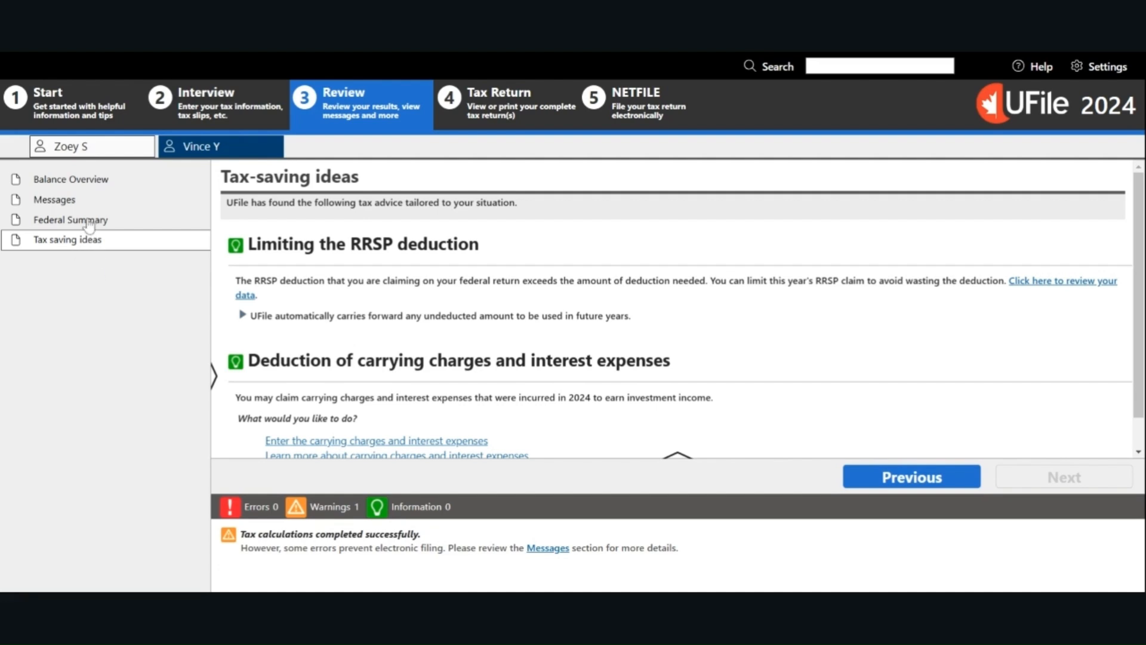
click(71, 220)
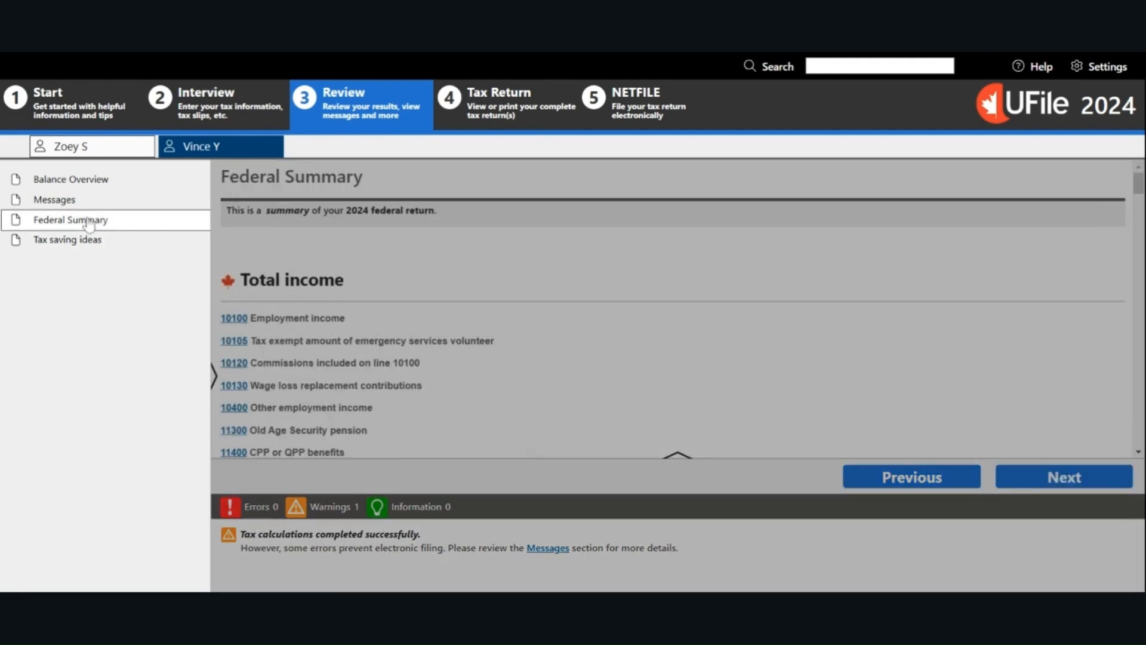
click(71, 220)
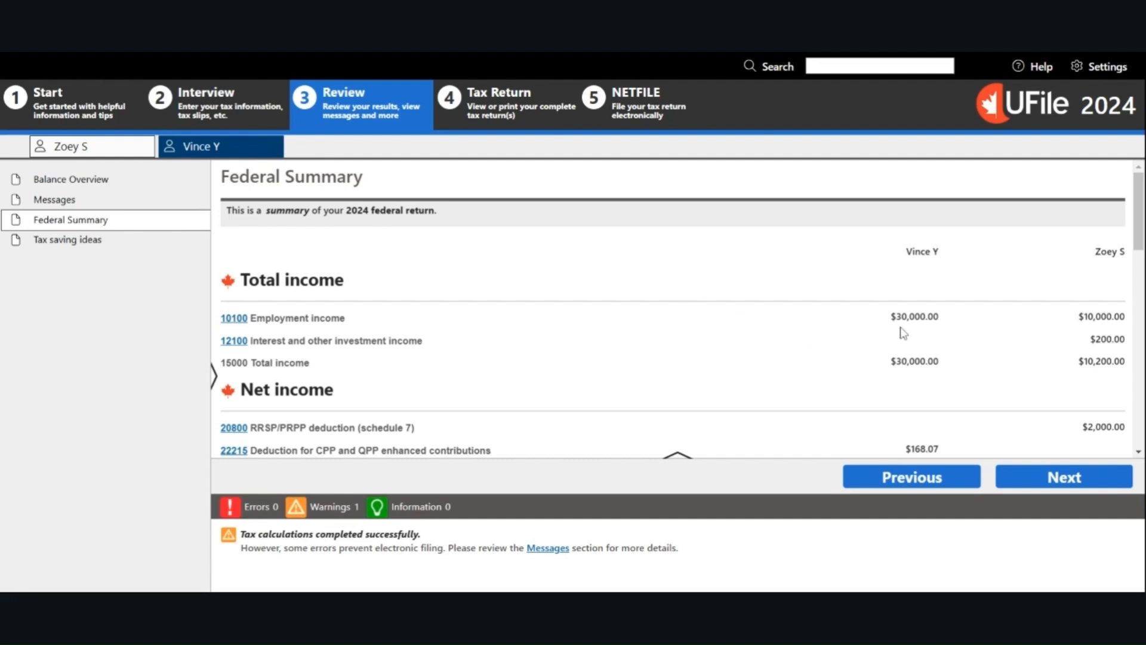
mouse_move(504, 105)
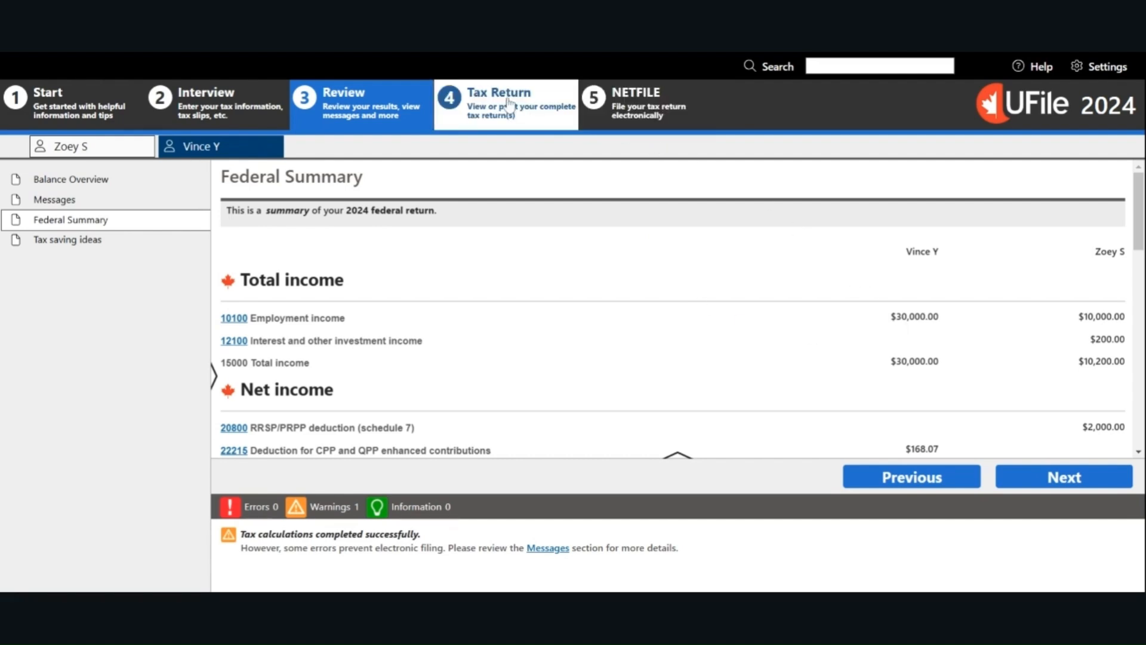
click(499, 105)
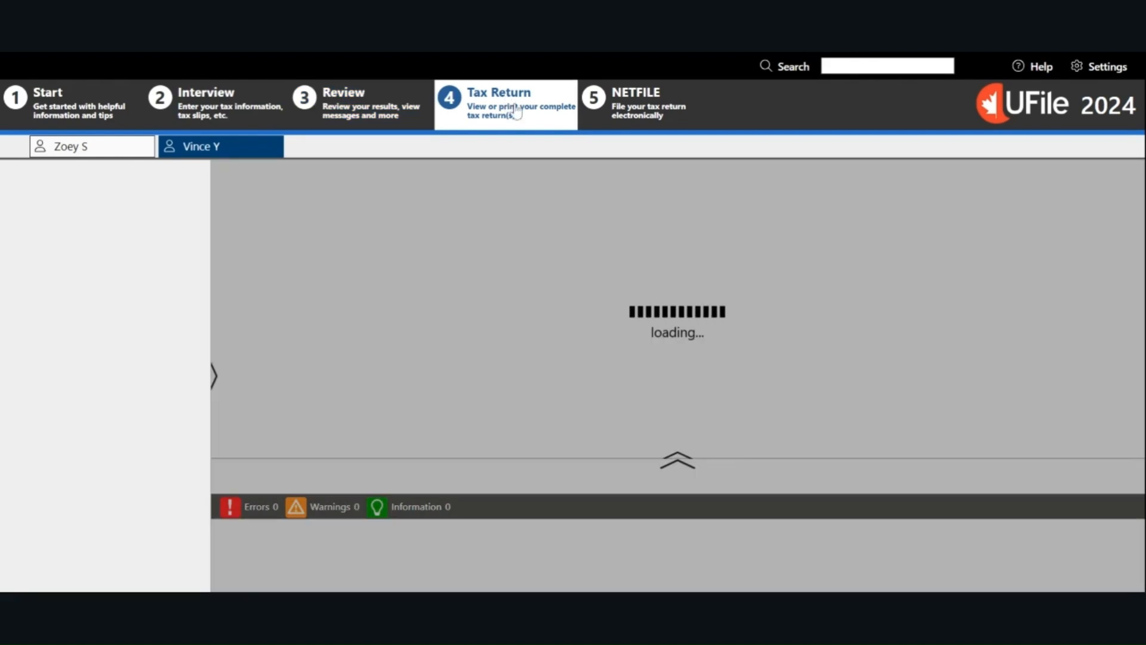
View the complete tax return PDF, then move to the NETFILE section.
click(499, 103)
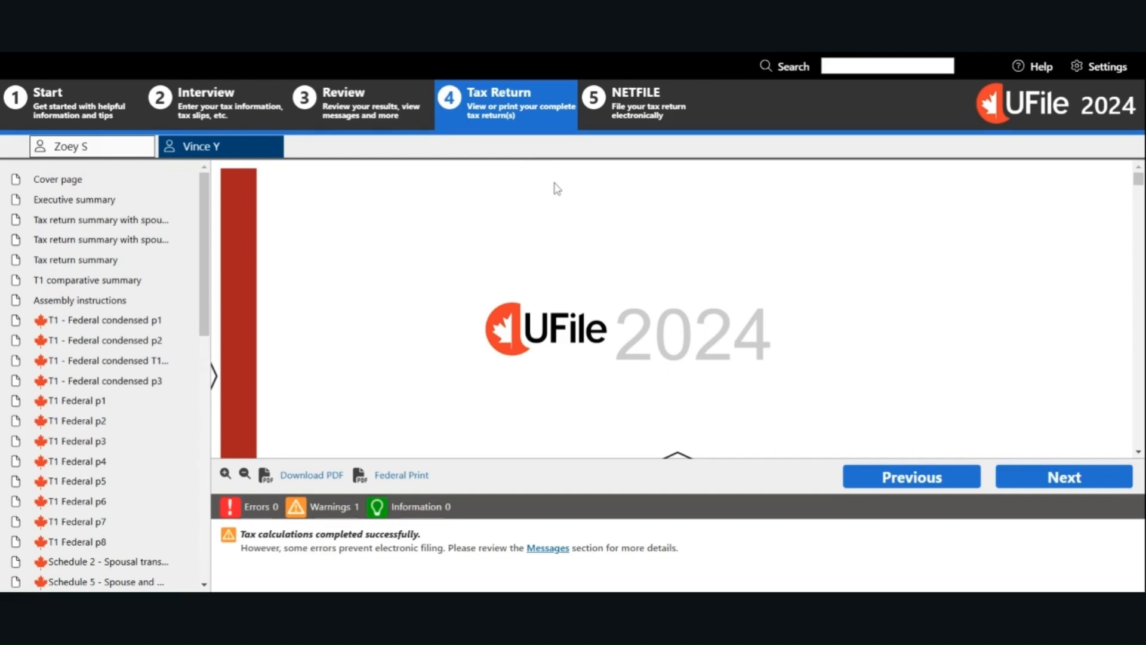
mouse_move(901, 281)
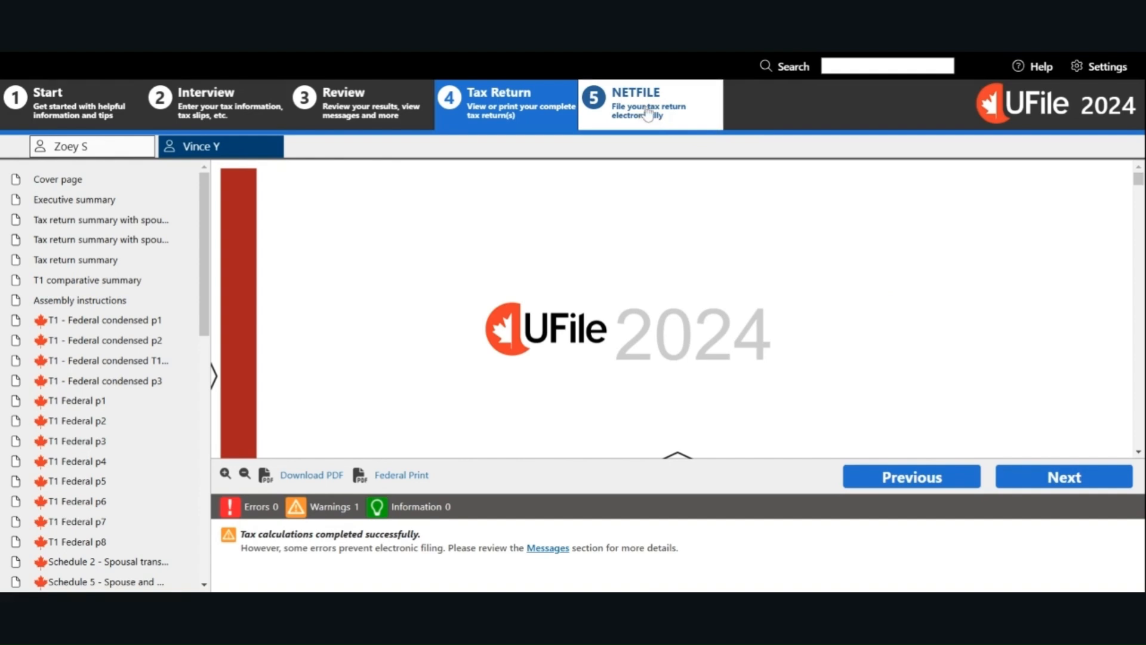
click(646, 104)
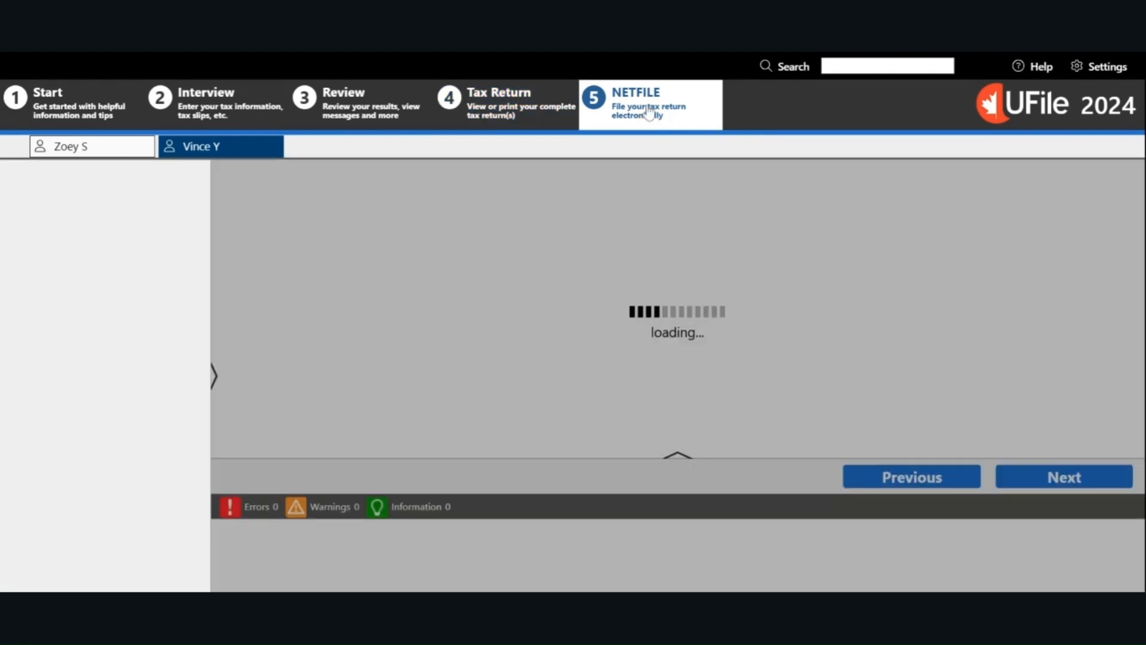